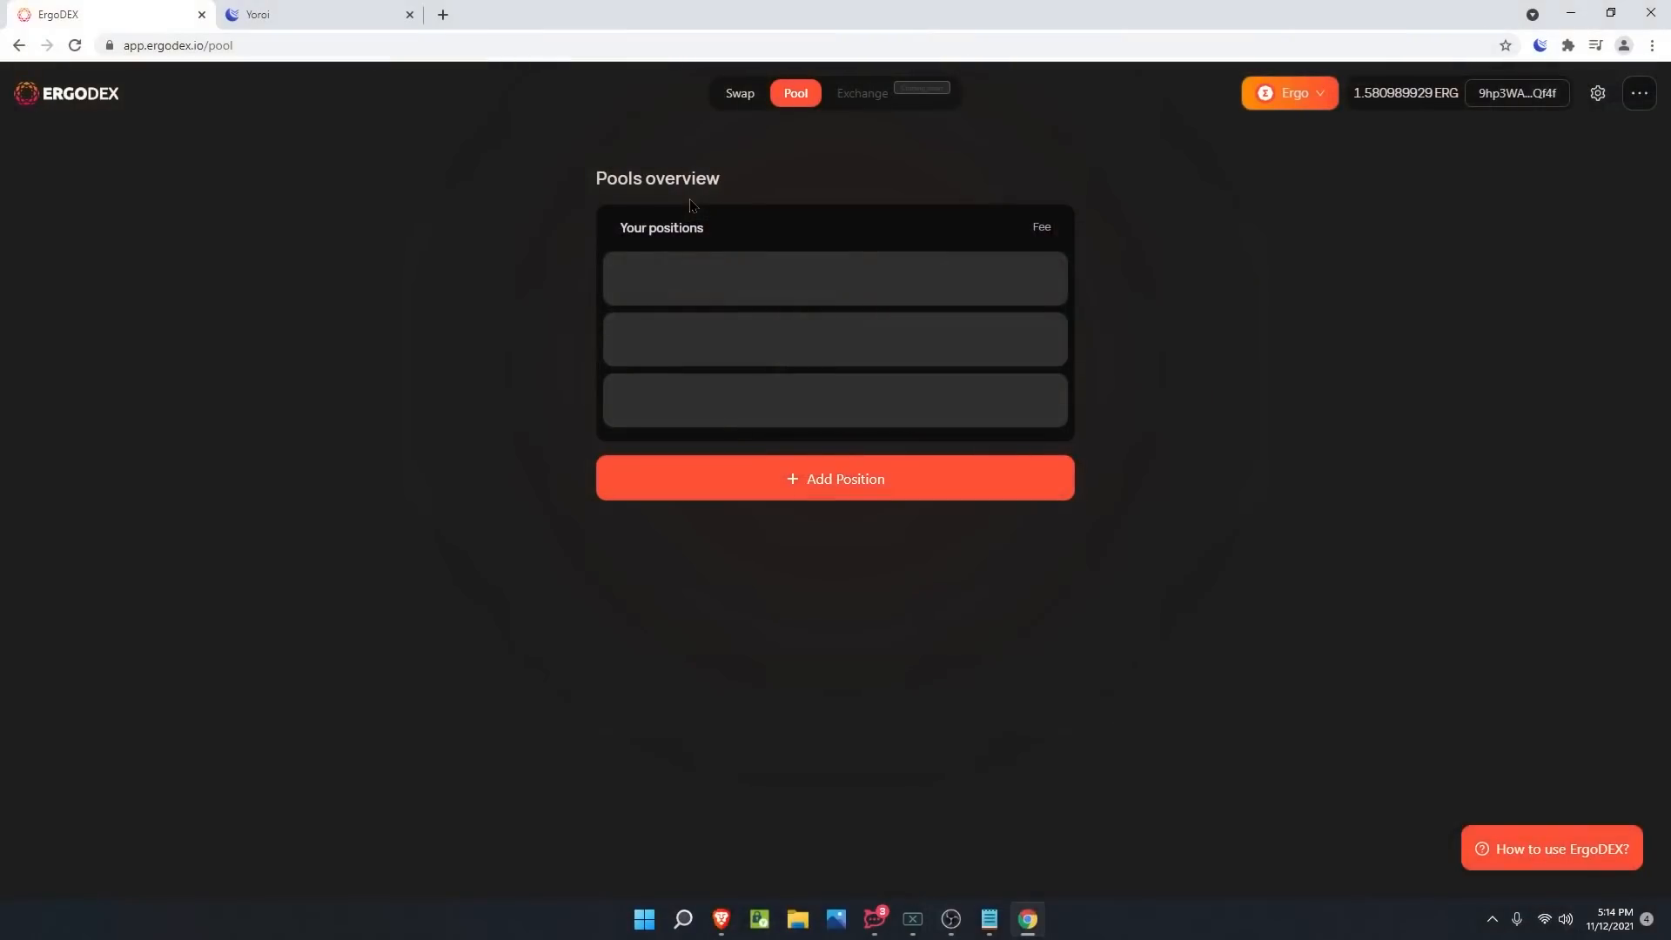
mouse_move(562, 479)
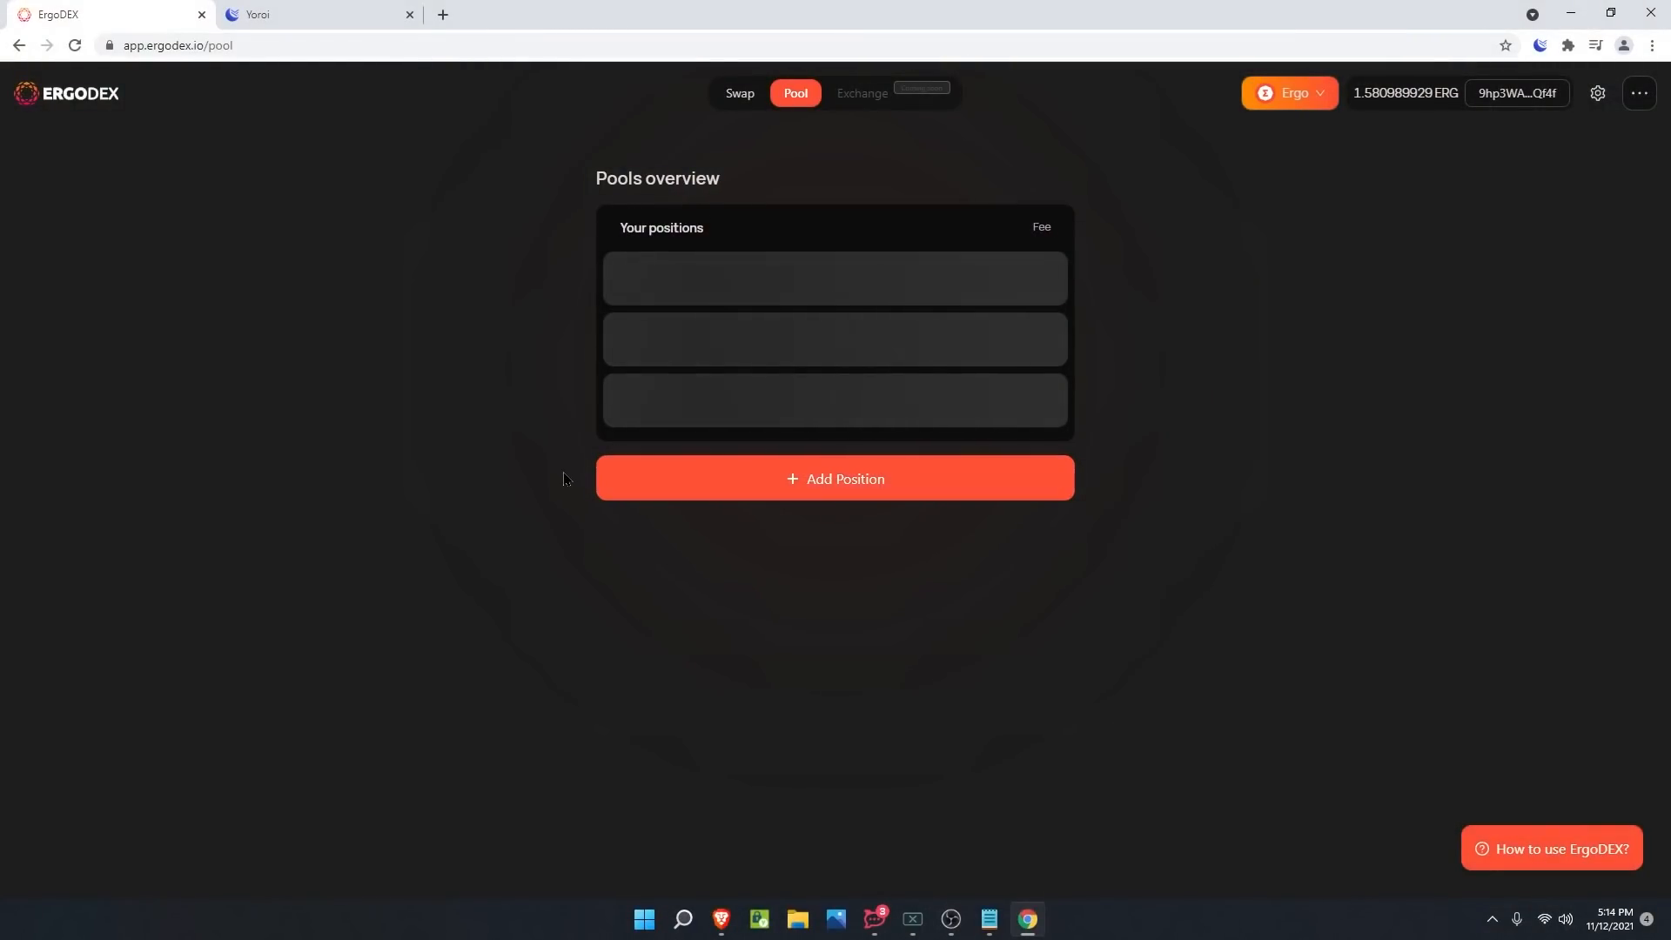
Step: Start a new ERG/SigUSD position with 1 ERG matched to 9.37 SigUSD at the current ratio
click(834, 478)
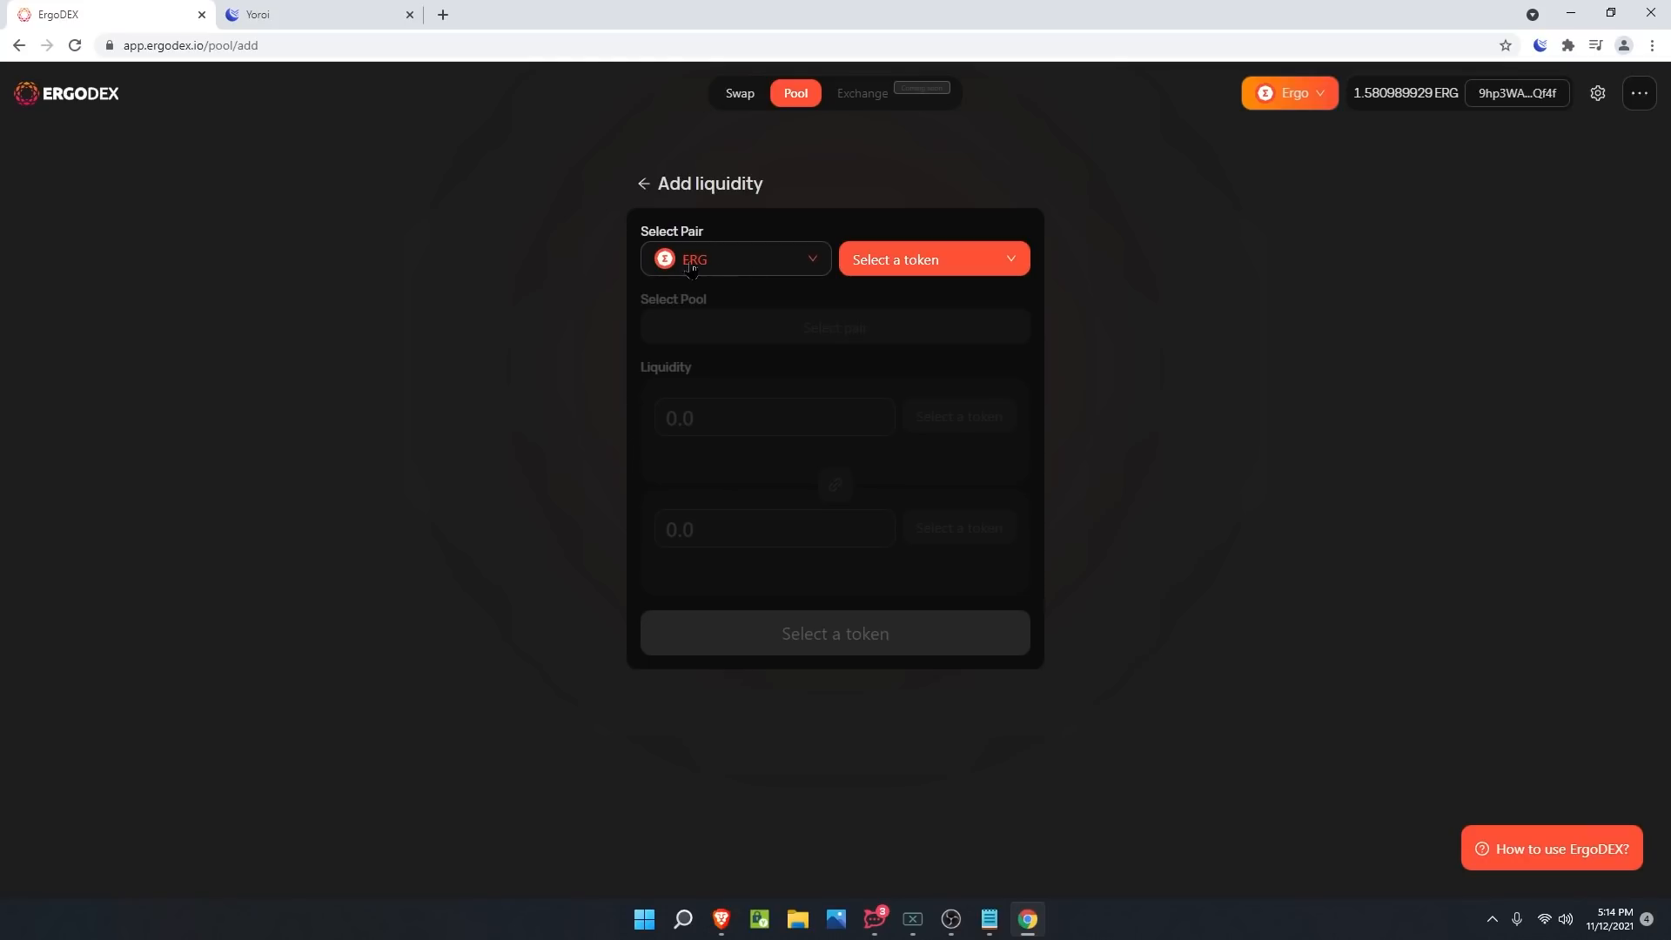
click(930, 259)
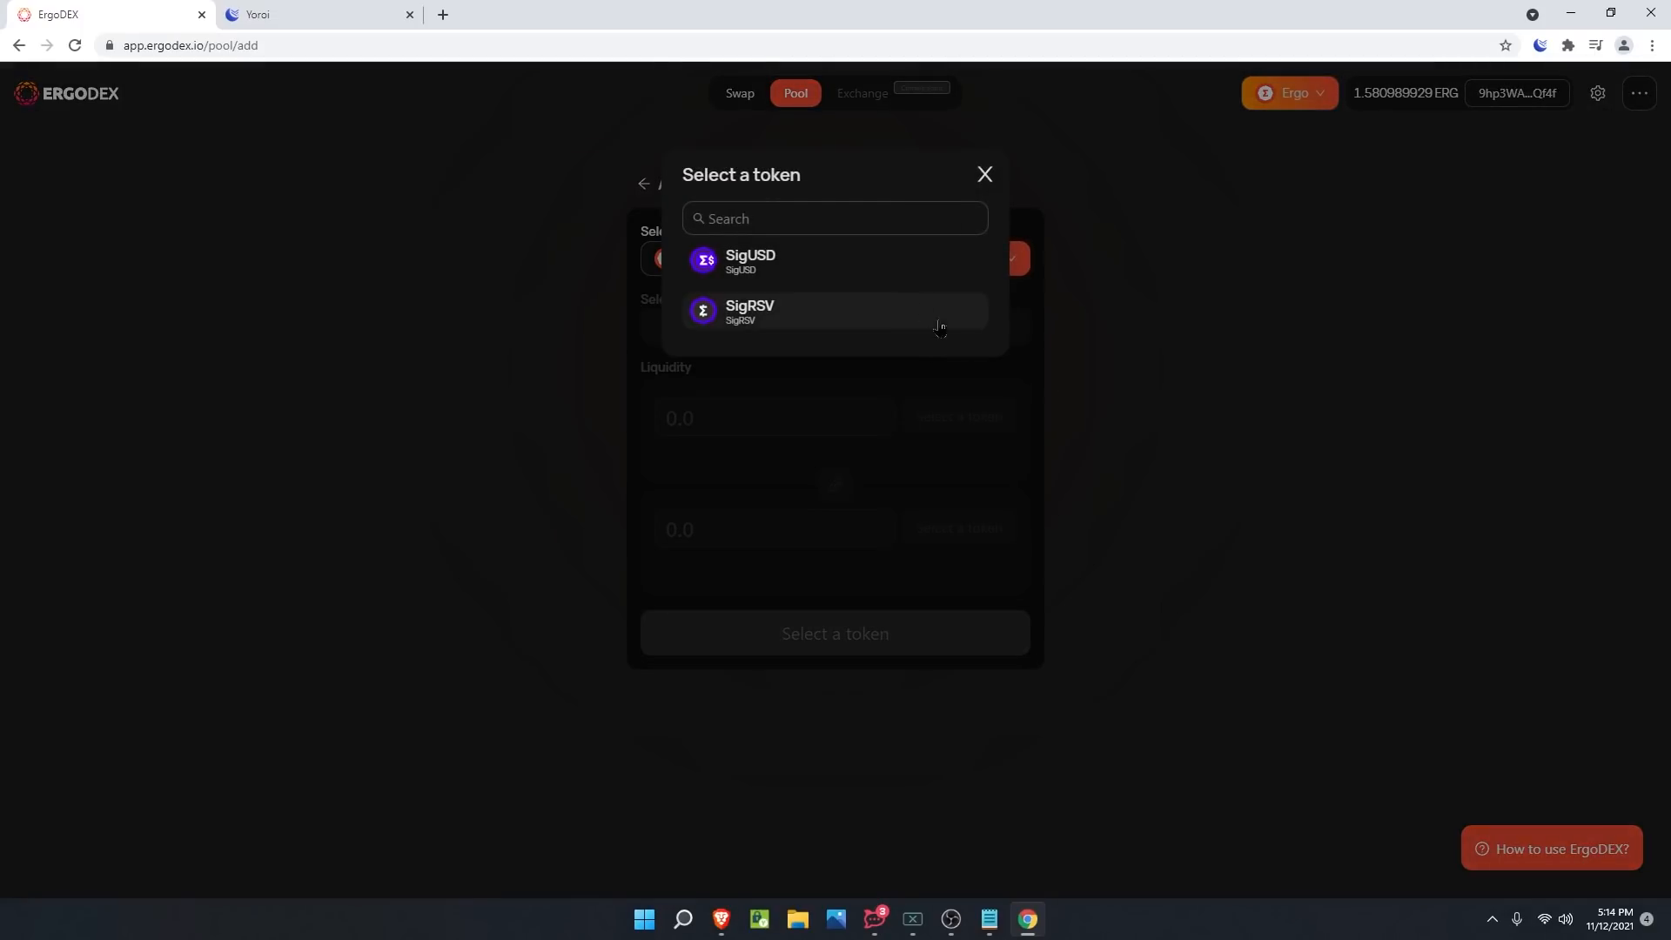
click(750, 261)
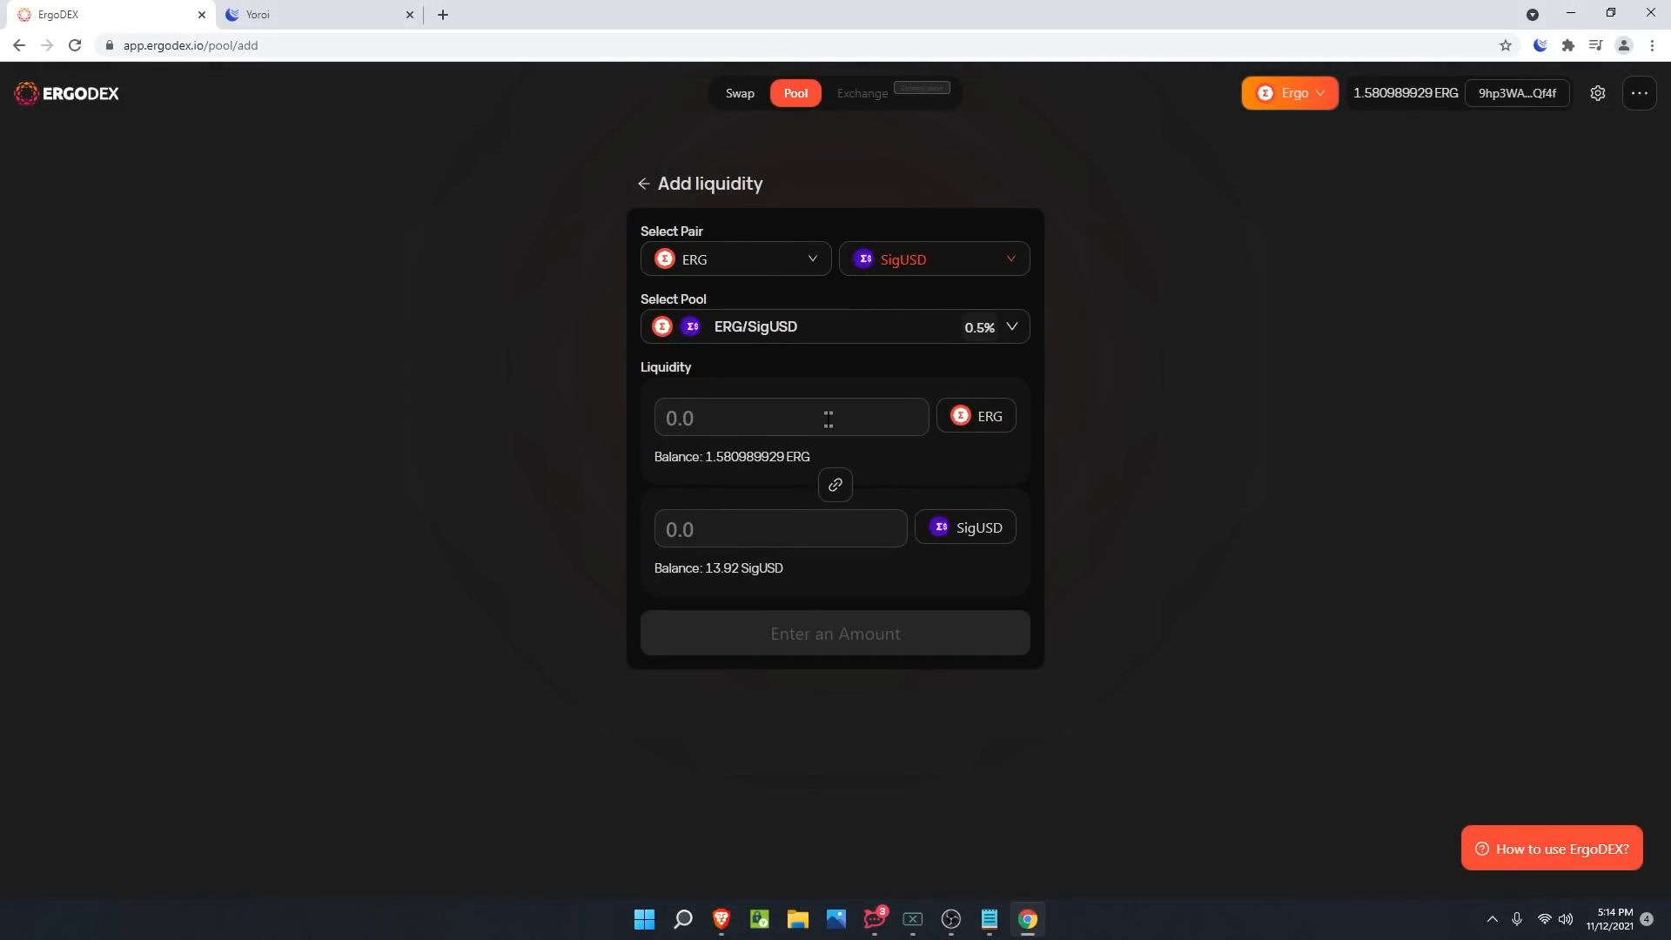
mouse_move(1171, 446)
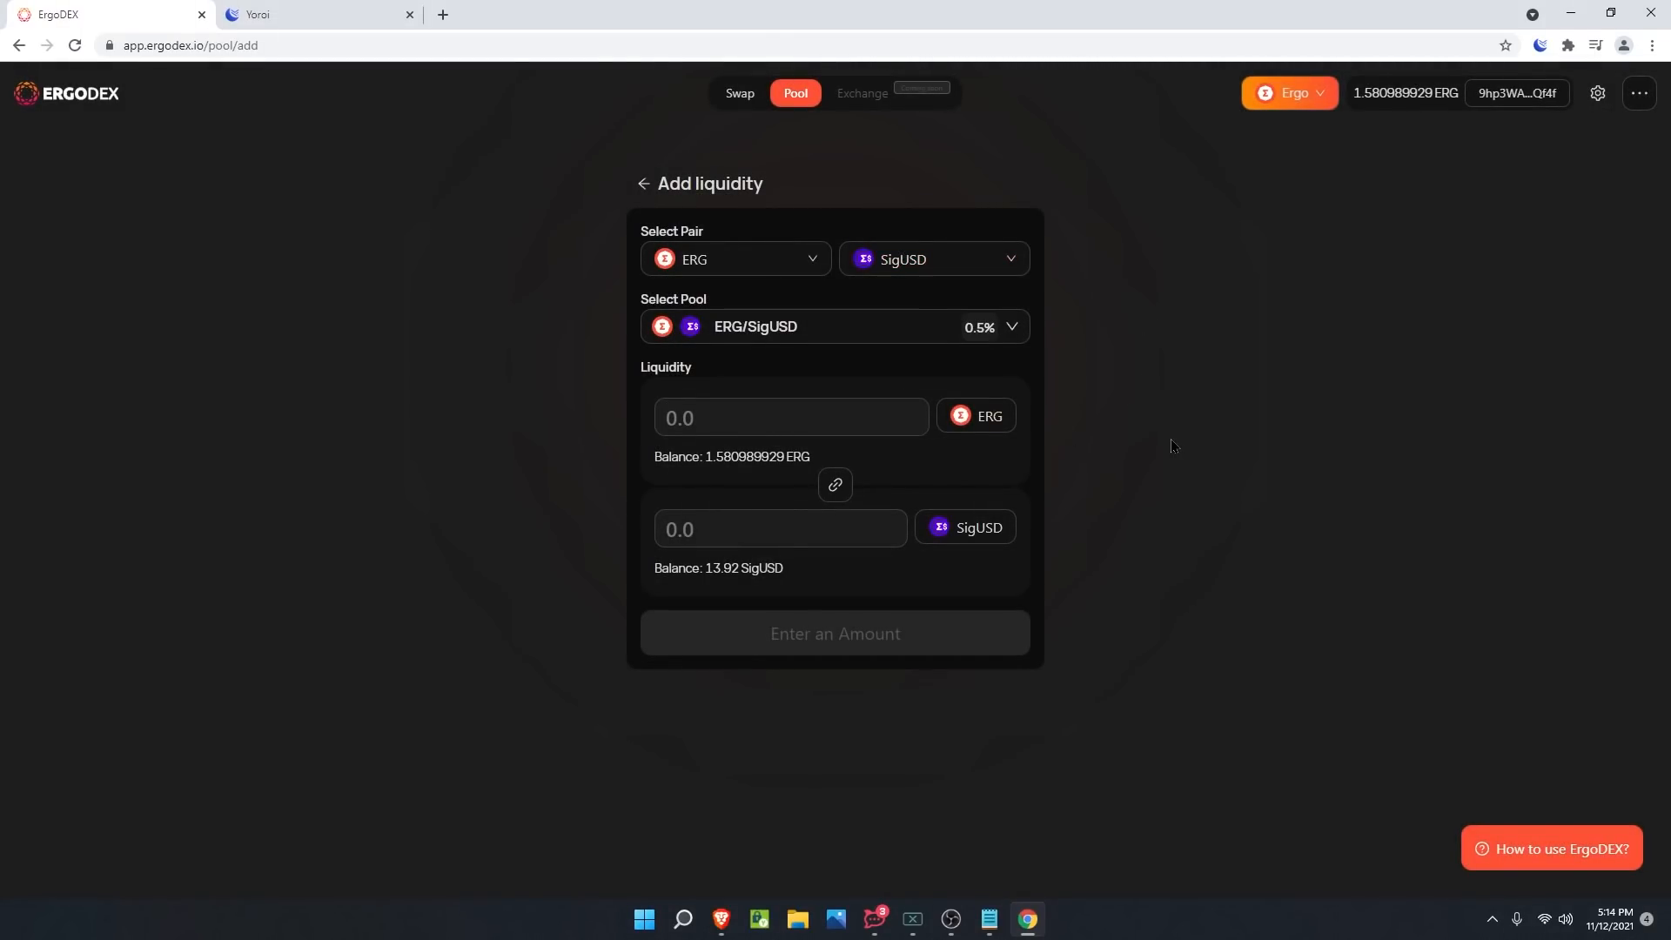
mouse_move(1139, 448)
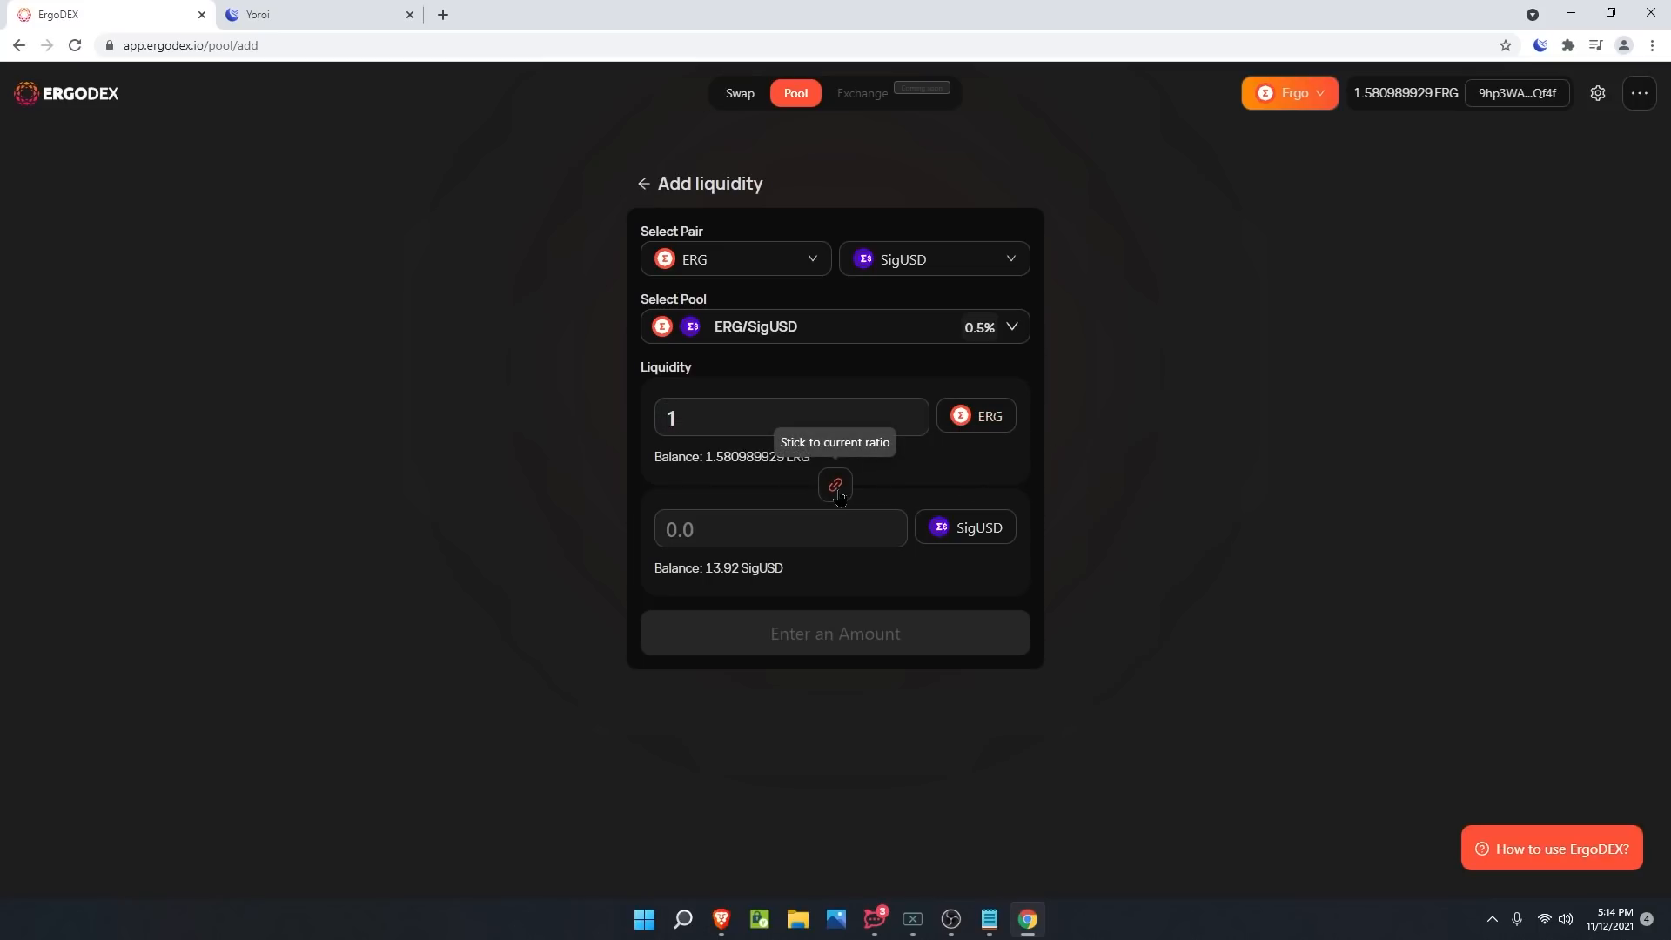
click(834, 486)
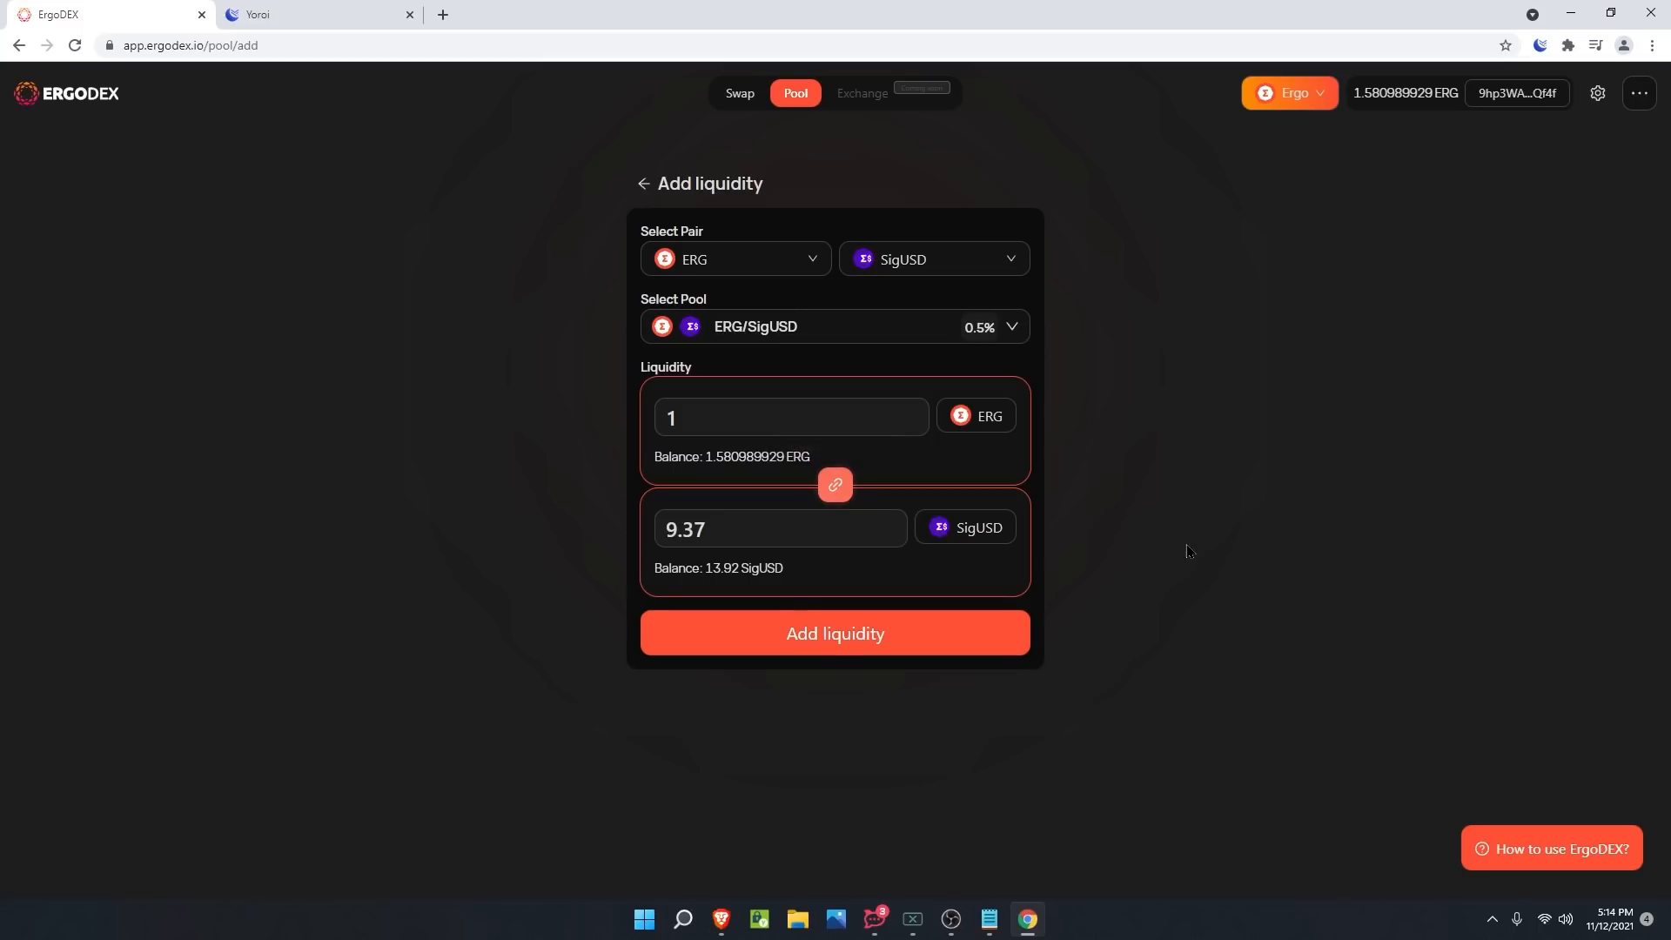
mouse_move(522, 656)
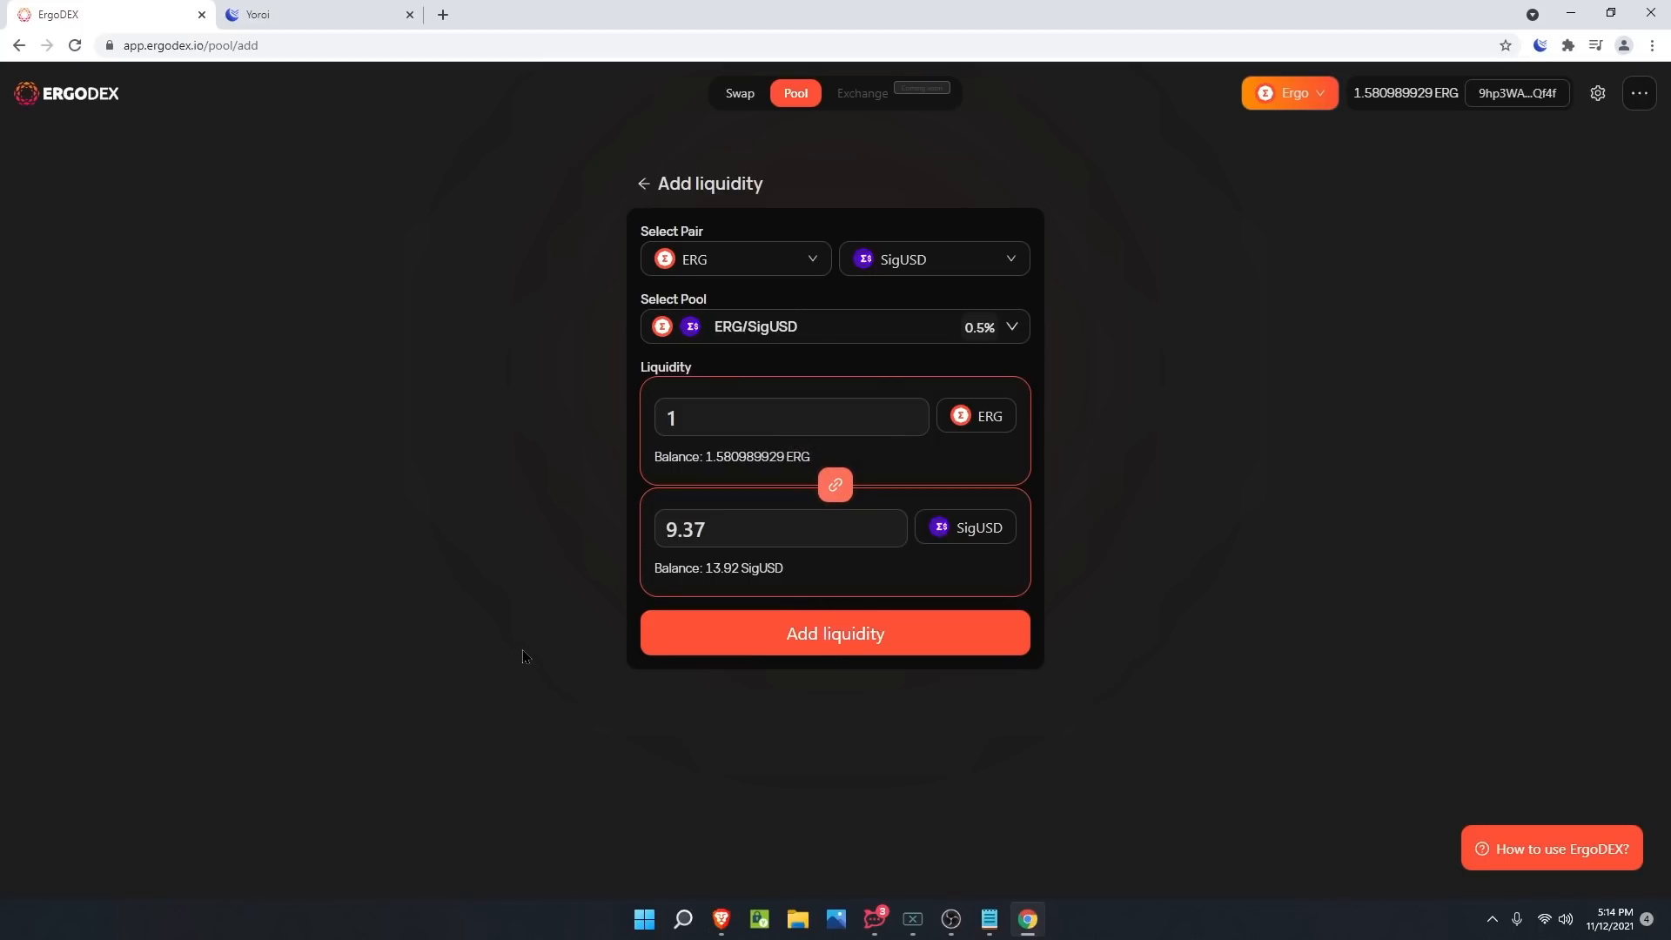
mouse_move(505, 672)
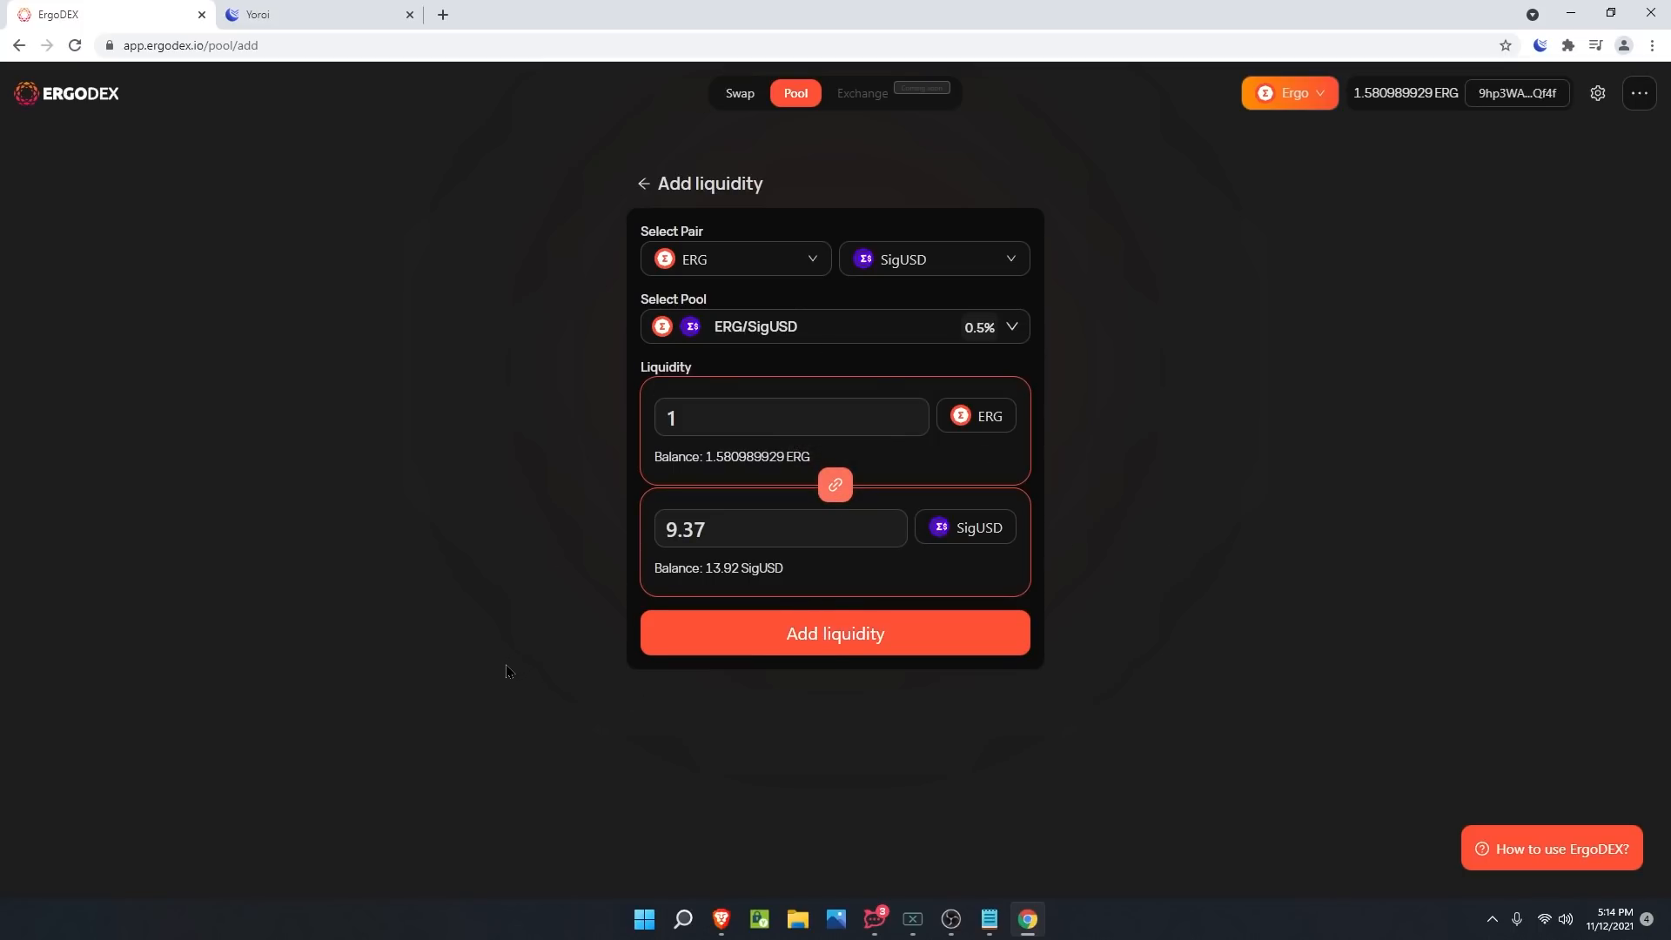
mouse_move(834, 632)
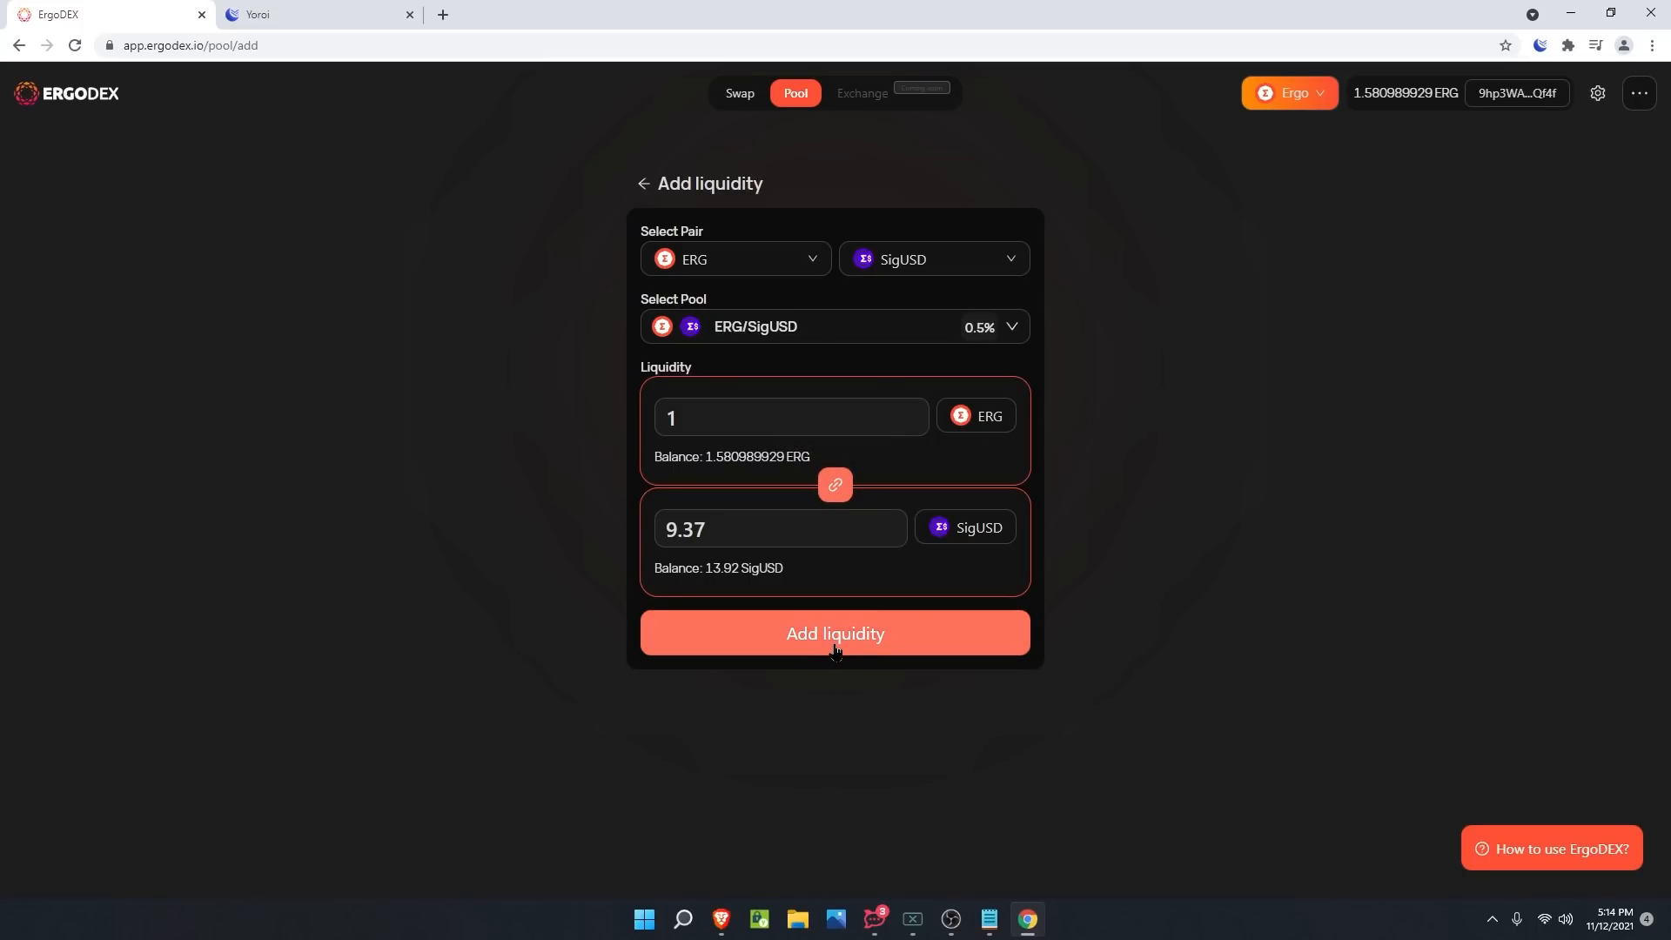
Step: Review the 1 ERG / 9.37 SigUSD deposit with its 0.019 ERG fee and submit it for wallet approval
click(834, 632)
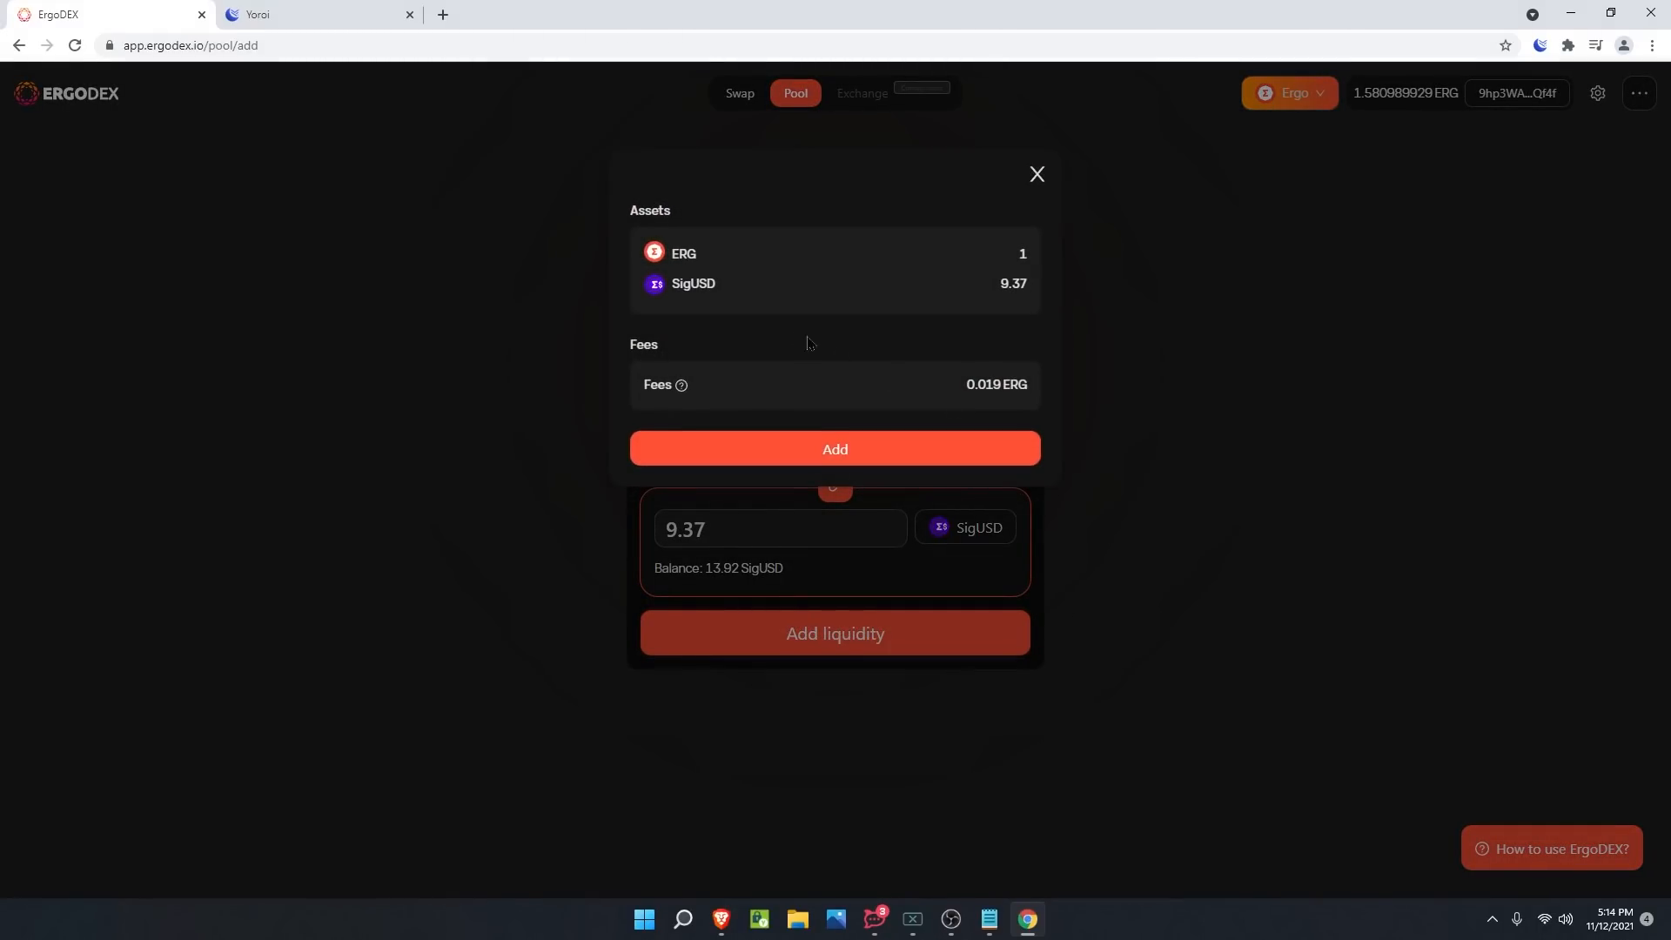
mouse_move(1052, 264)
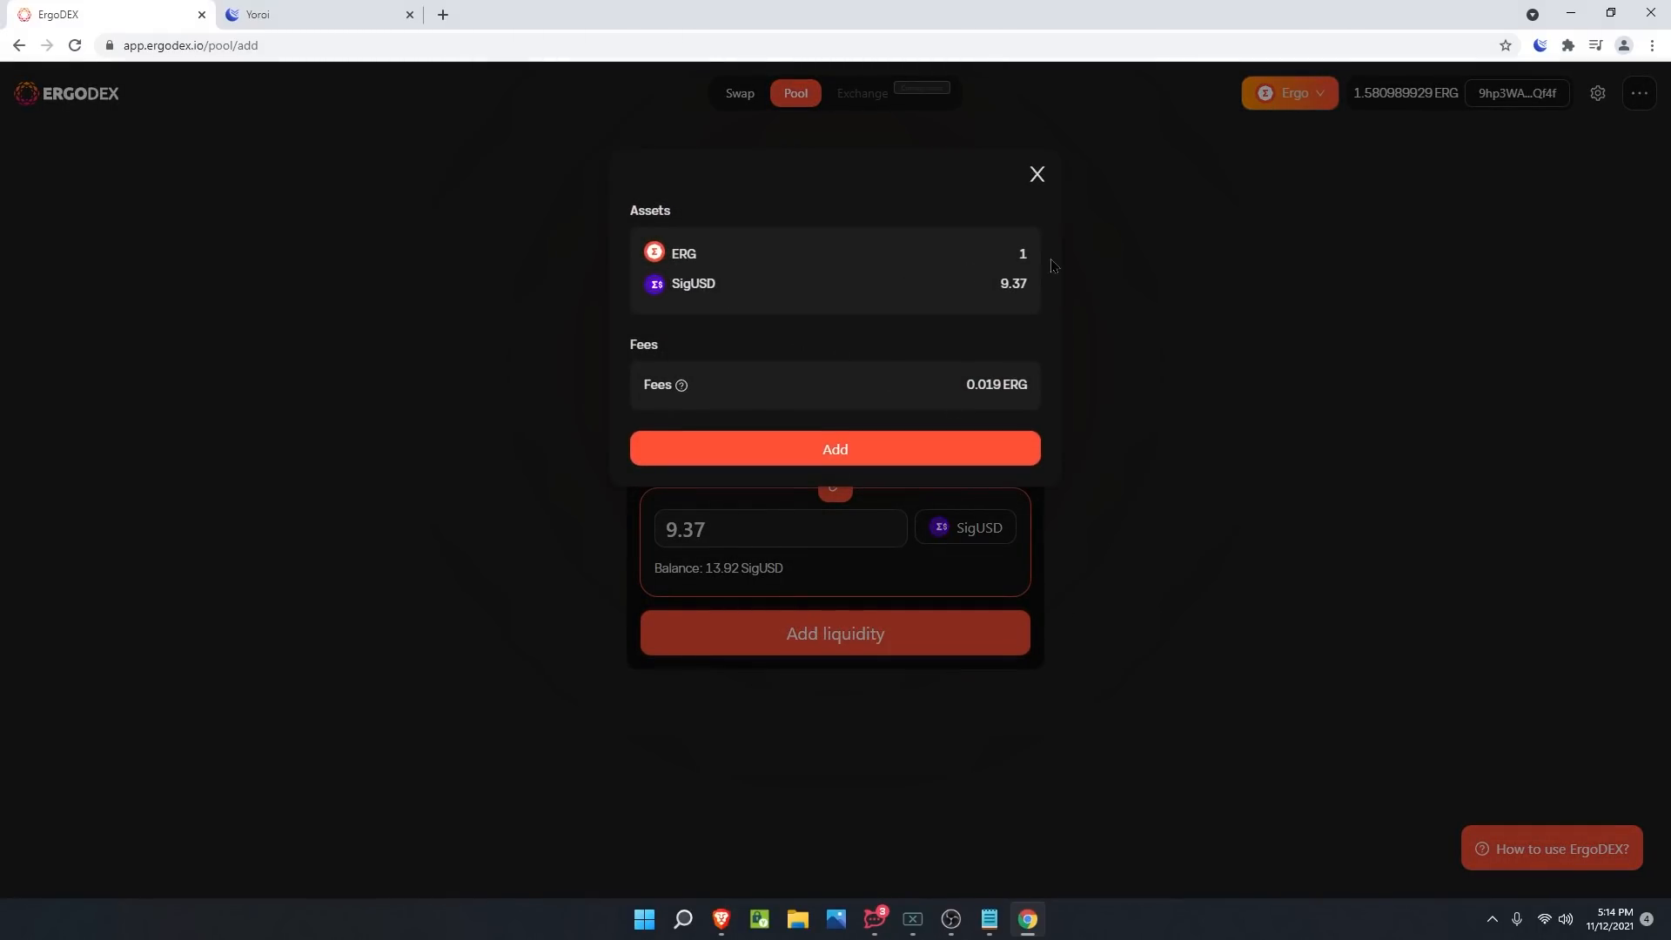
mouse_move(672, 296)
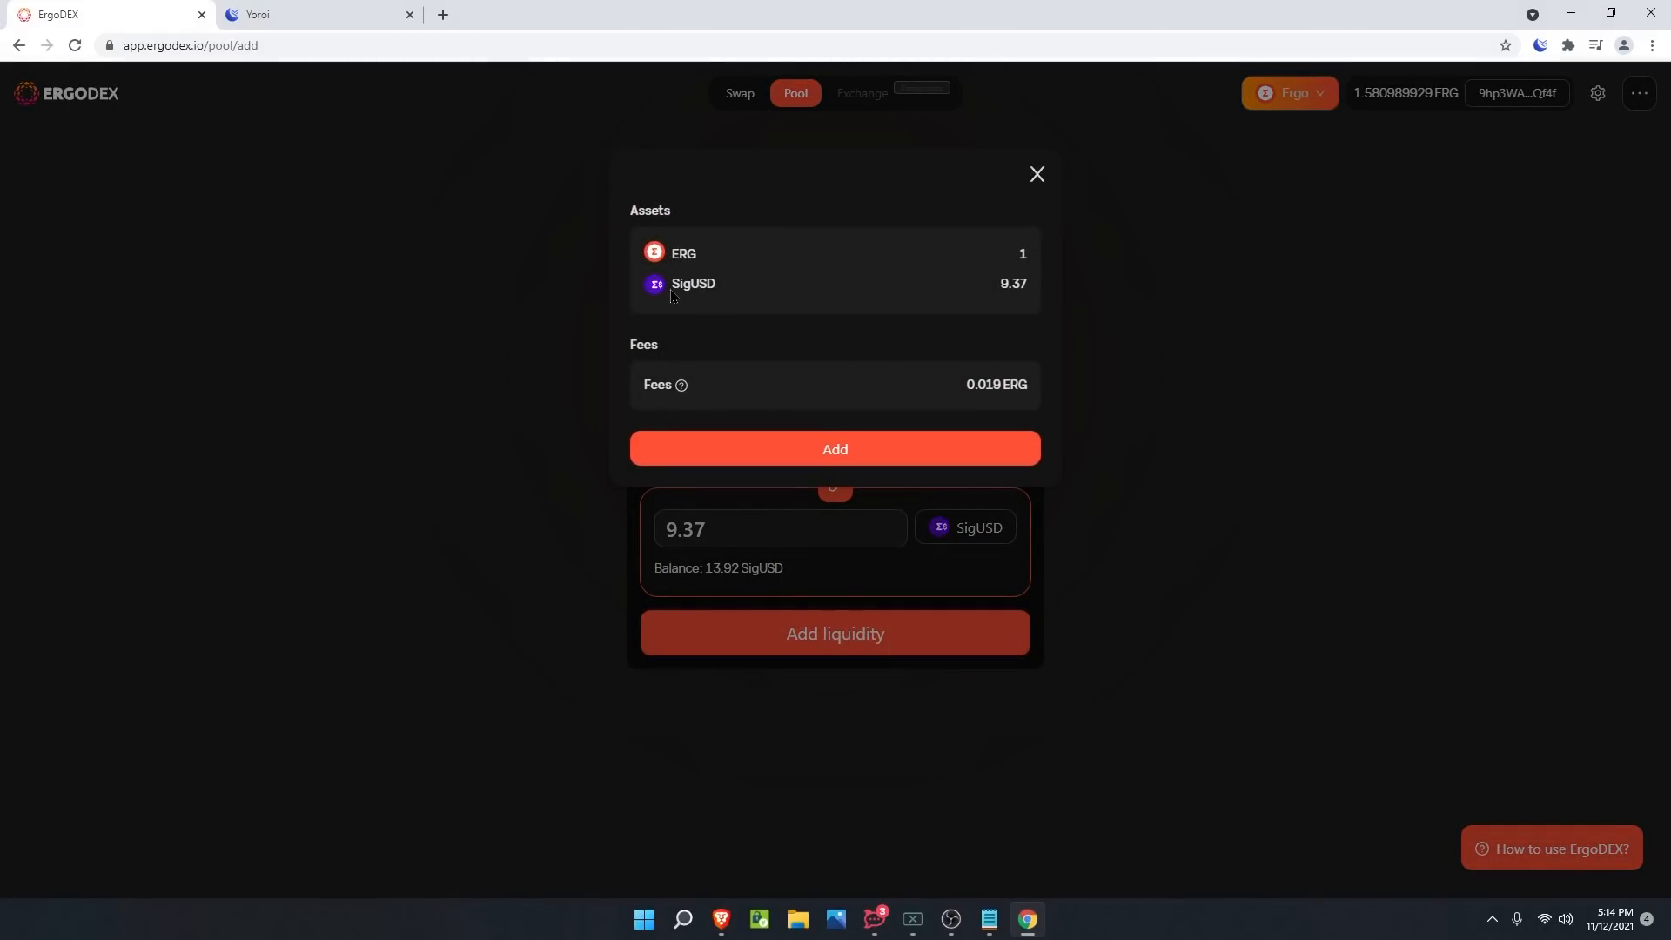
mouse_move(1042, 298)
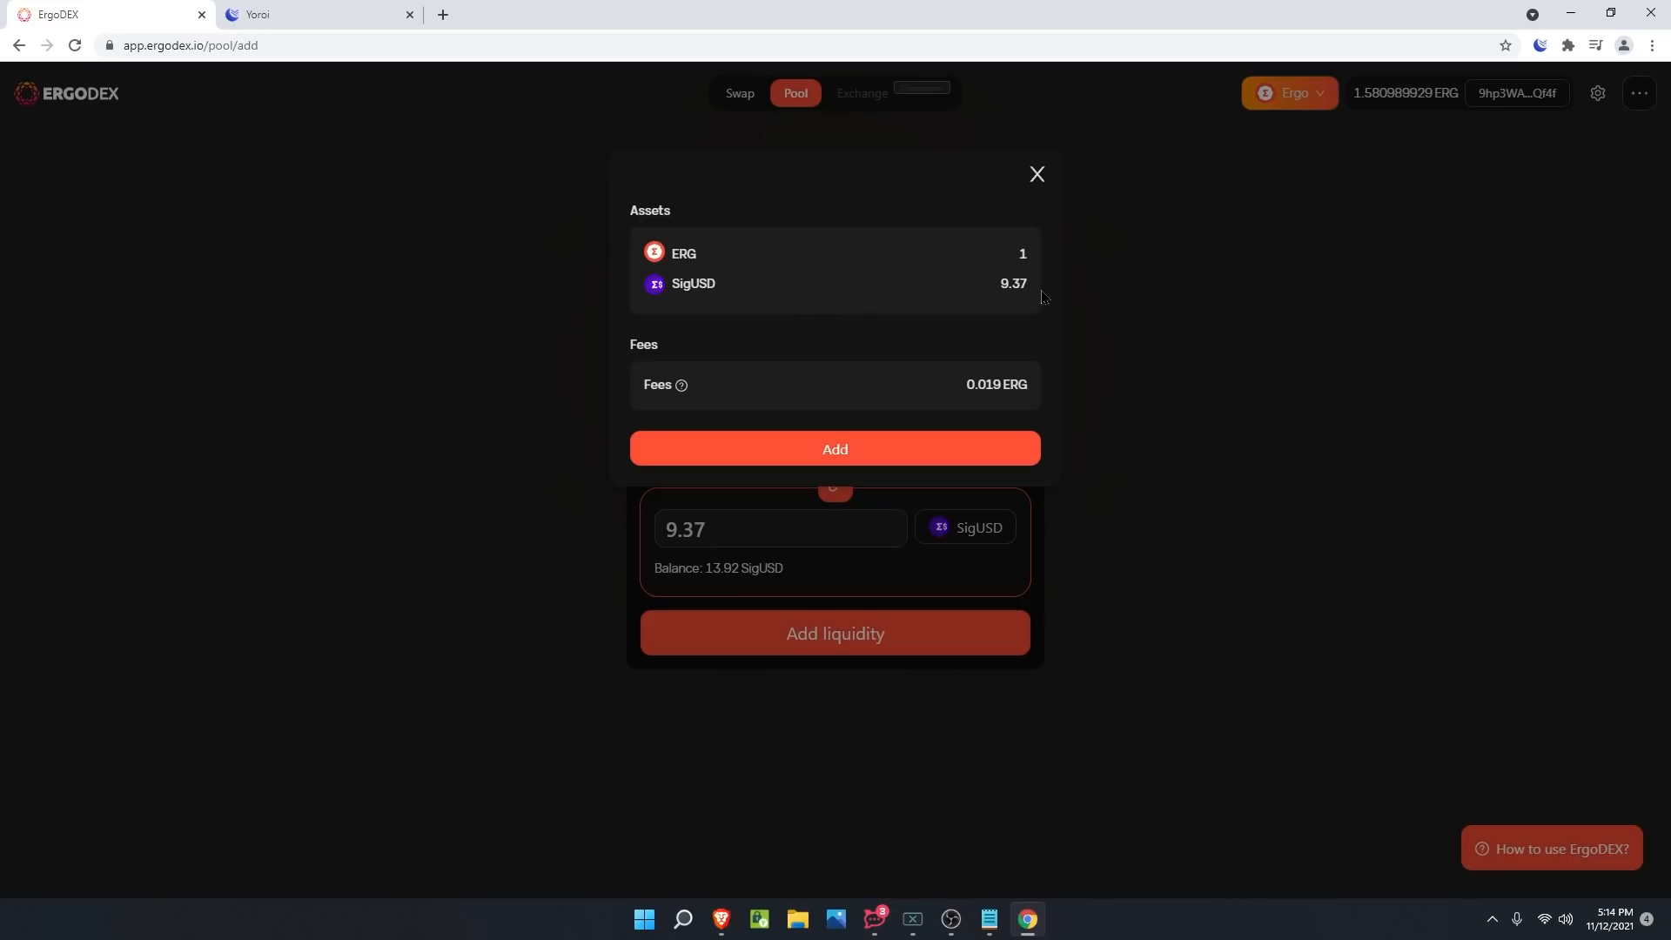
mouse_move(917, 387)
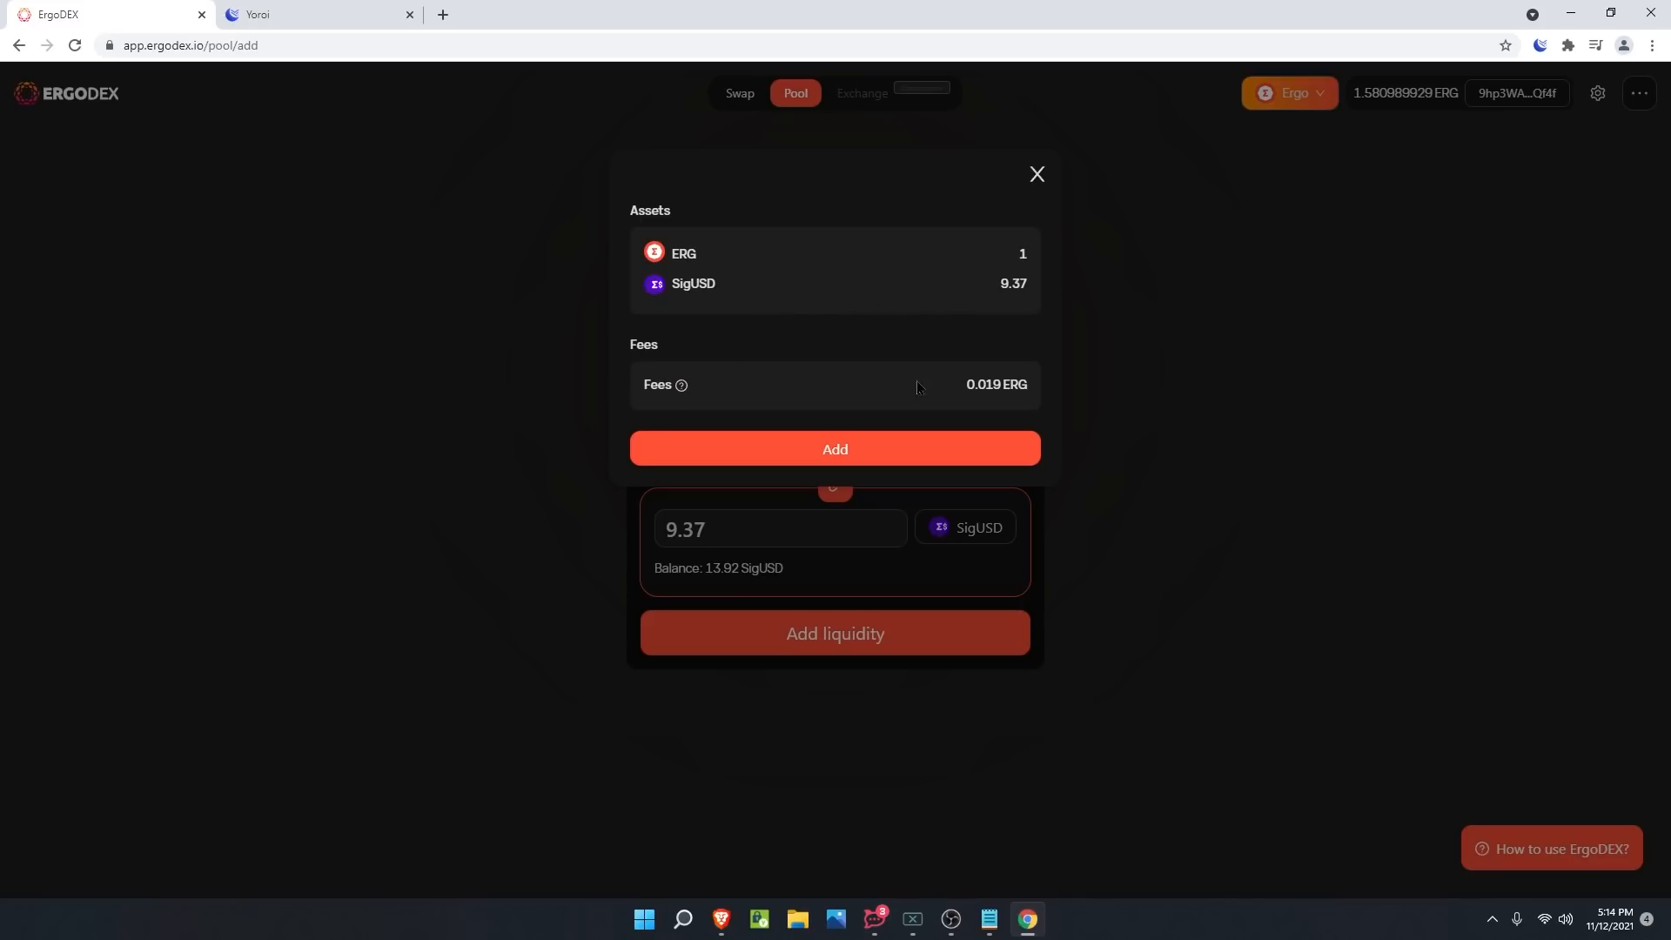
mouse_move(681, 386)
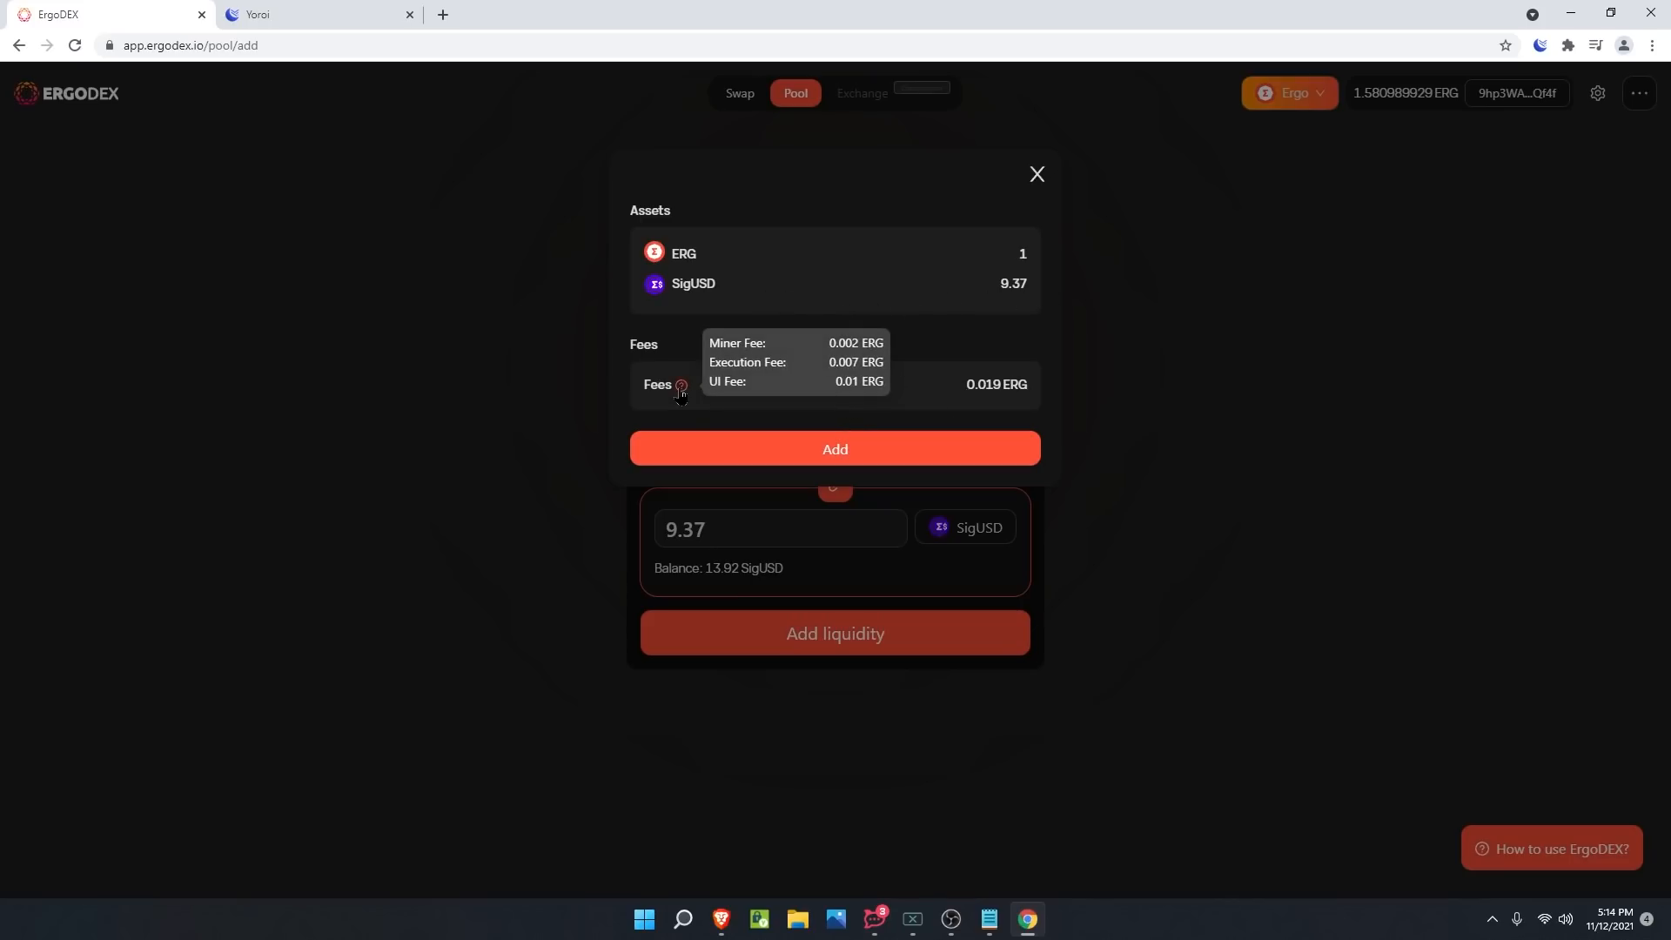
mouse_move(851, 465)
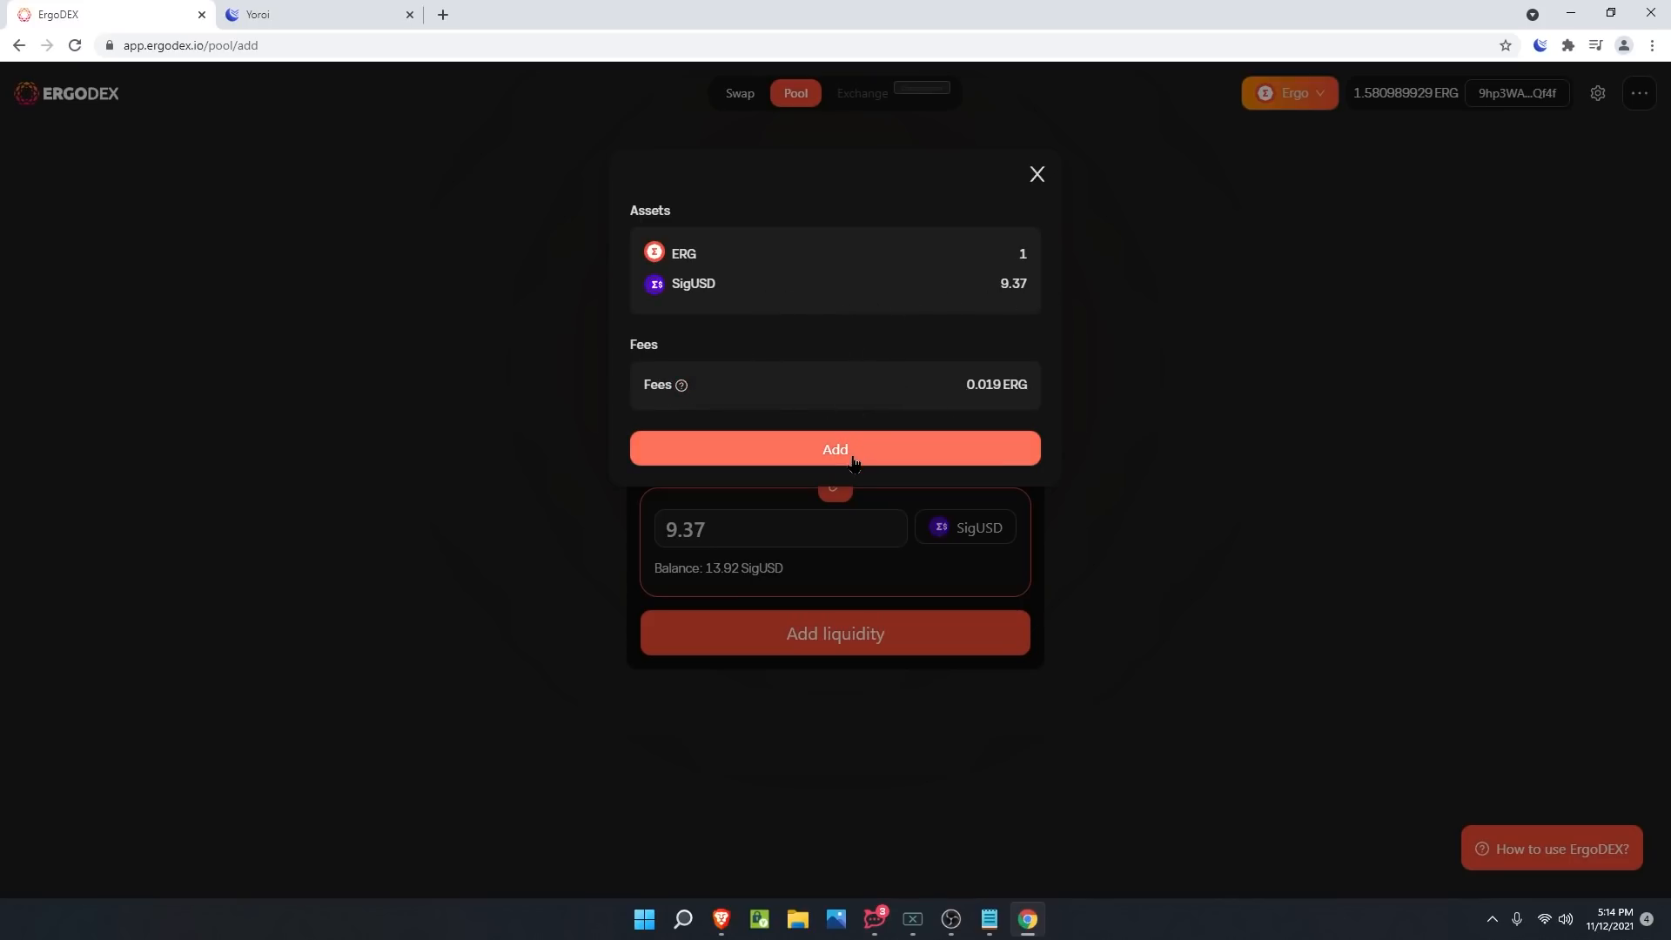
click(834, 449)
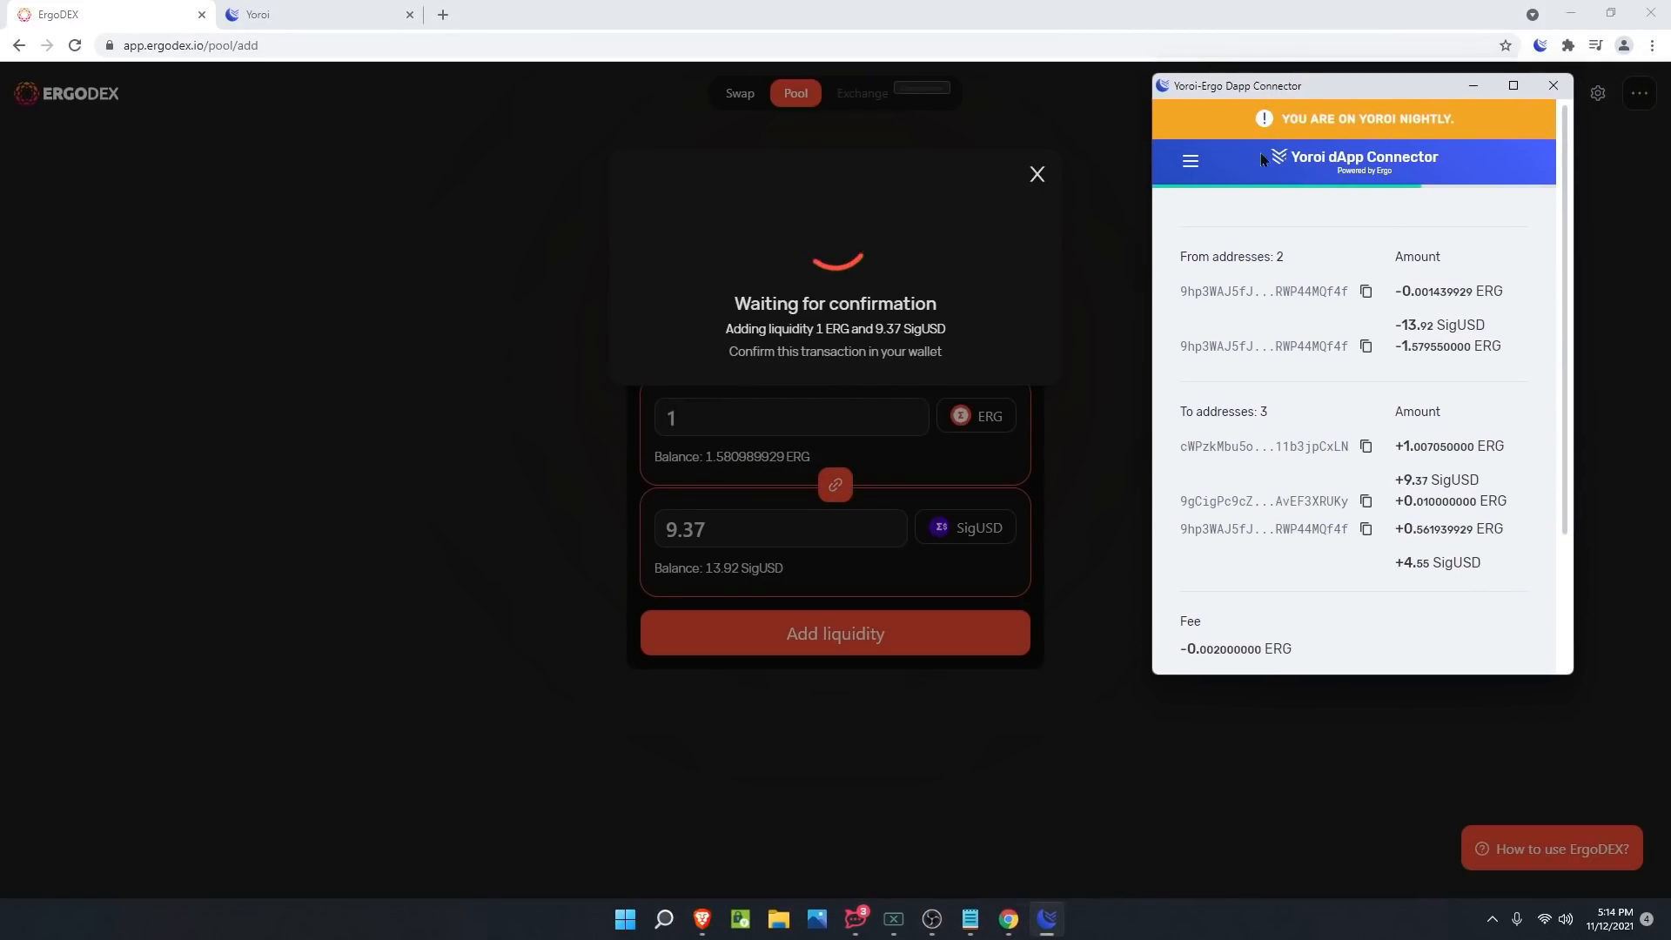
Step: Sign the liquidity deposit in the Yoroi dApp Connector with the spending password
scroll(down, 3)
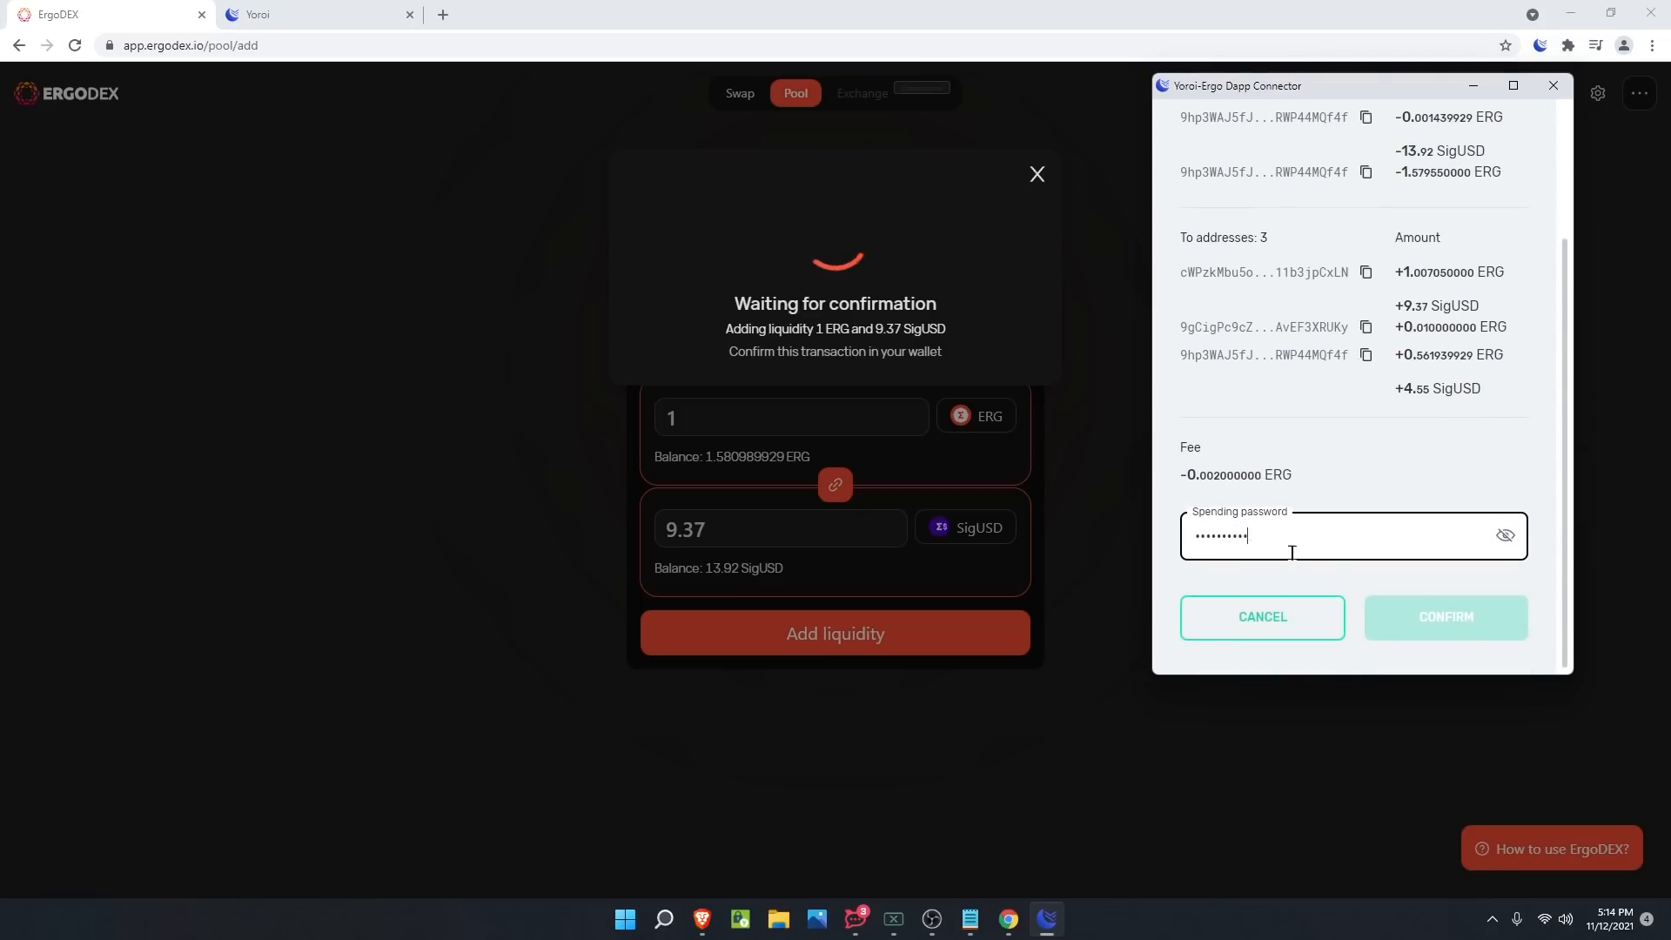
click(1445, 616)
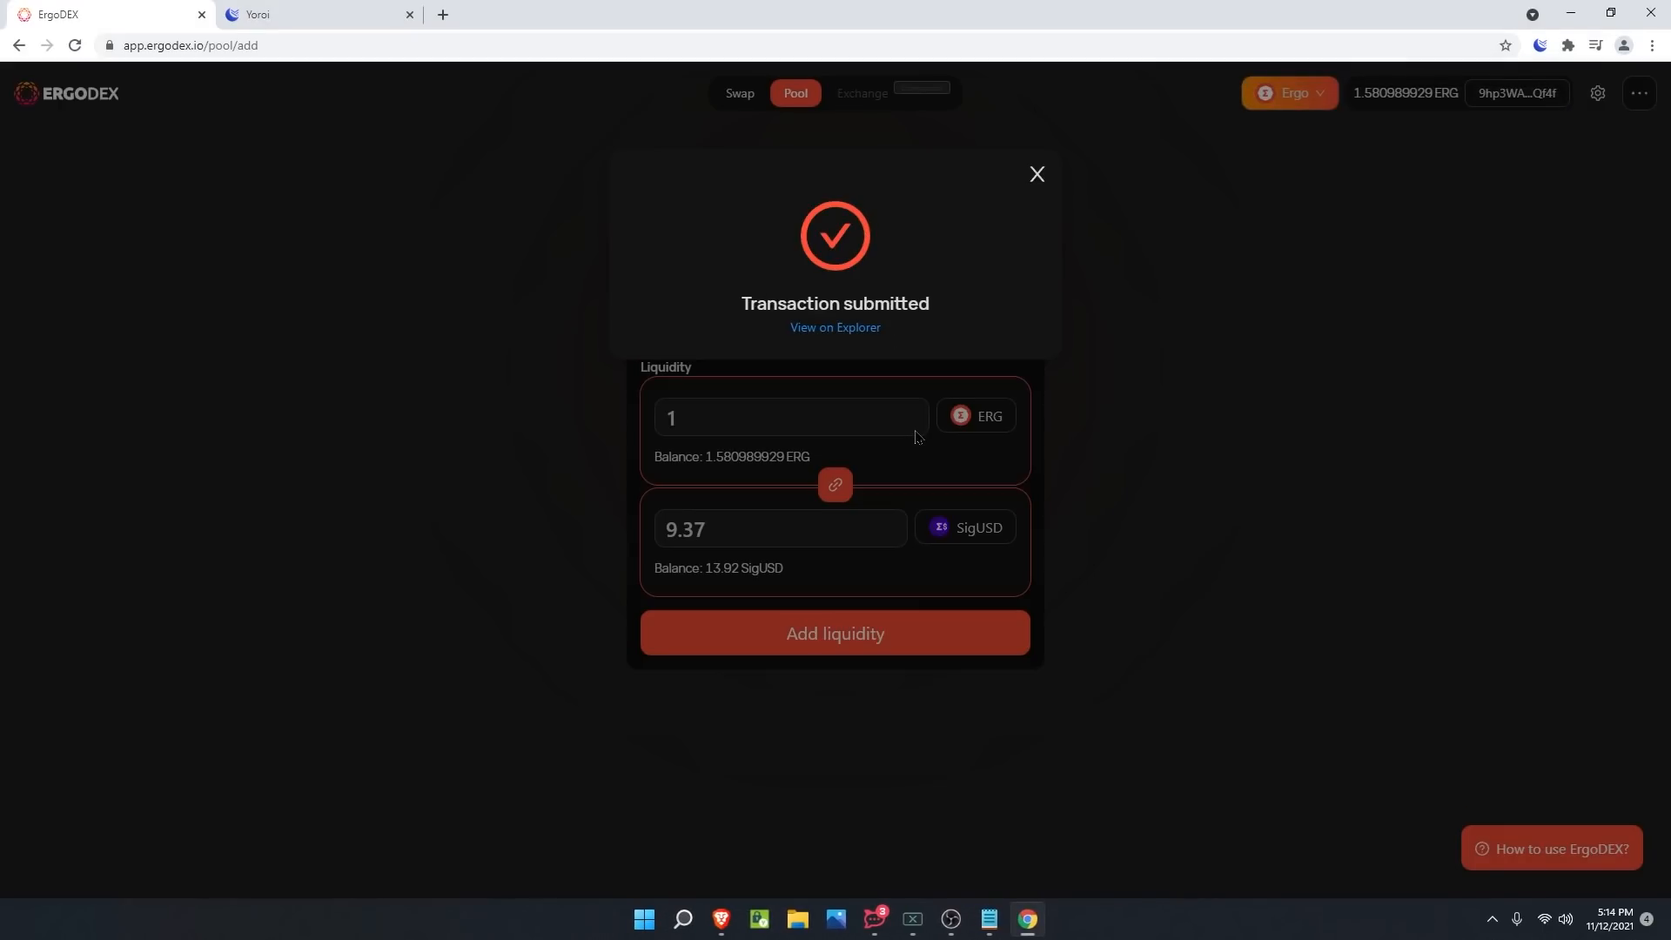
mouse_move(930, 249)
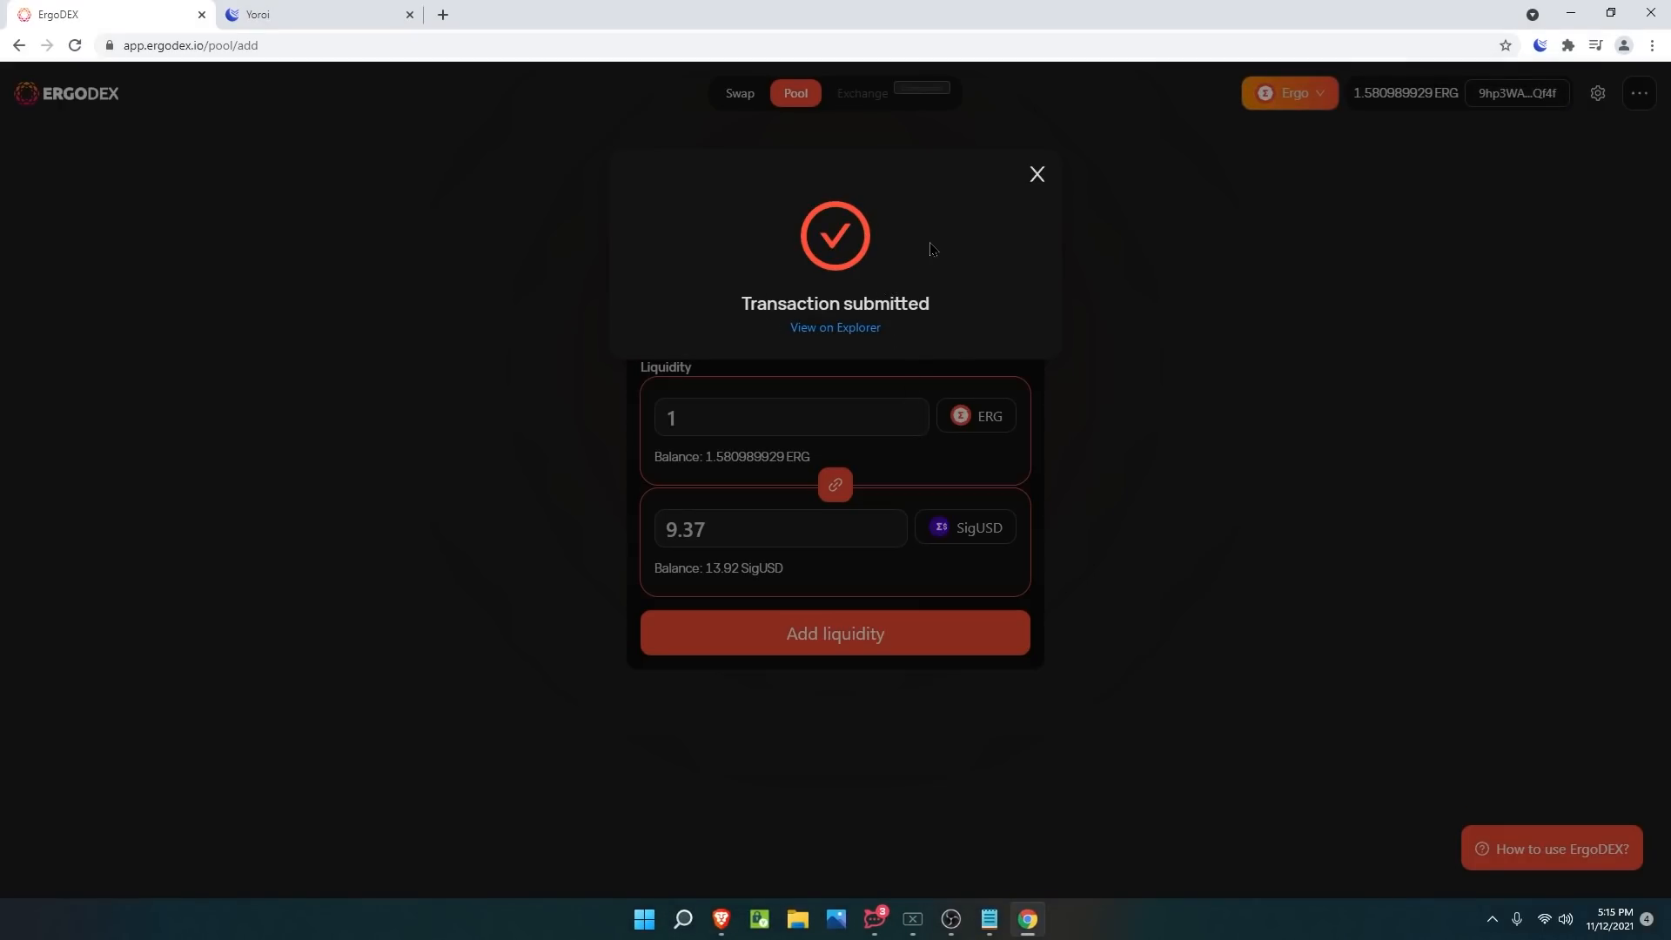
mouse_move(1026, 195)
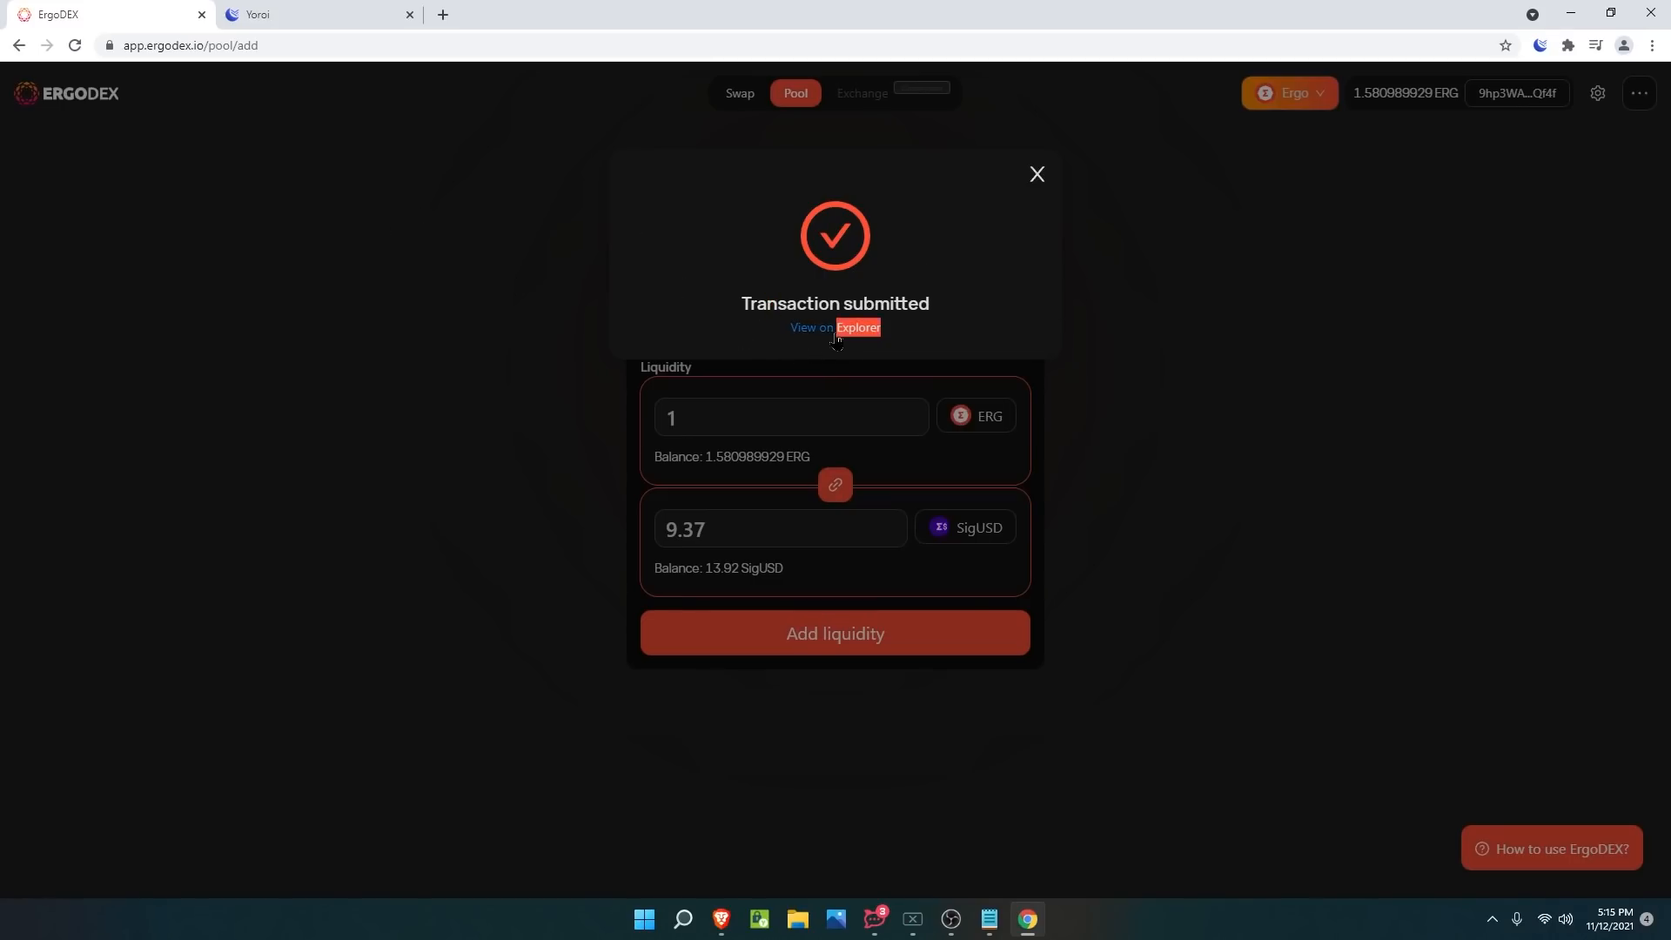
Step: Check the Yoroi wallet page, then navigate via Swap back to the Pools overview of positions
click(1034, 174)
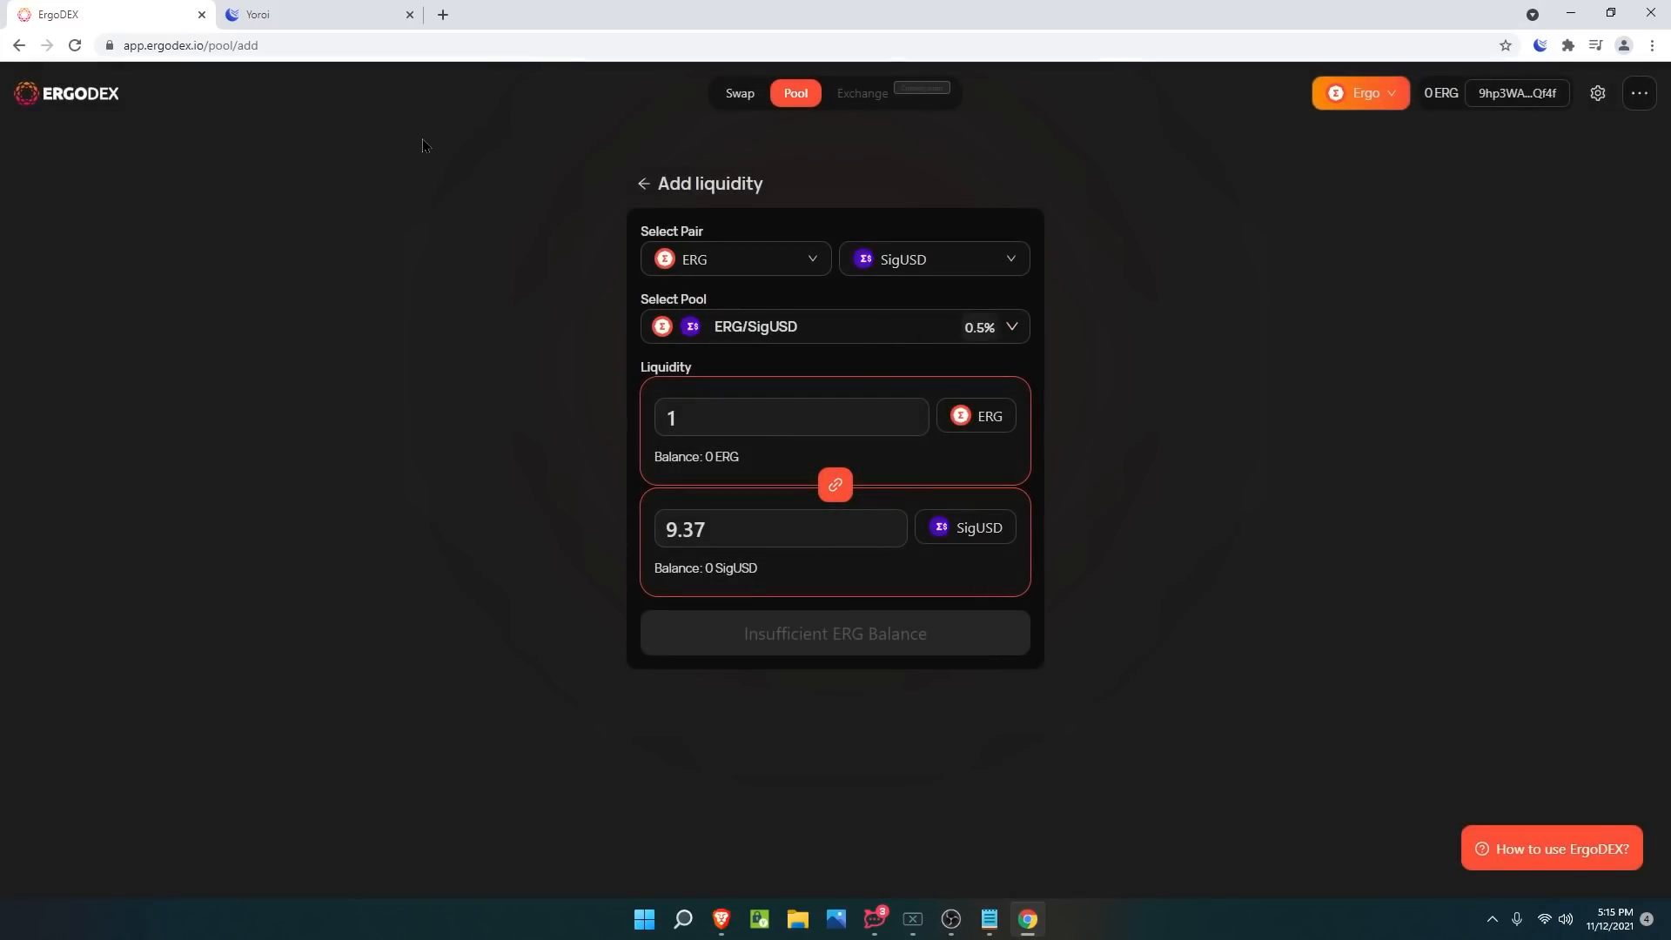
click(310, 14)
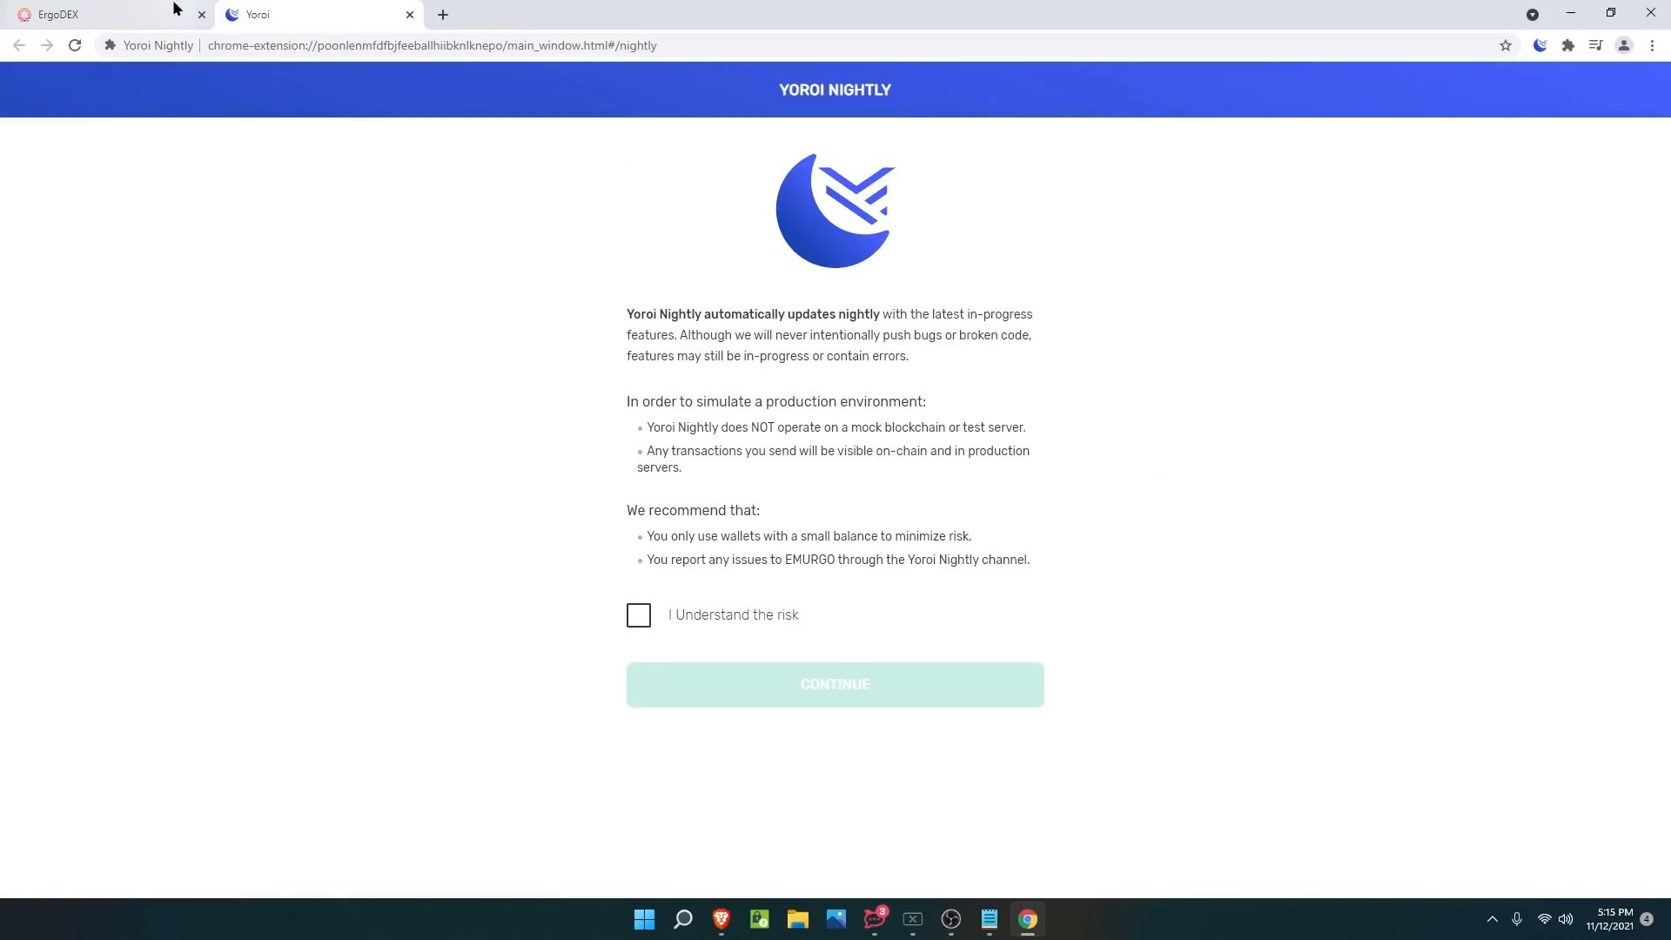
click(59, 13)
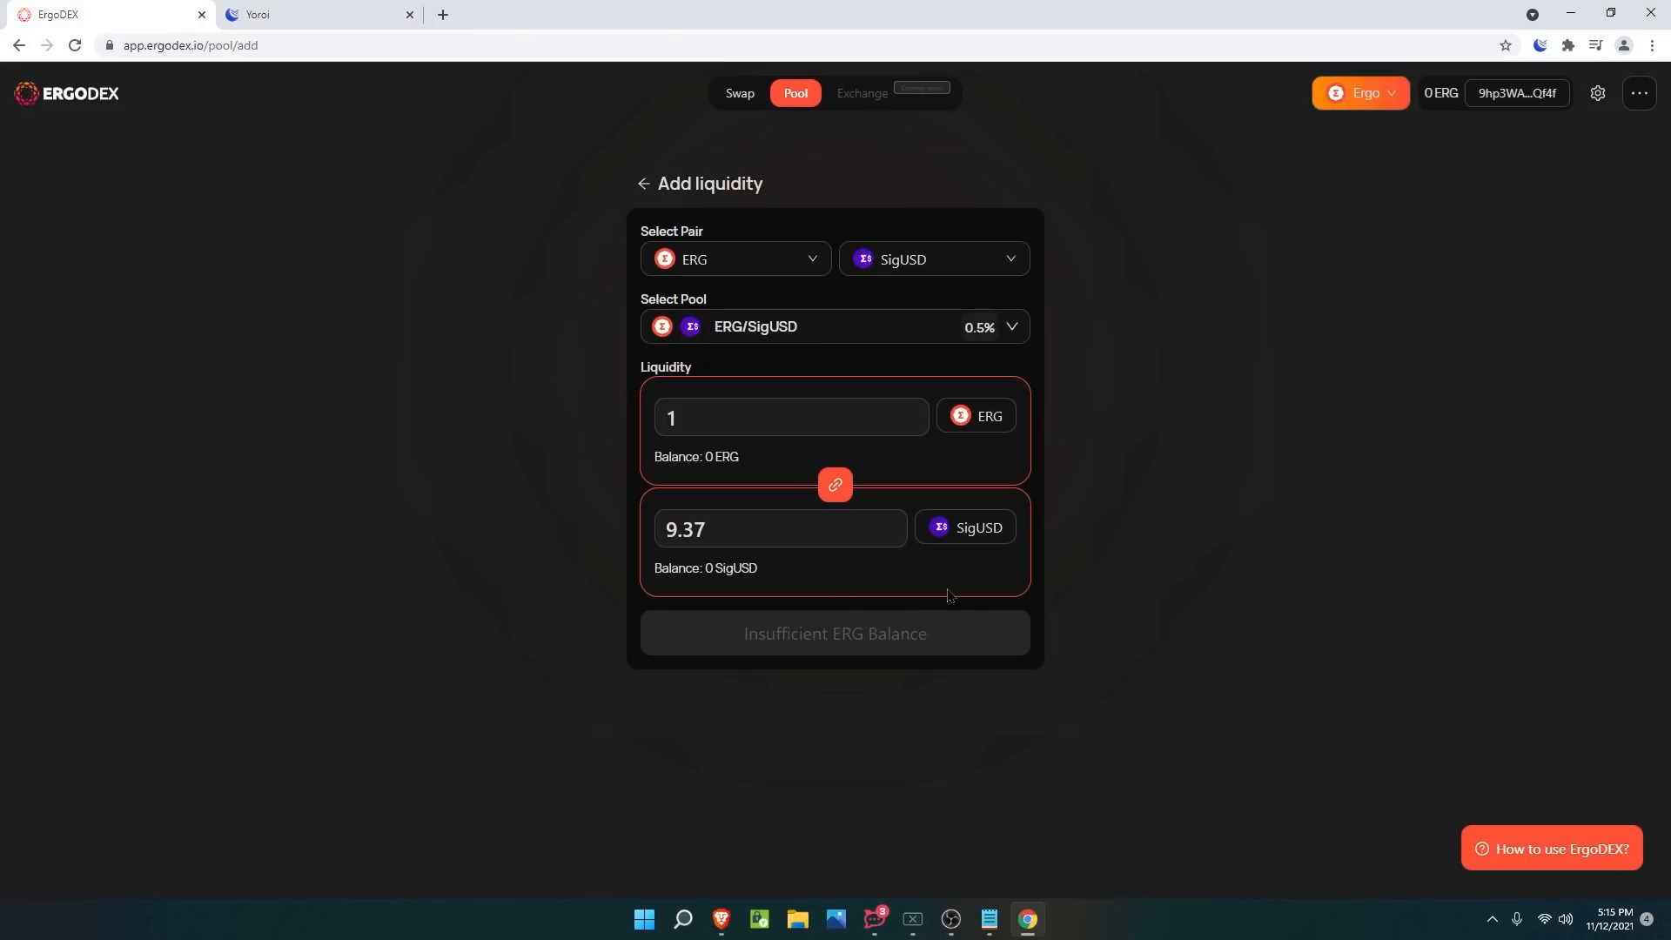
mouse_move(608, 502)
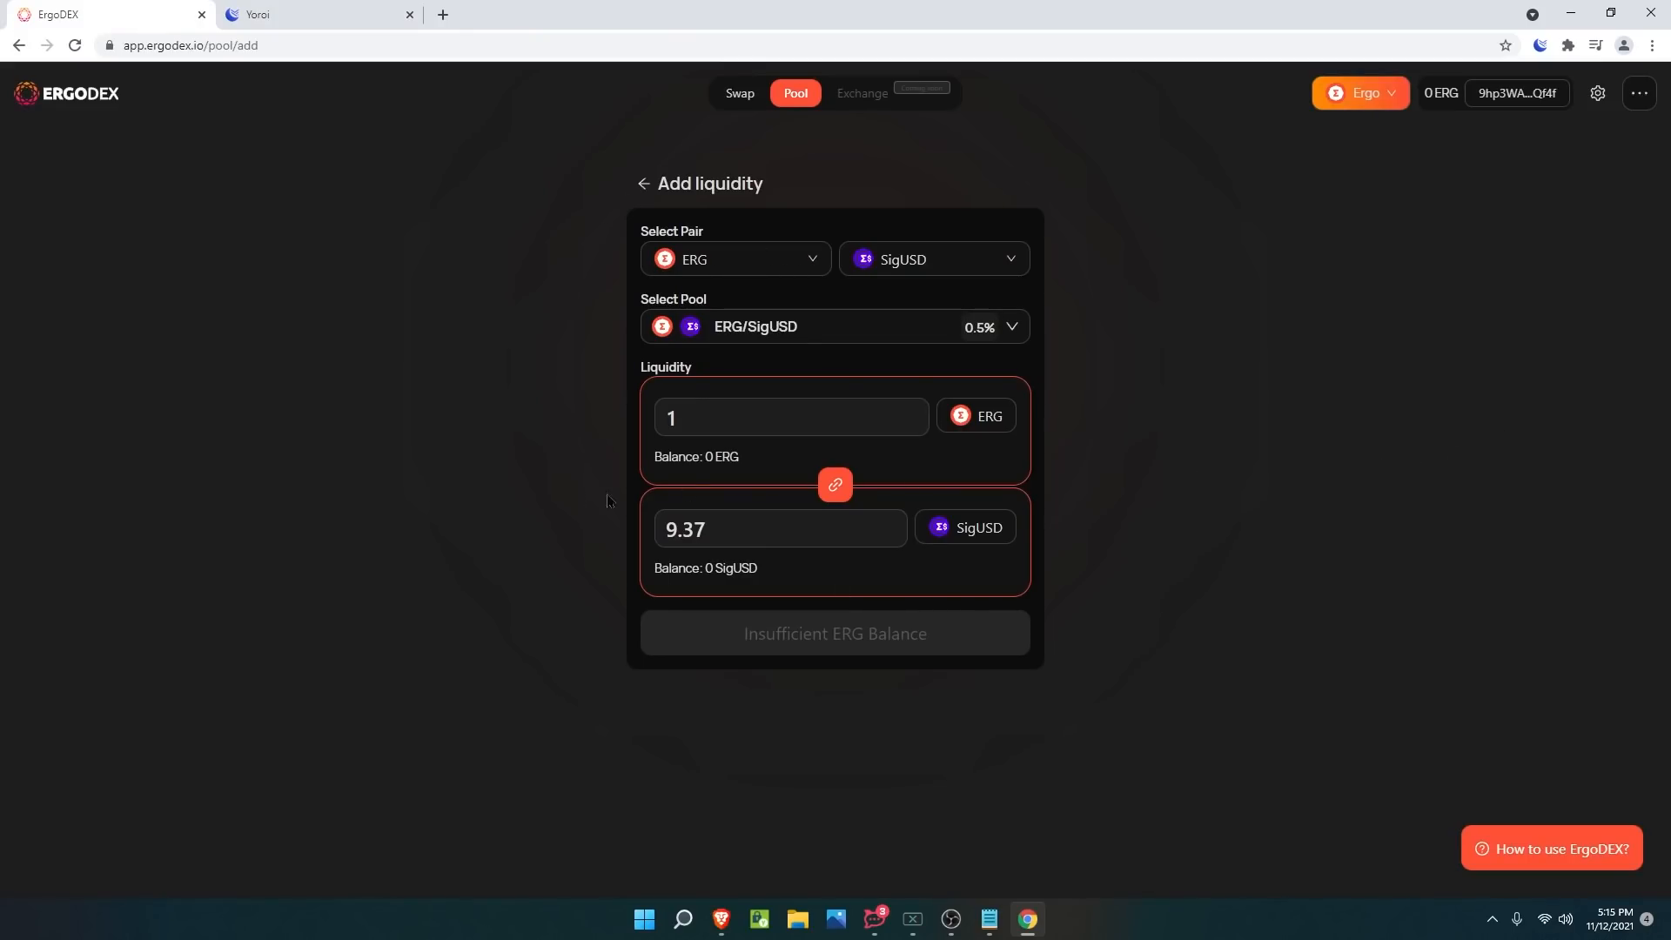
mouse_move(985, 211)
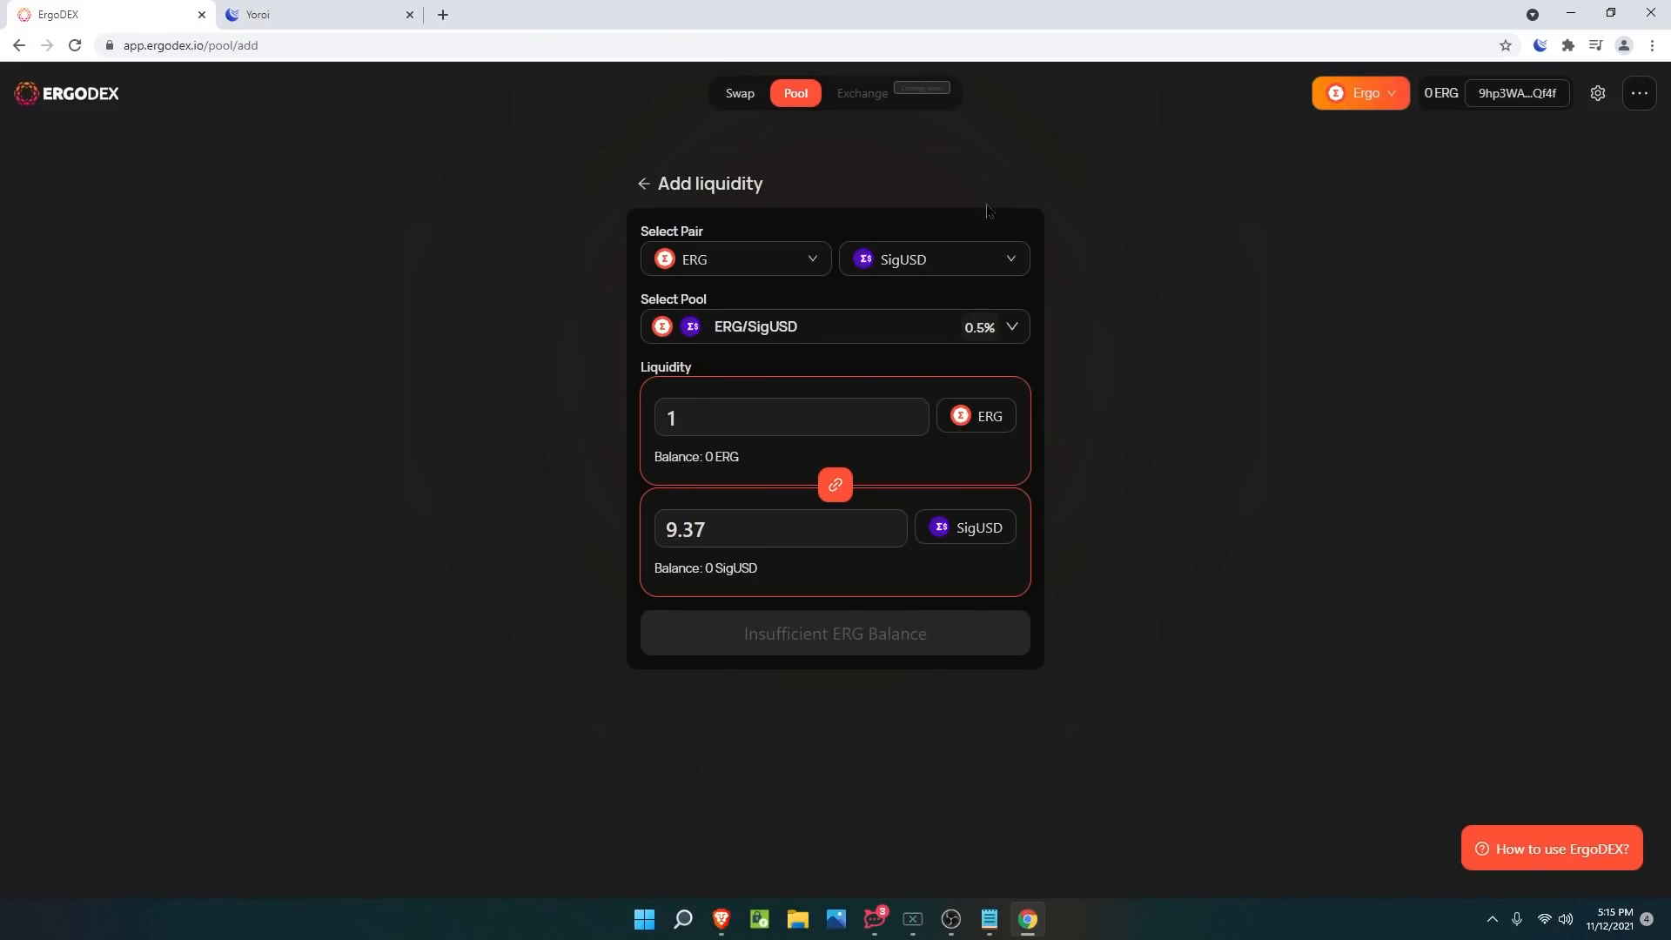
click(738, 92)
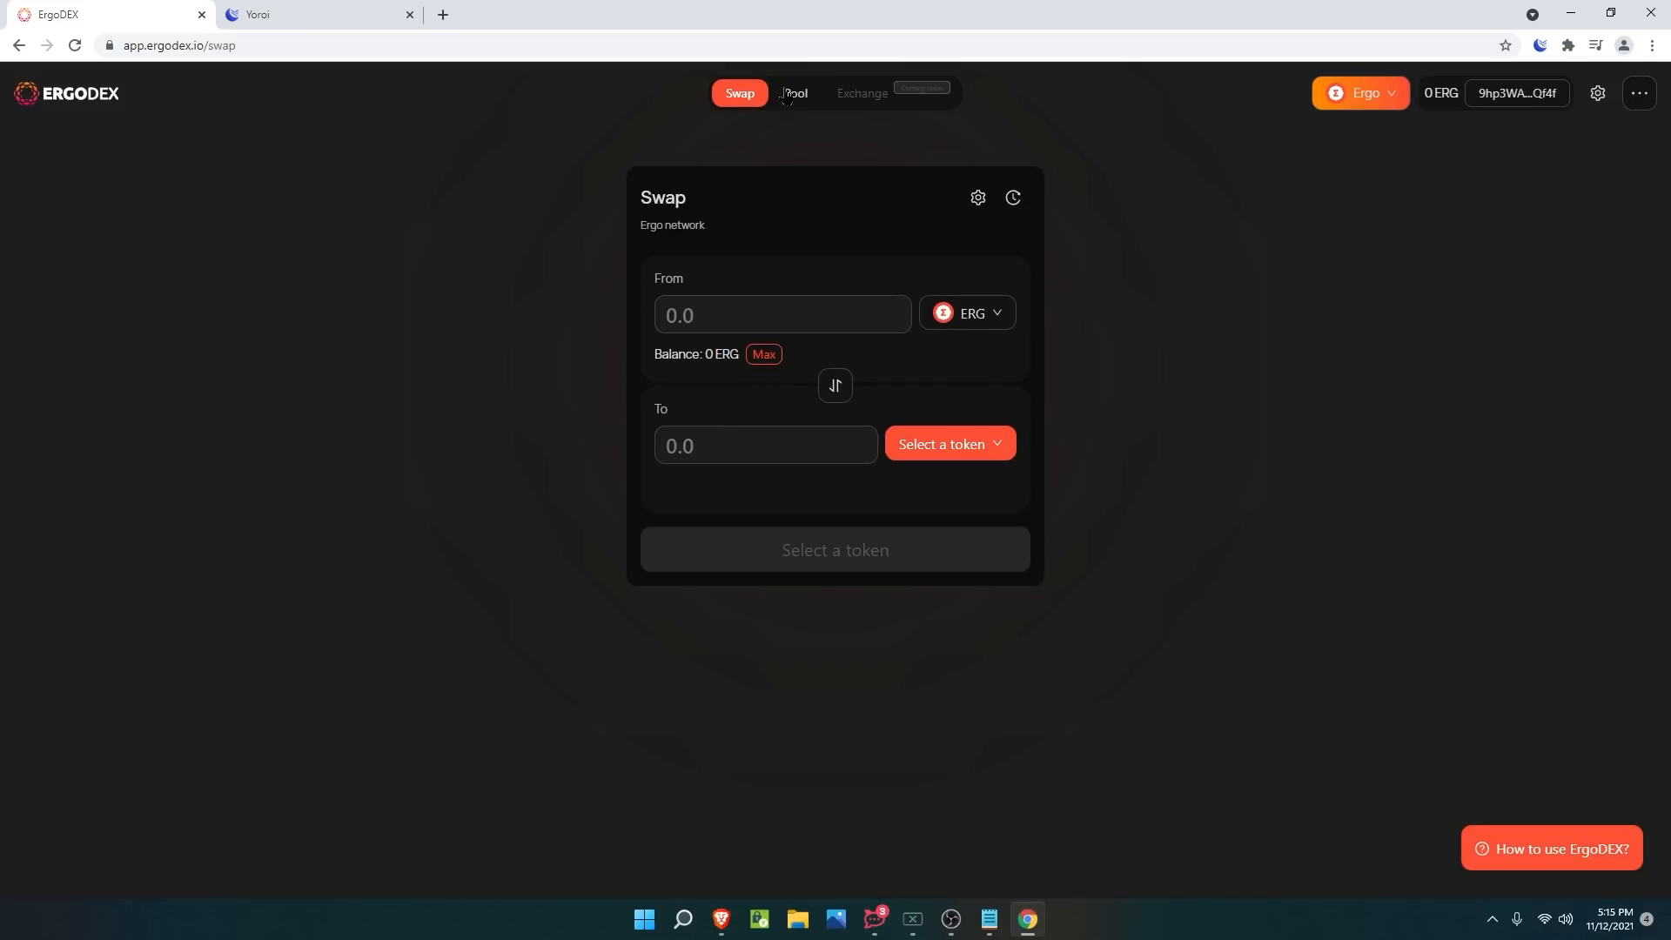
click(794, 92)
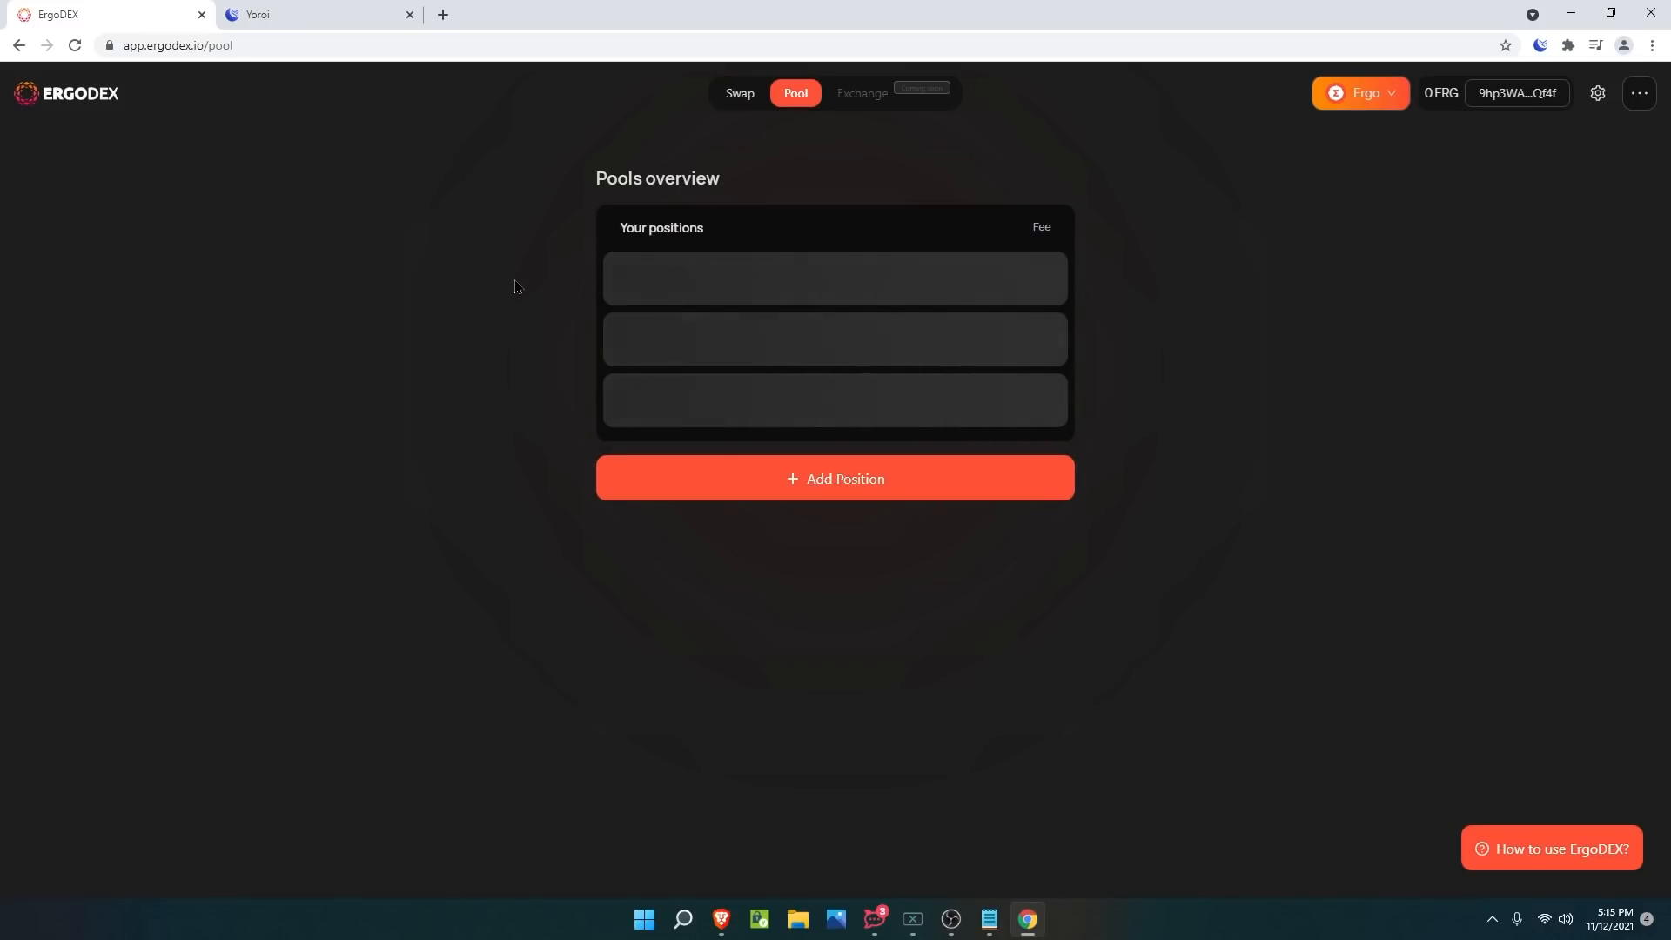
mouse_move(724, 918)
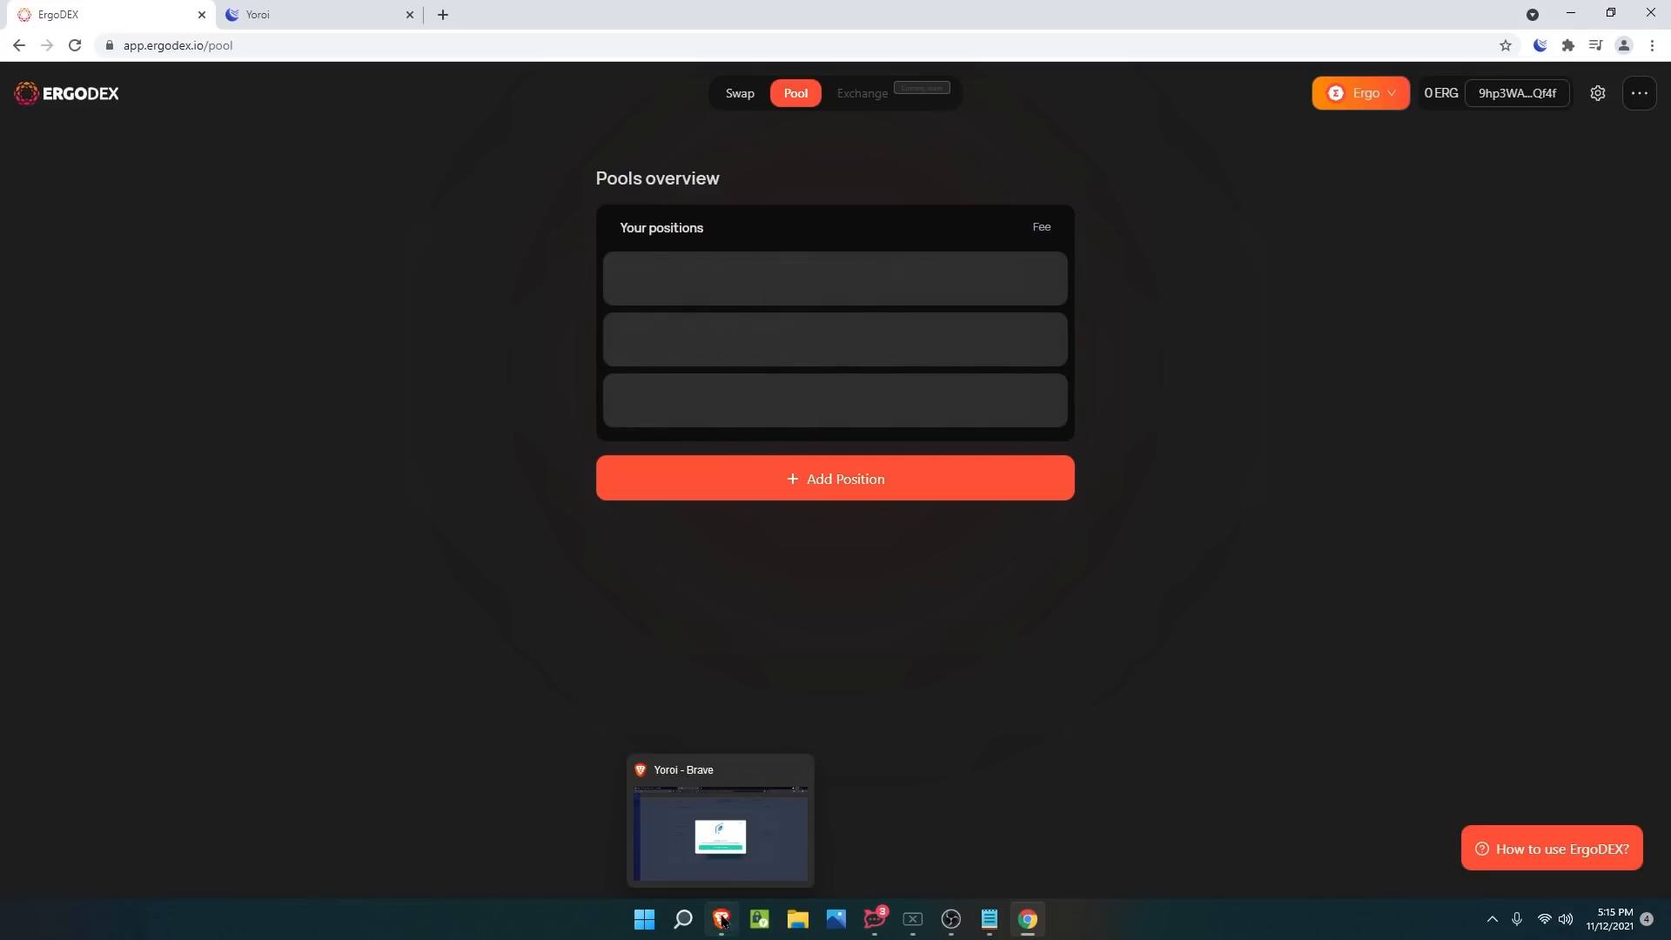
mouse_move(49, 675)
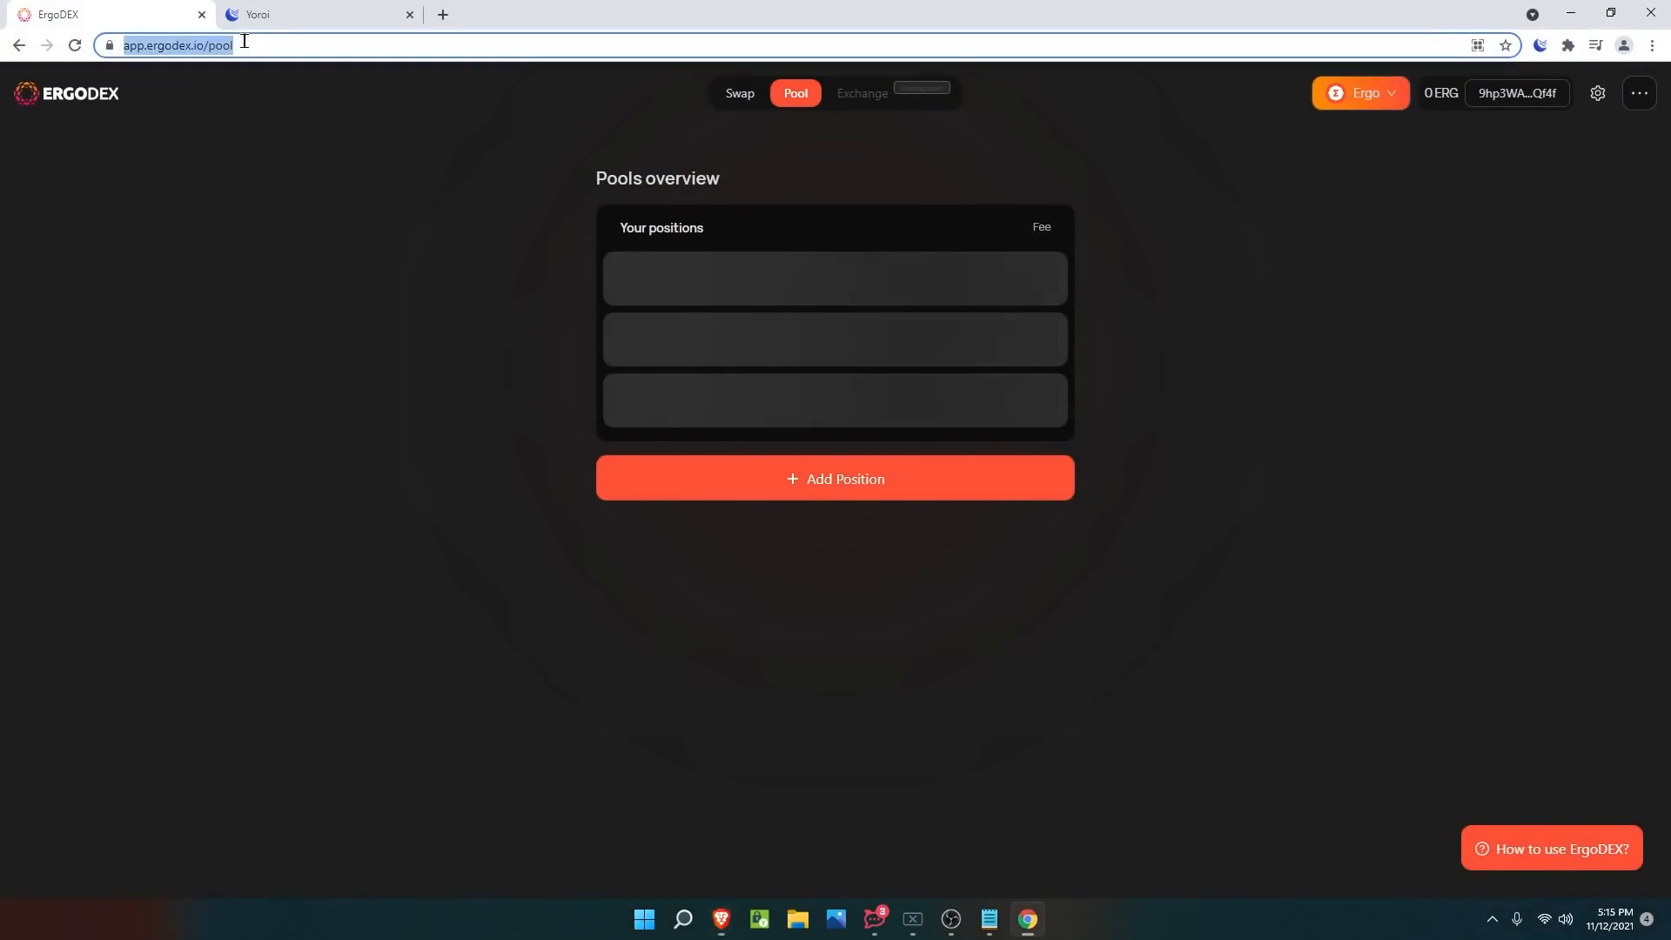
Step: Load app.ergodex.io/pool in Brave and connect the Yoroi wallet
click(721, 919)
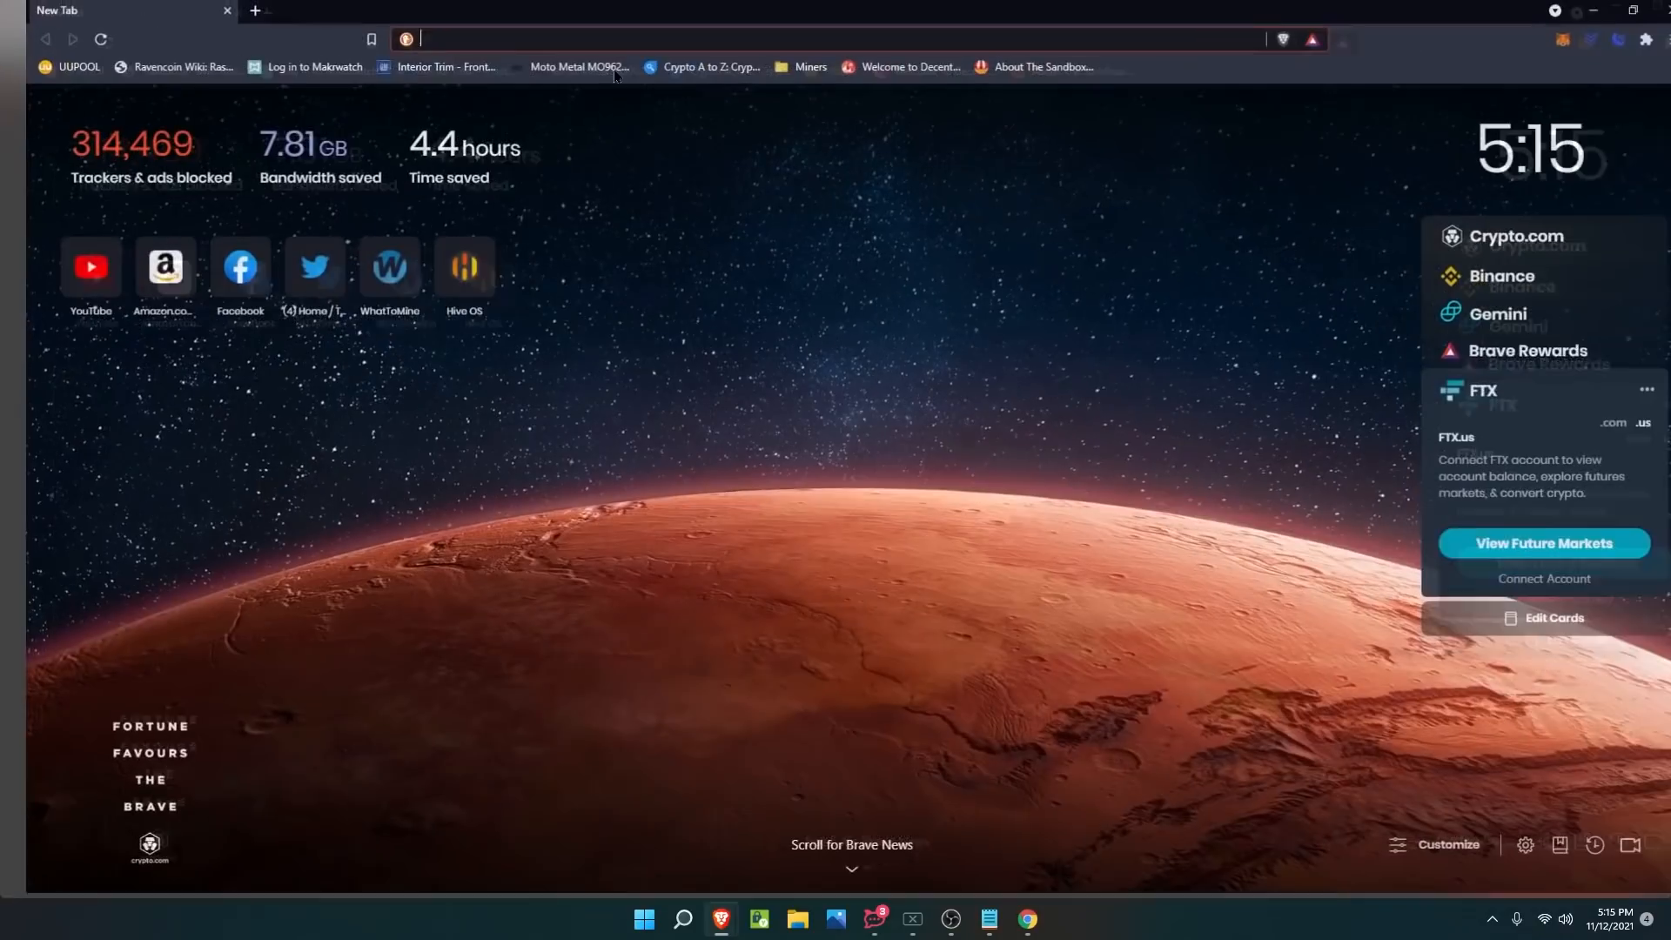
text(app.ergodex.io/pool)
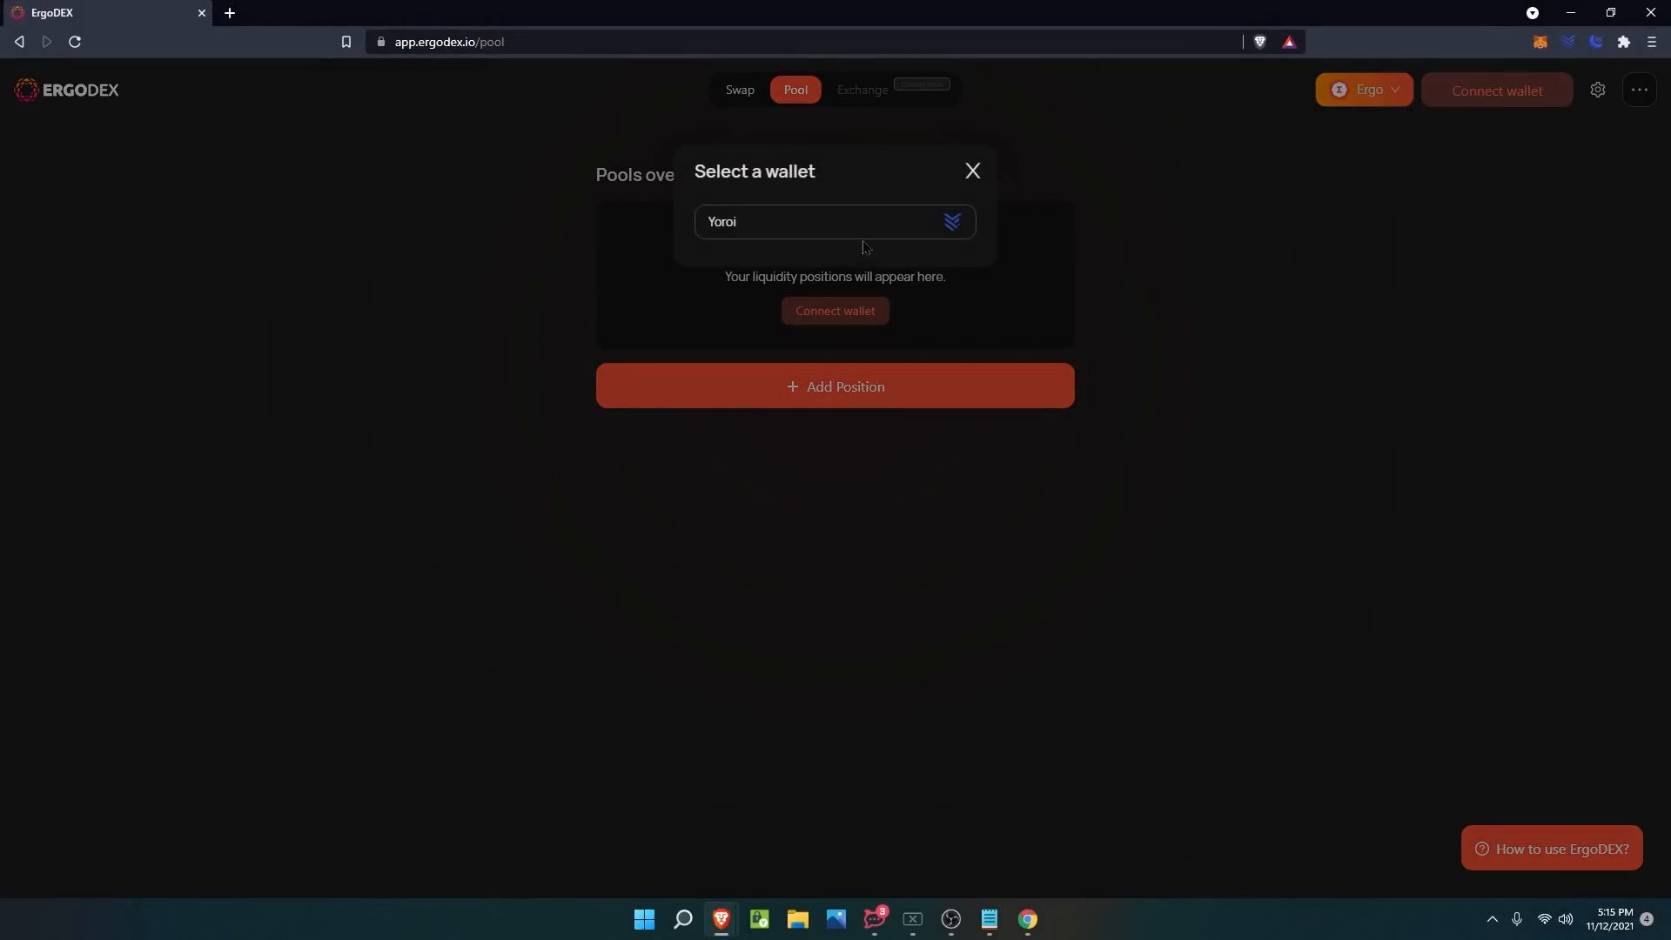
click(834, 309)
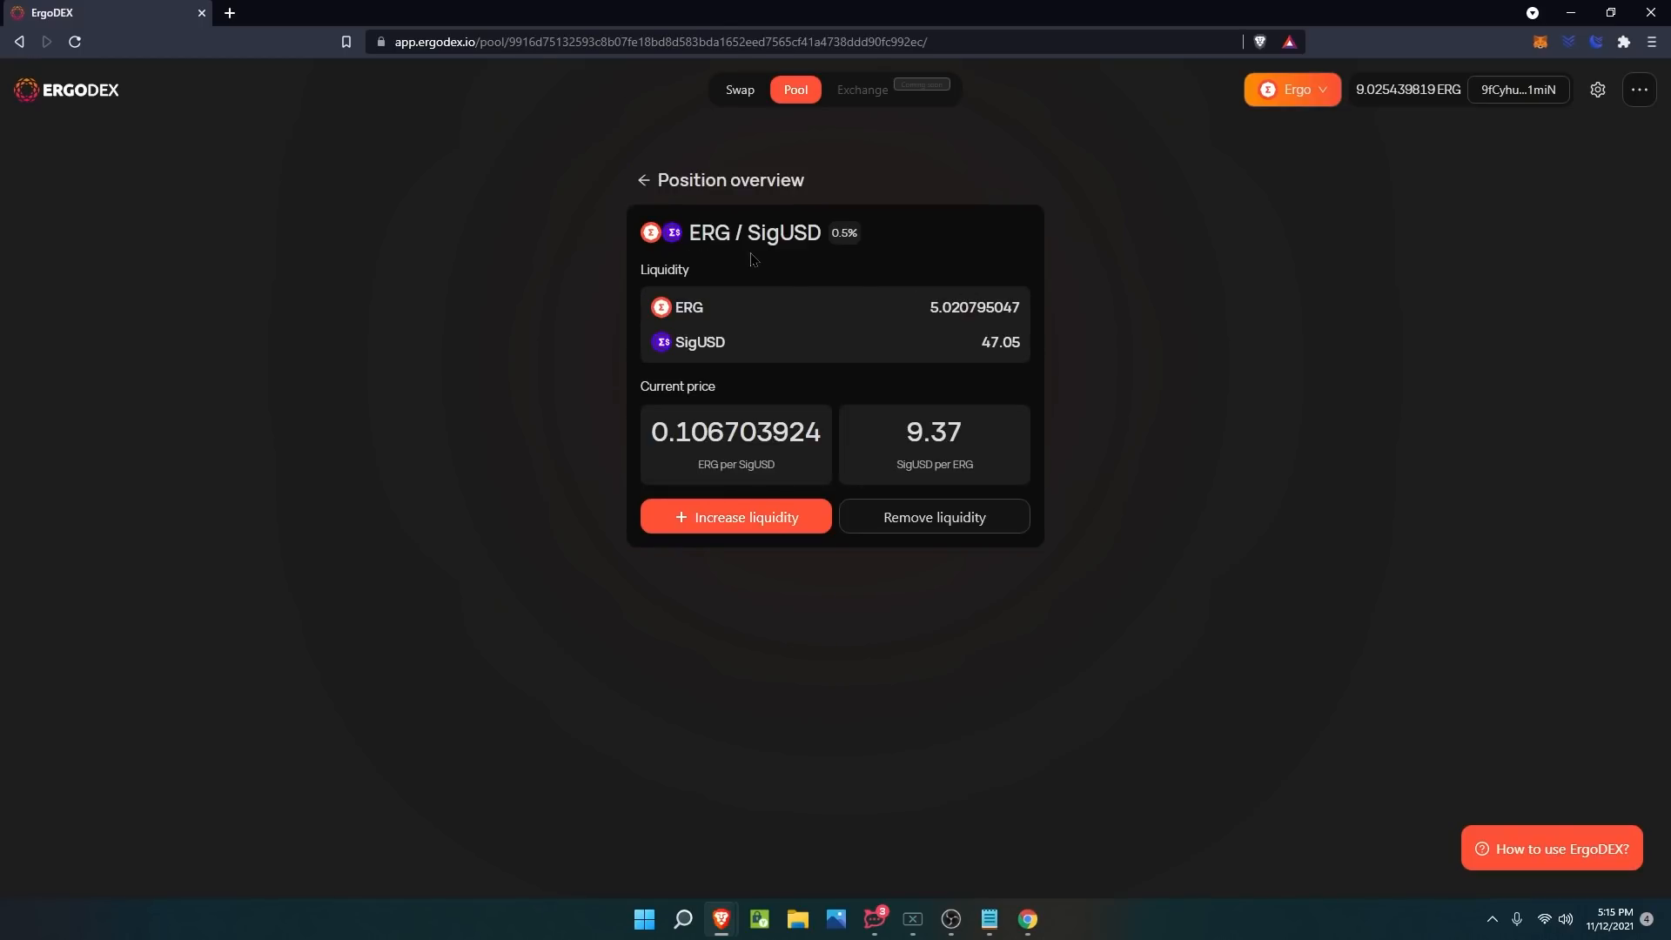
mouse_move(508, 433)
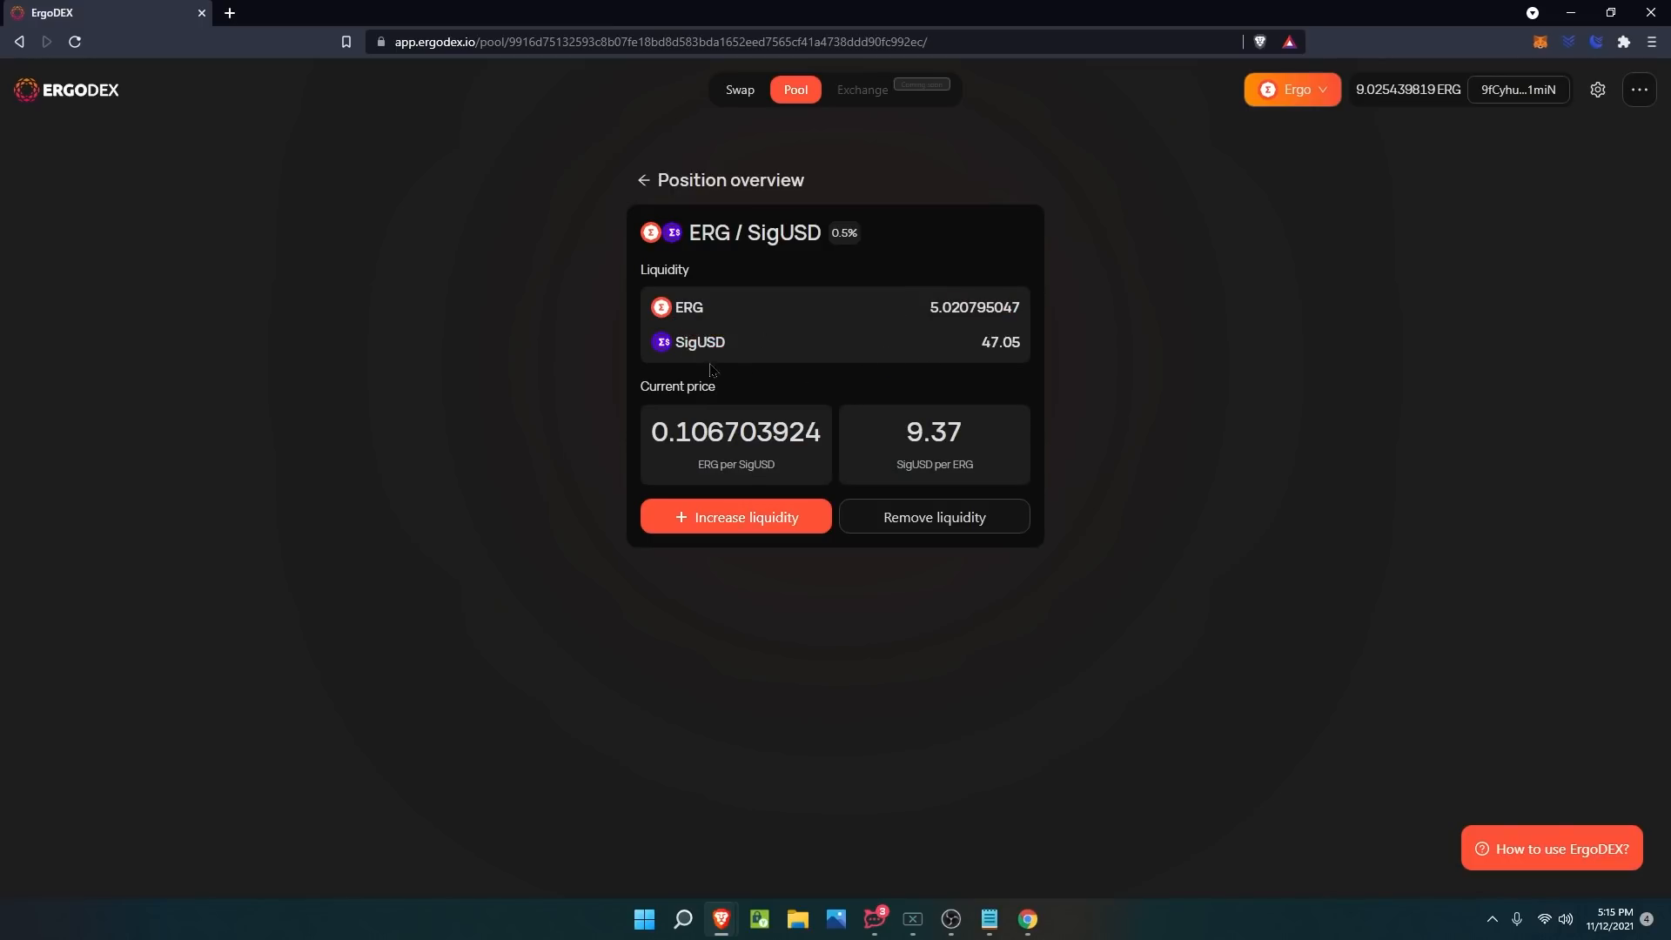
mouse_move(1074, 352)
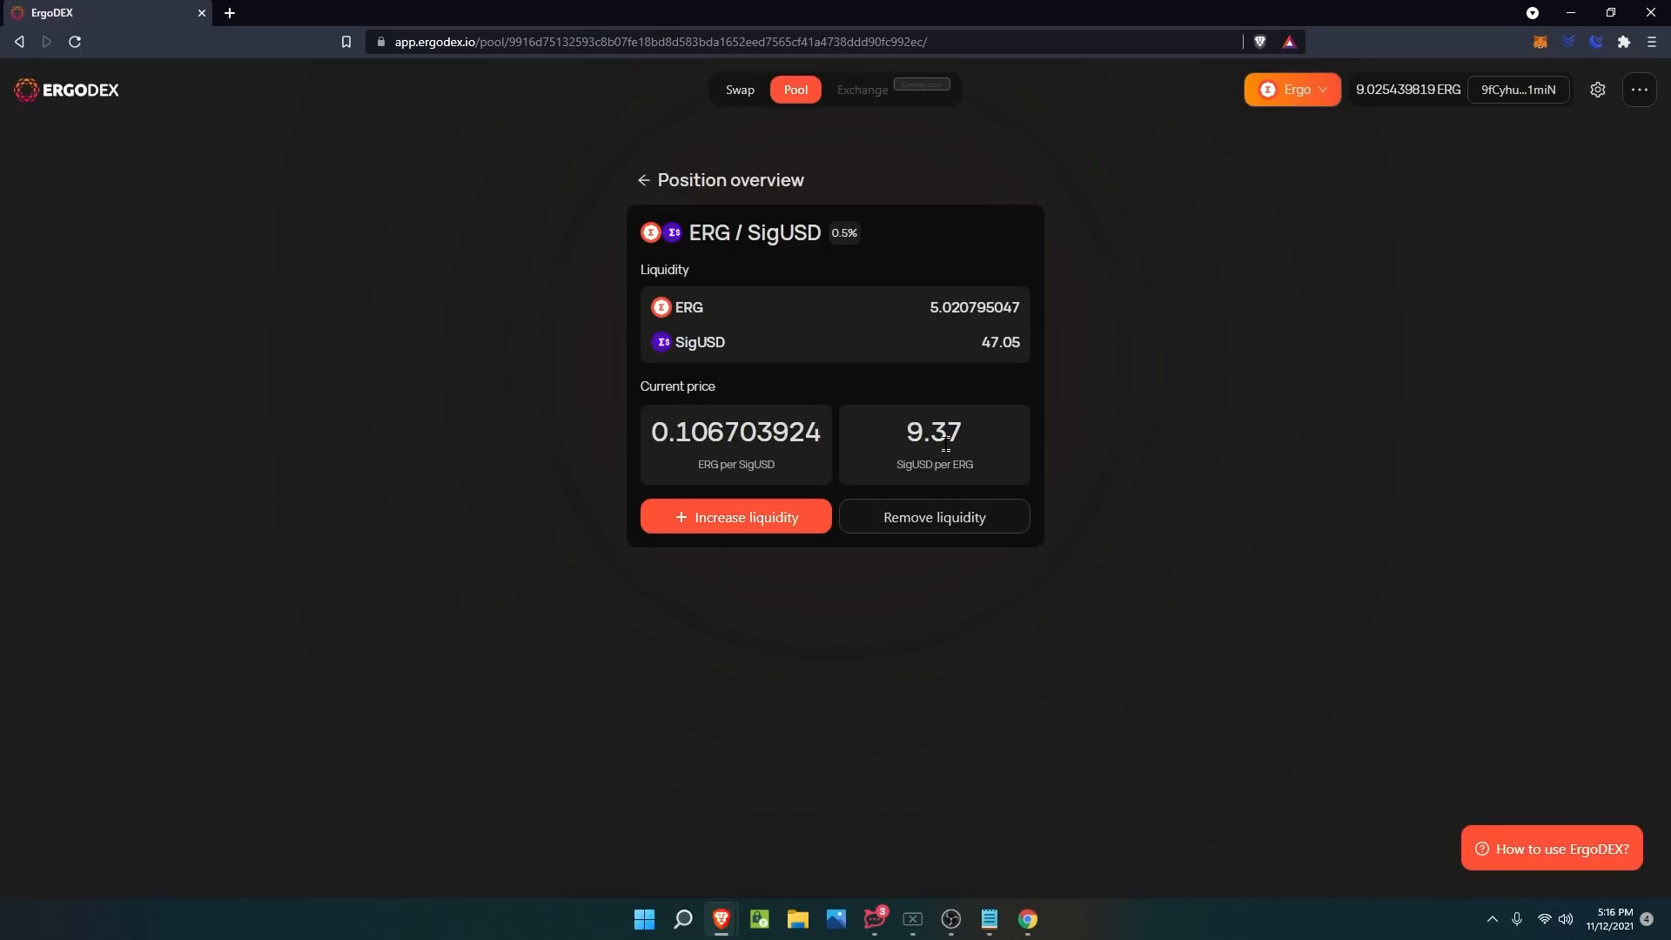
mouse_move(735, 432)
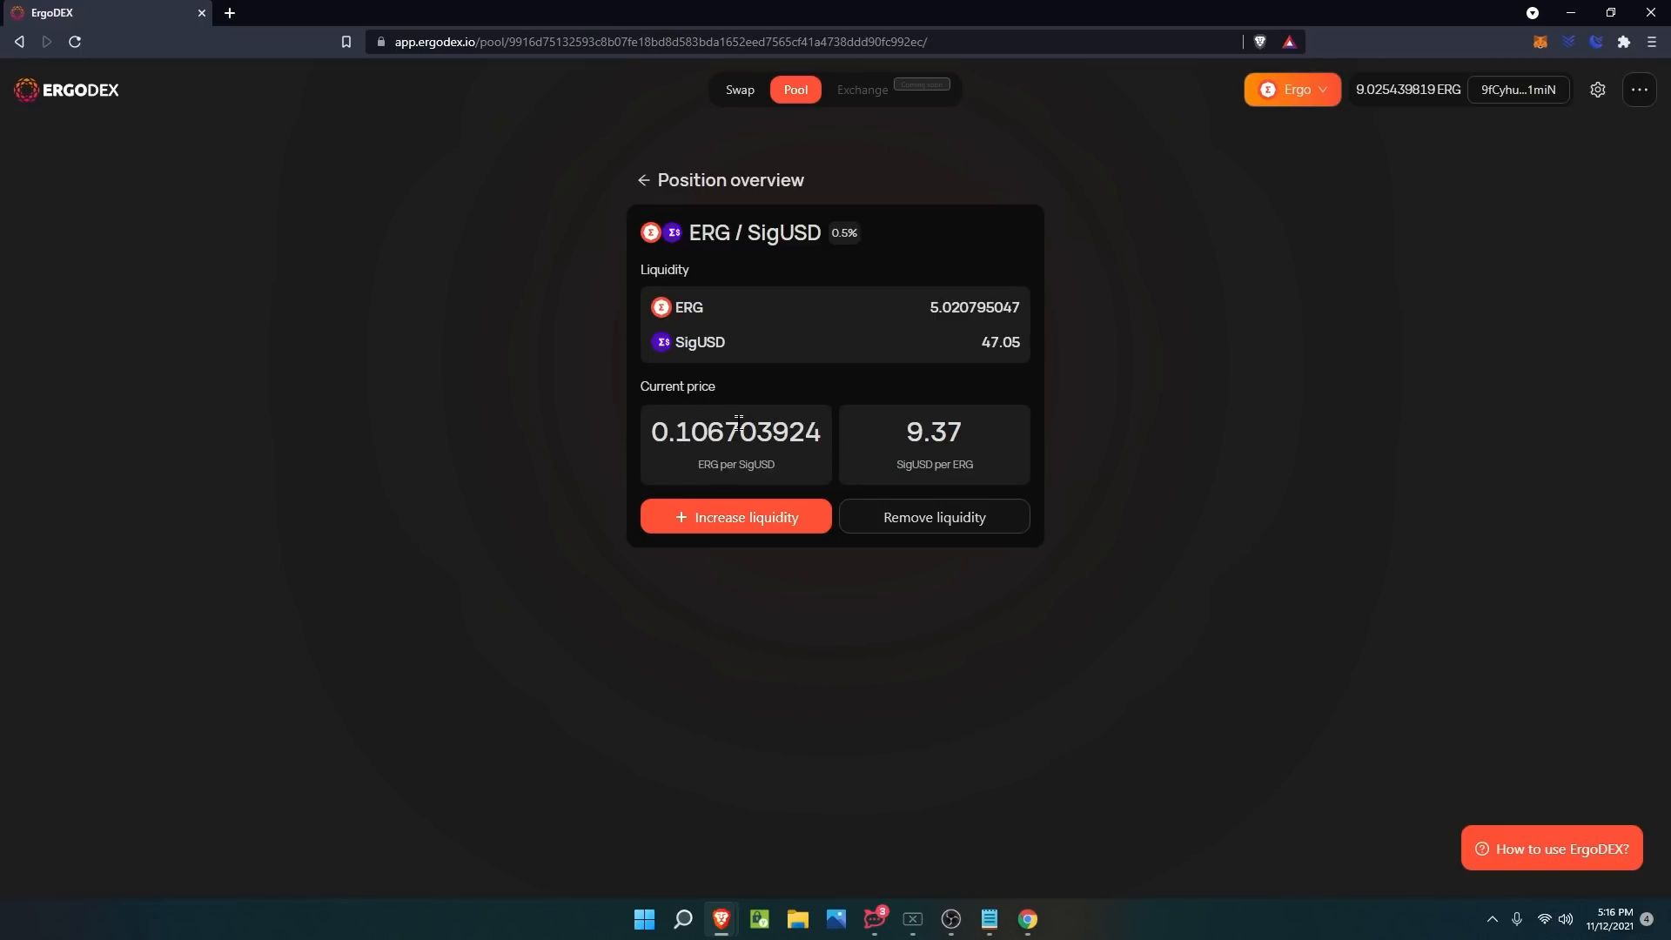
mouse_move(794, 514)
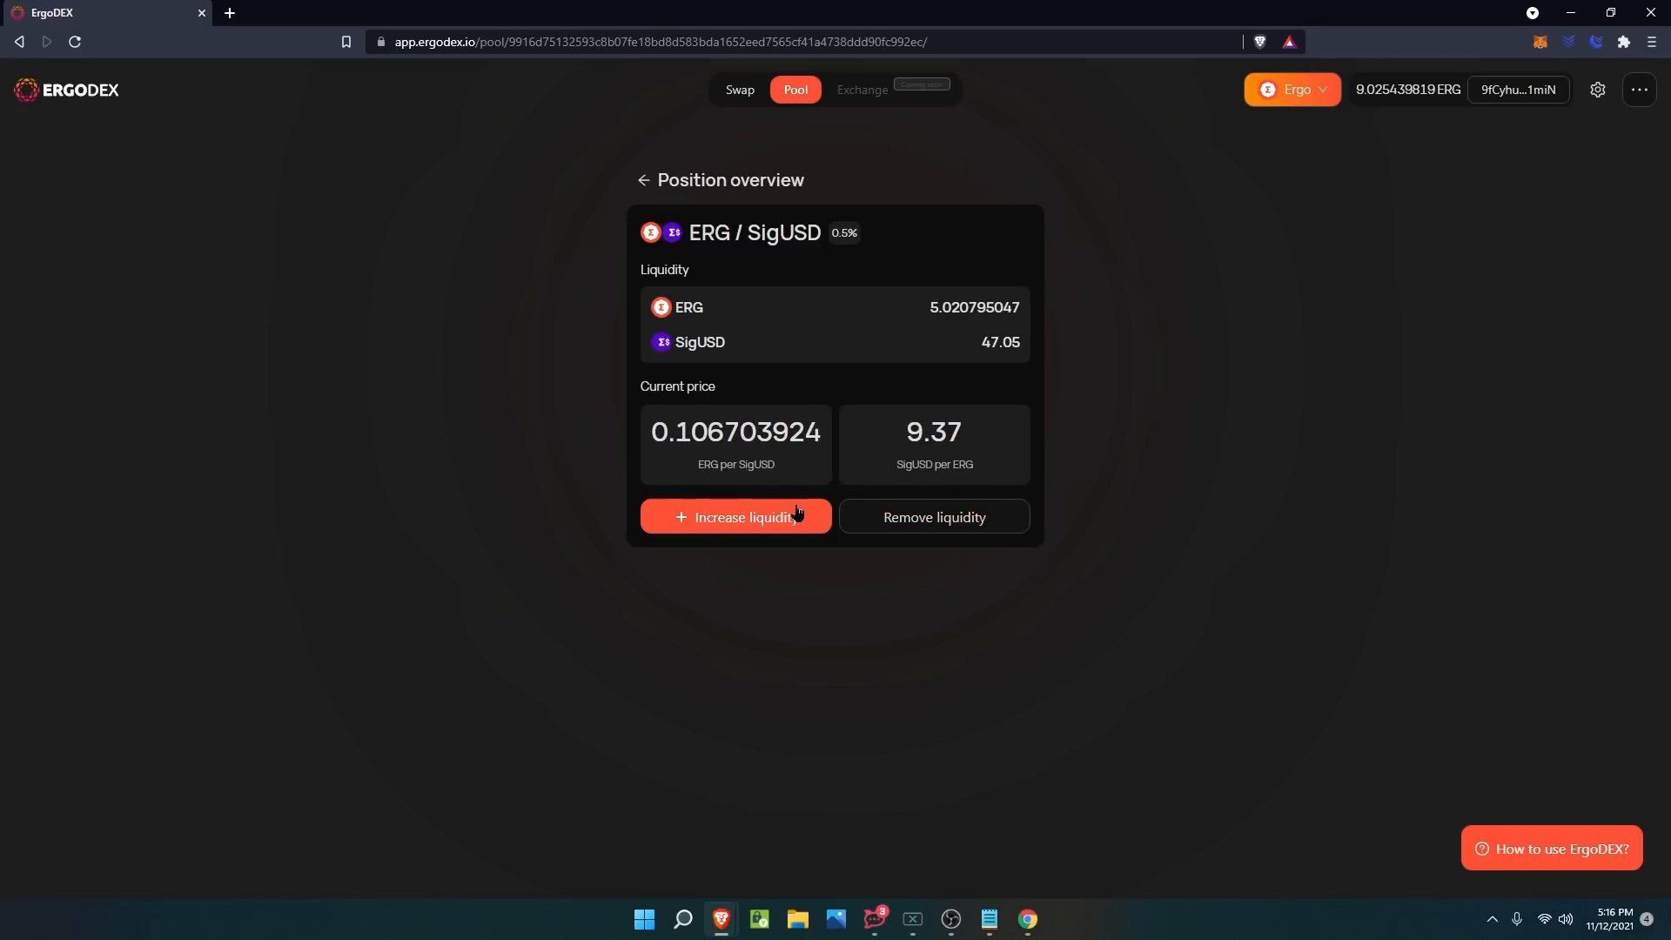
mouse_move(933, 517)
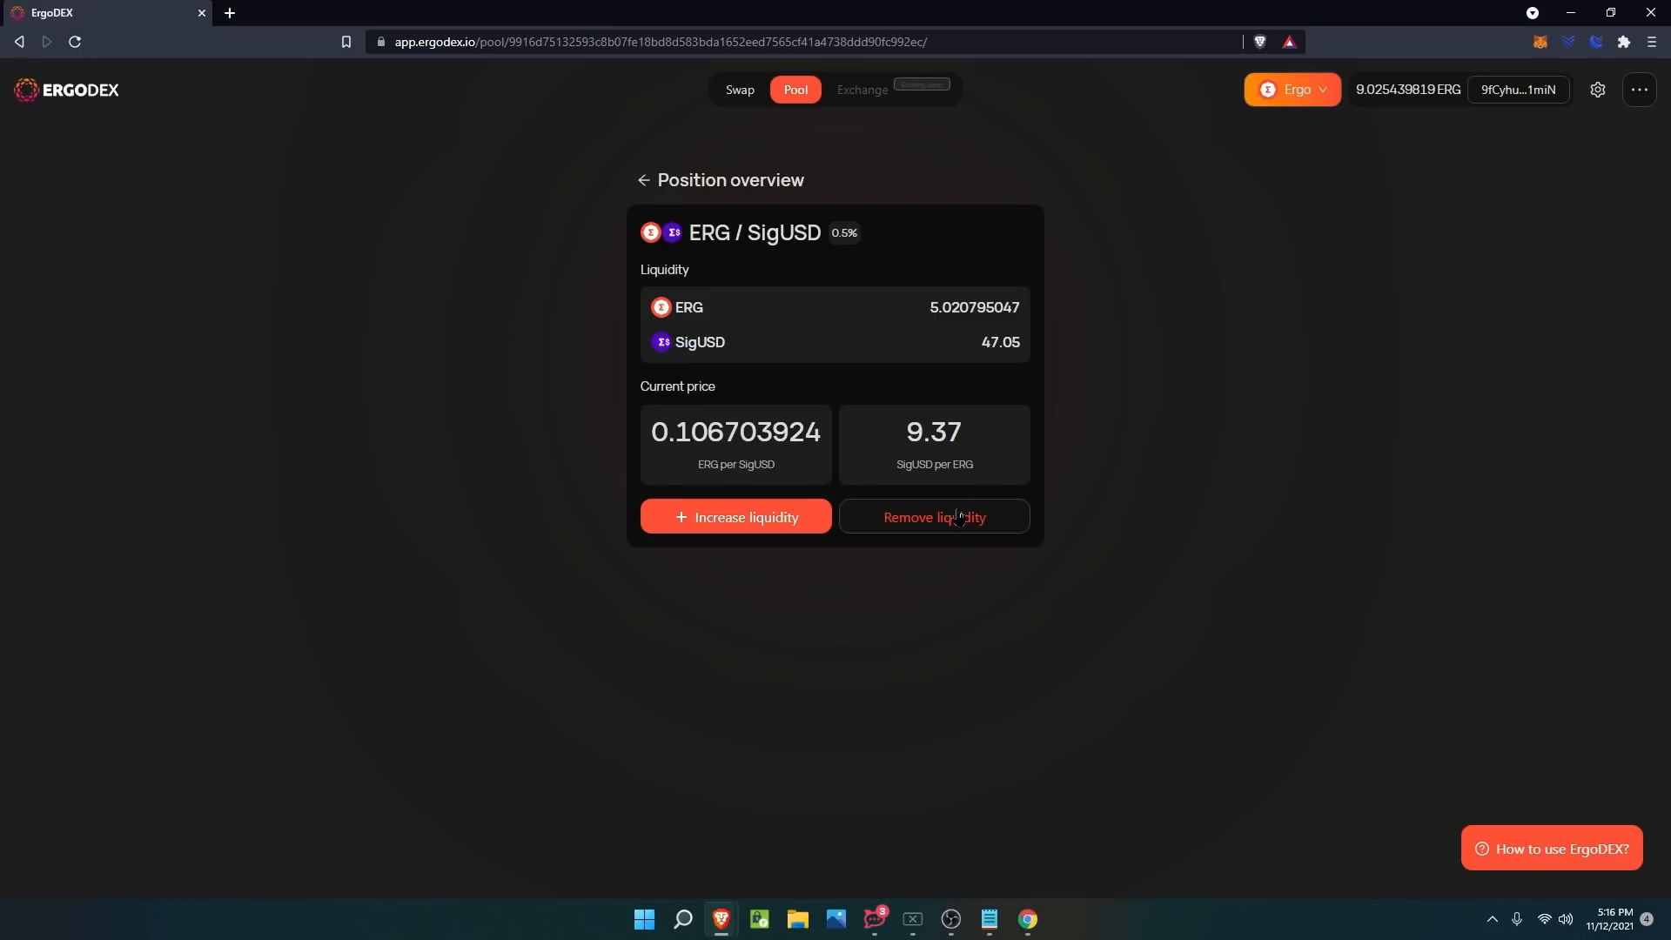
mouse_move(1090, 378)
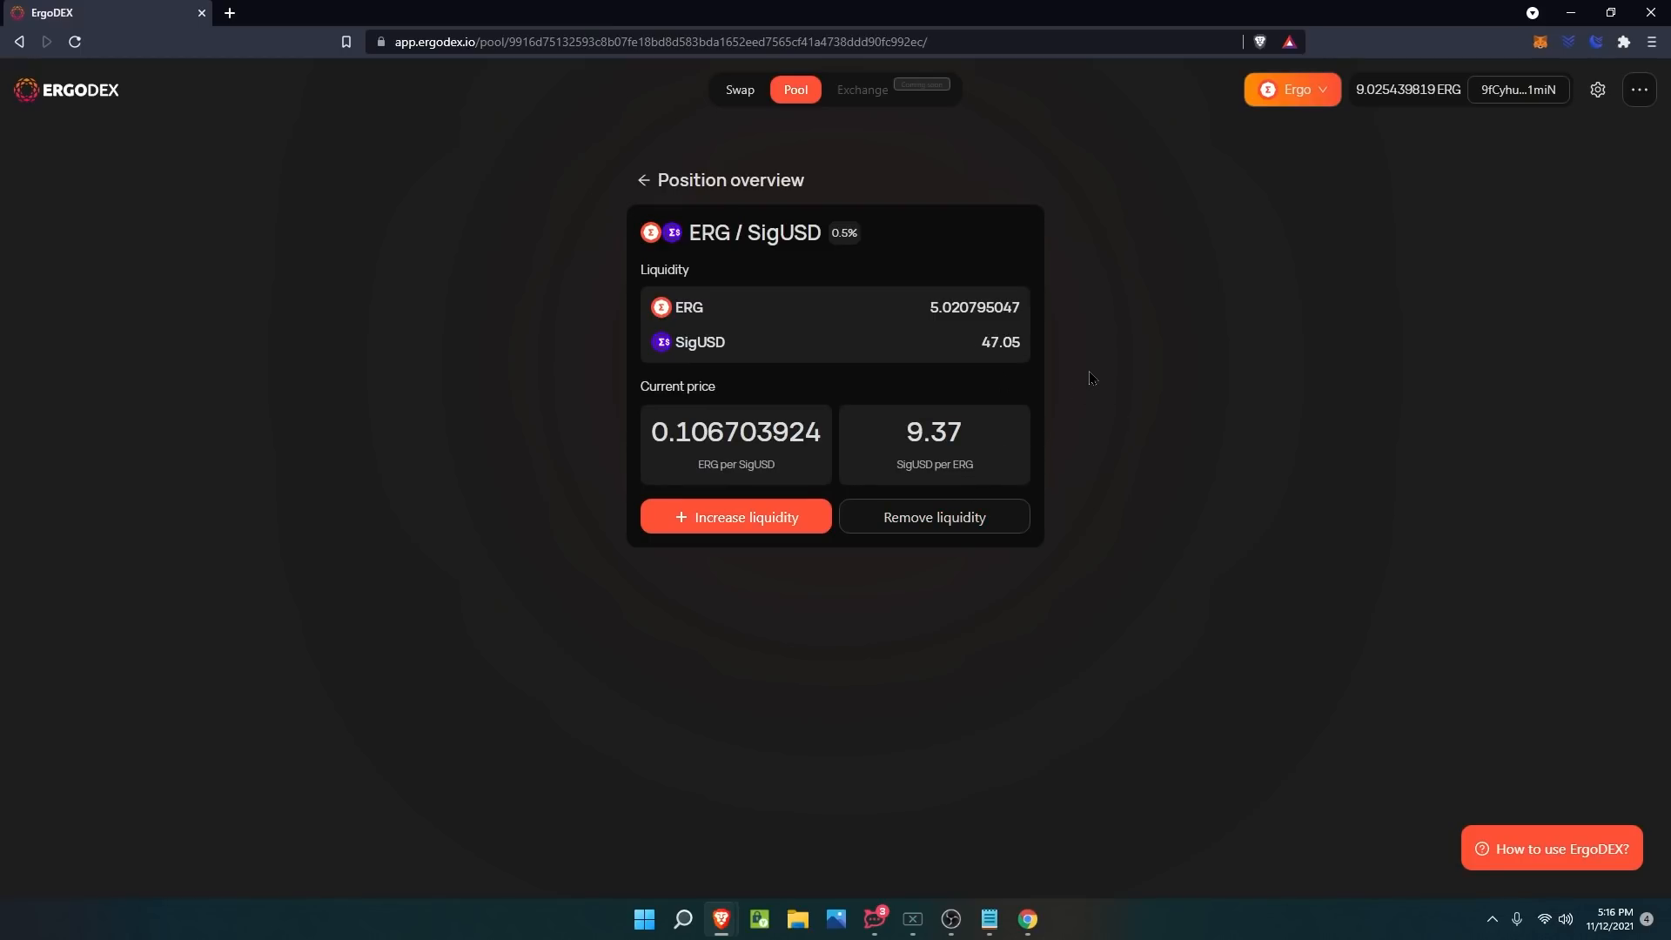
mouse_move(918, 296)
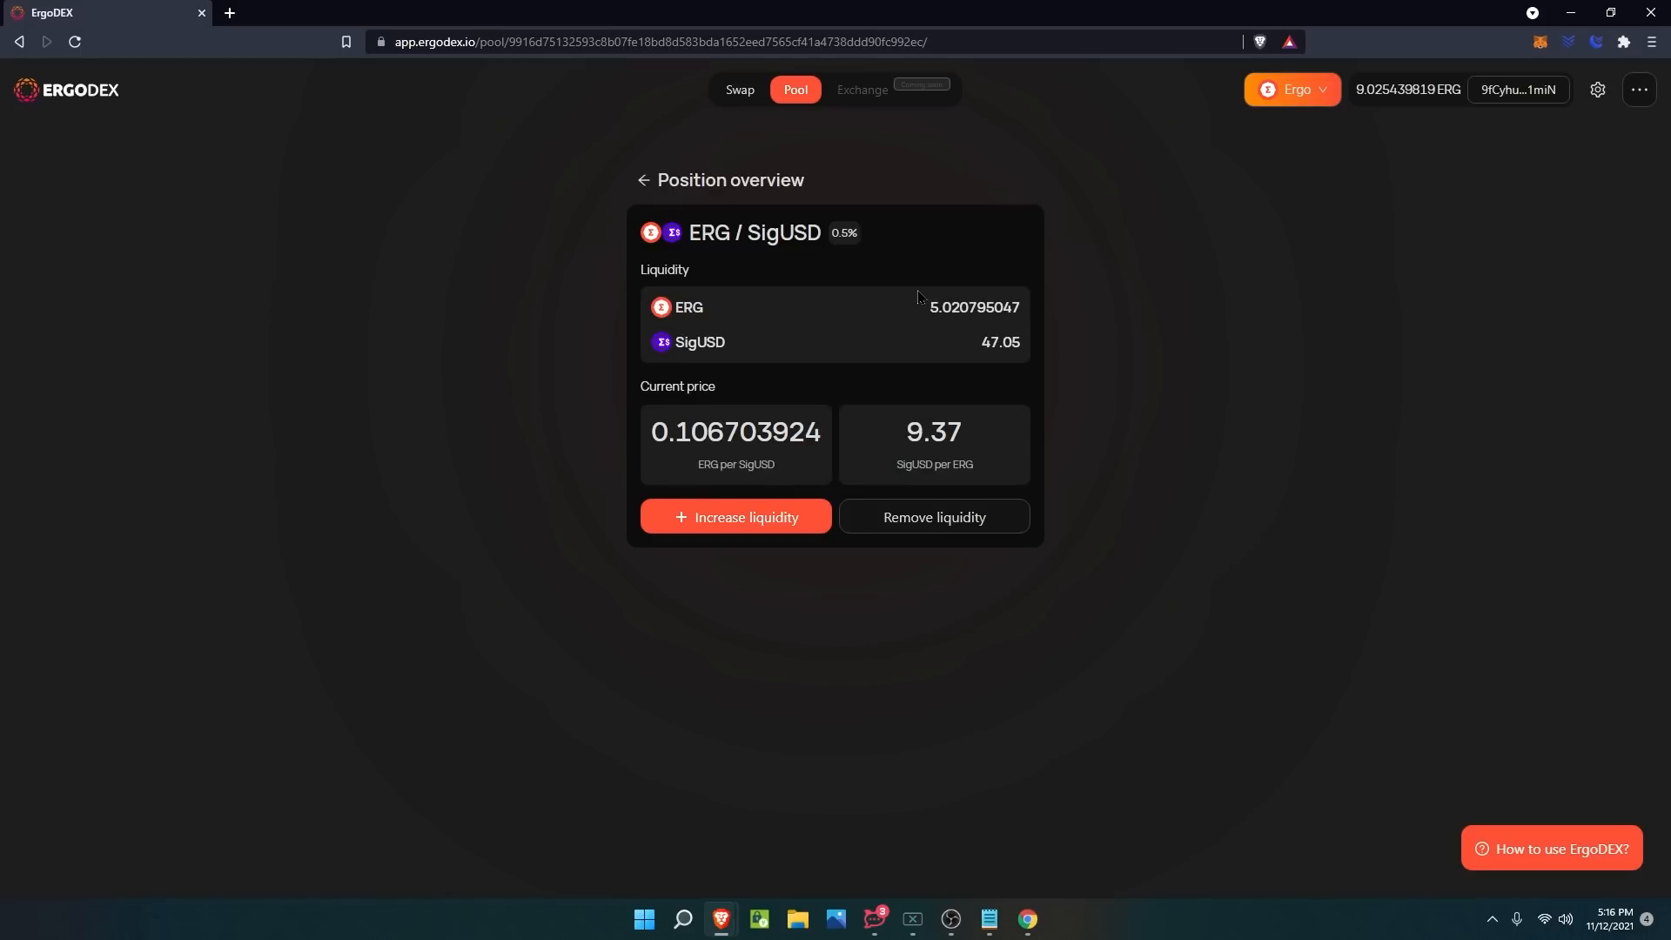
mouse_move(544, 263)
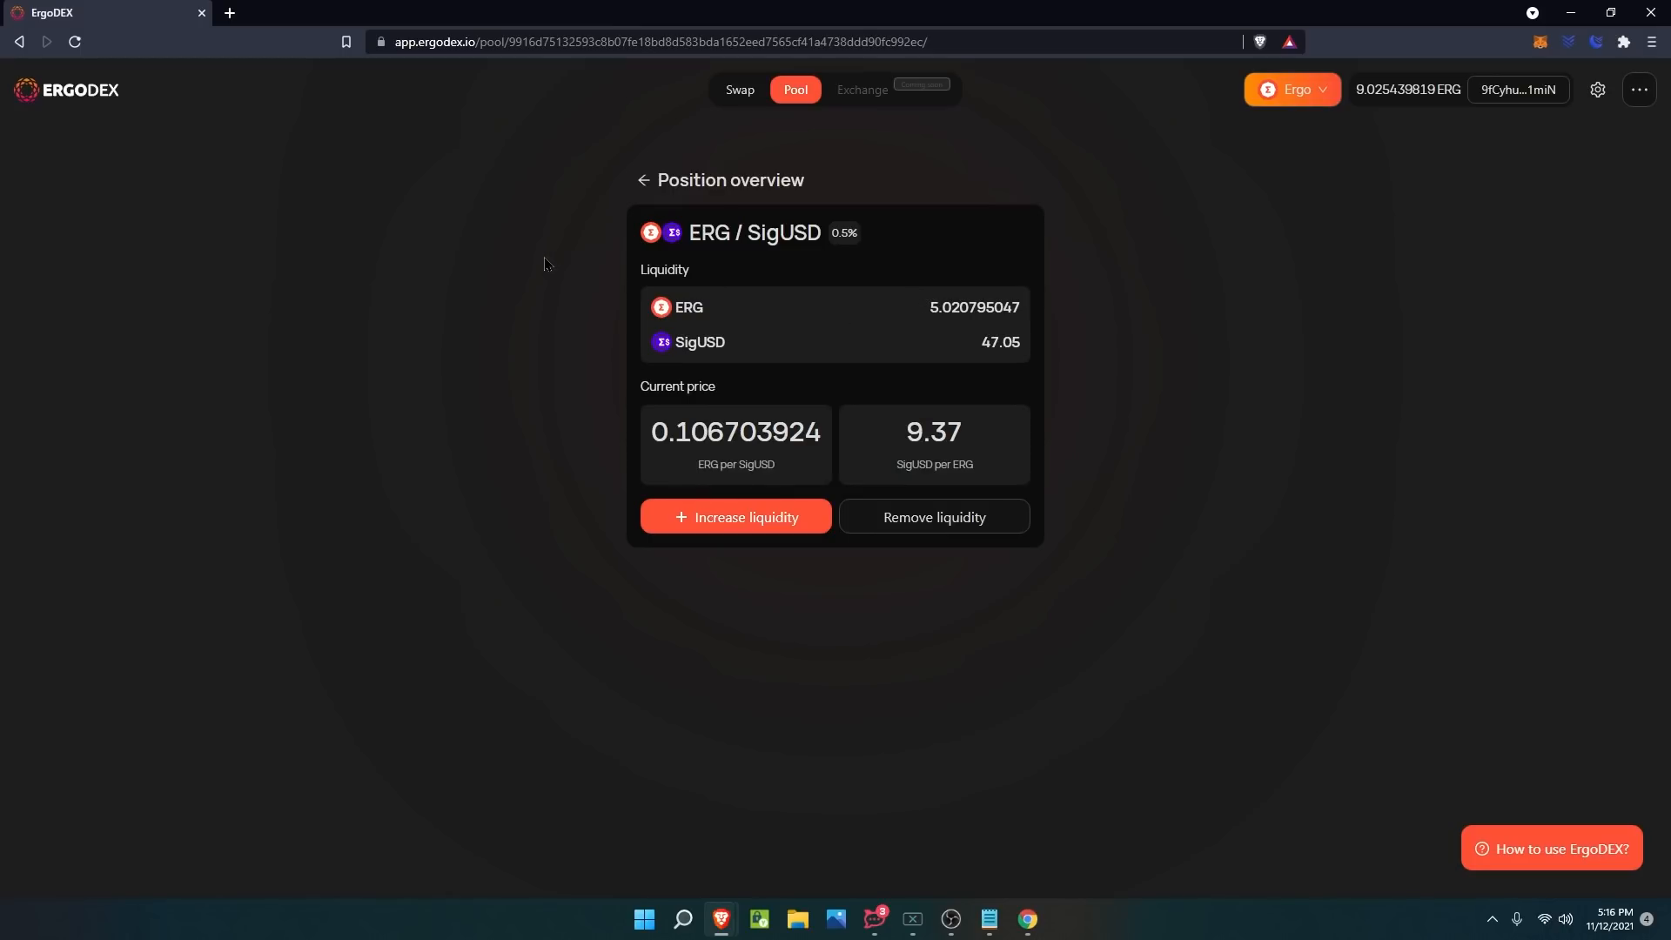
mouse_move(529, 310)
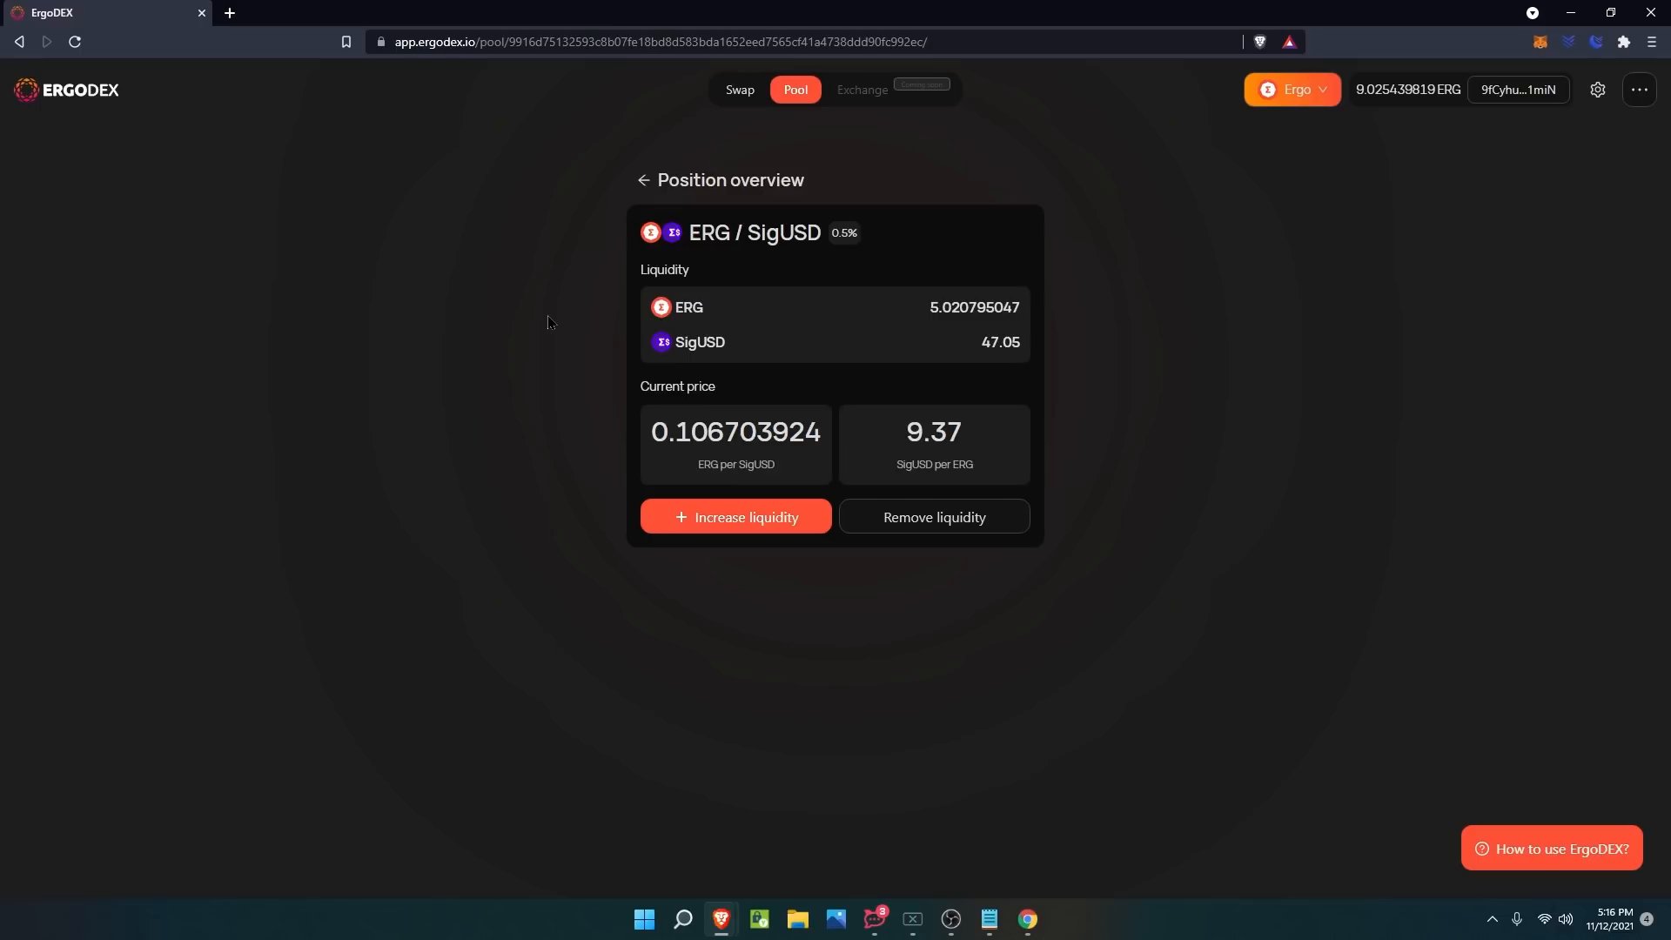
mouse_move(505, 325)
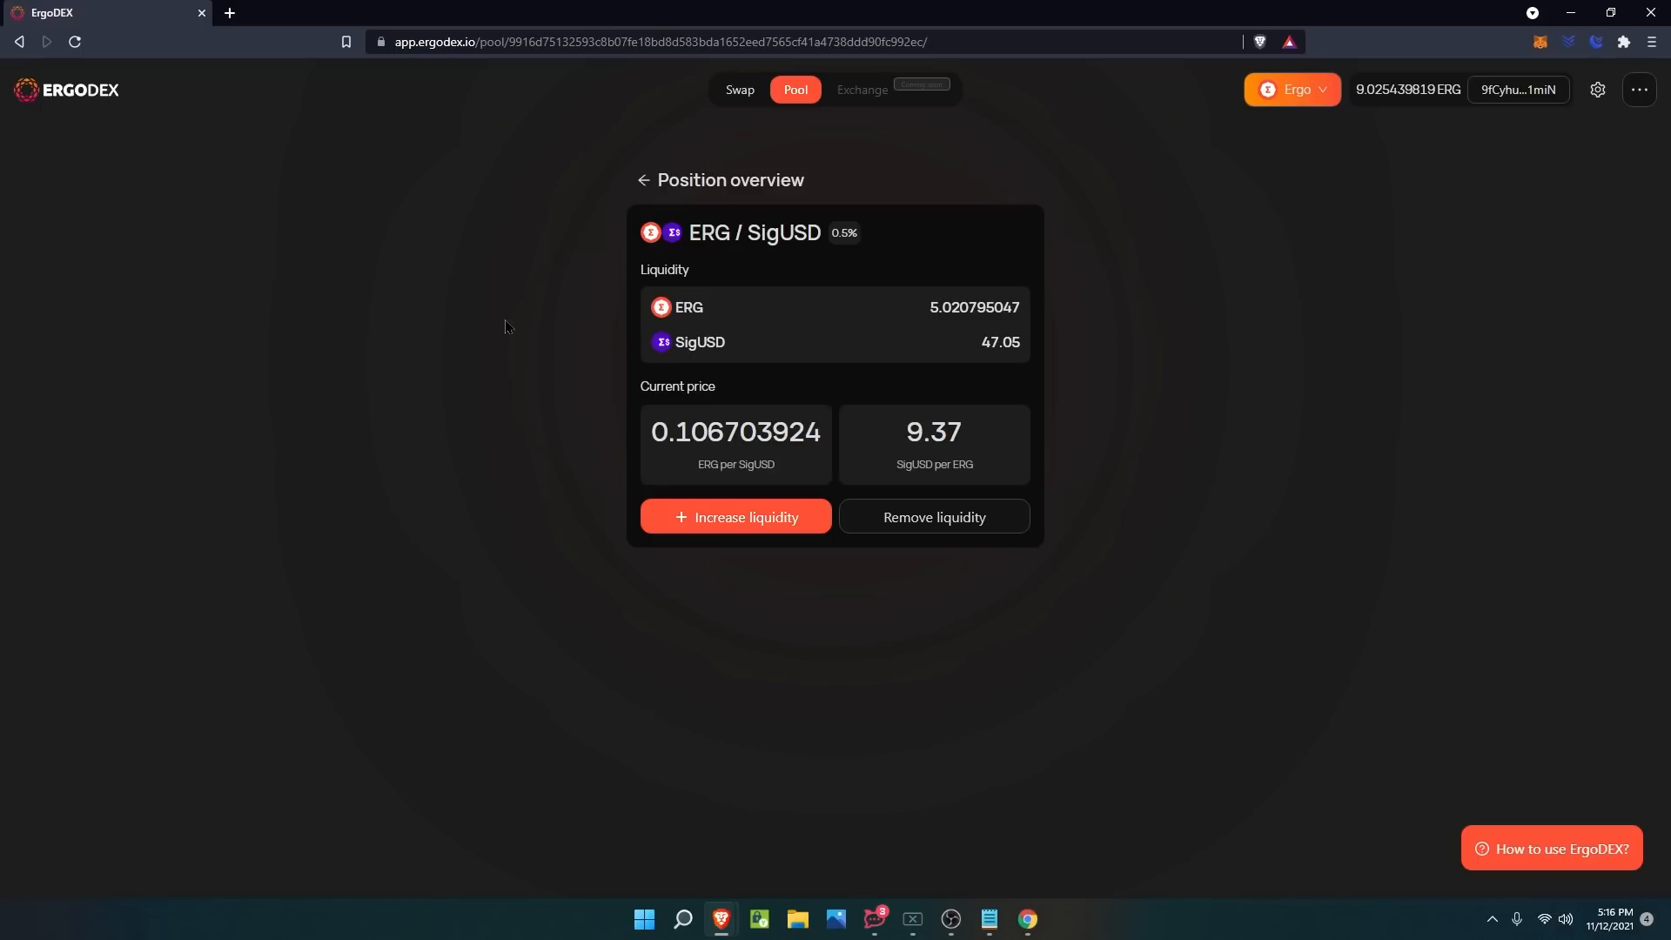
mouse_move(505, 373)
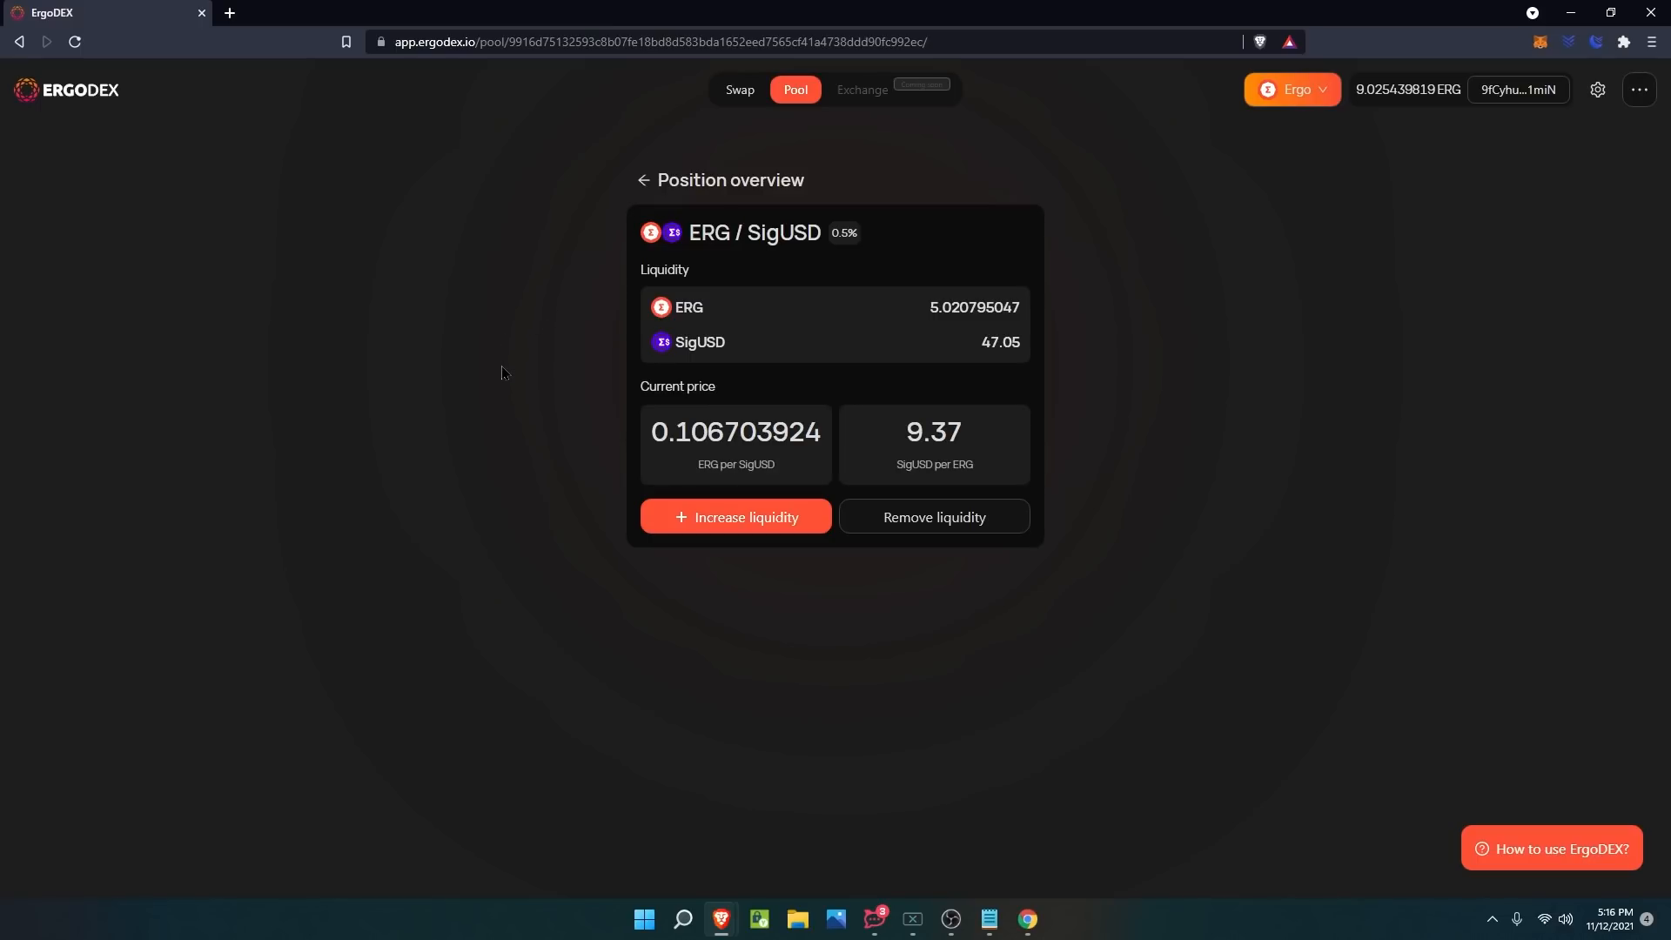